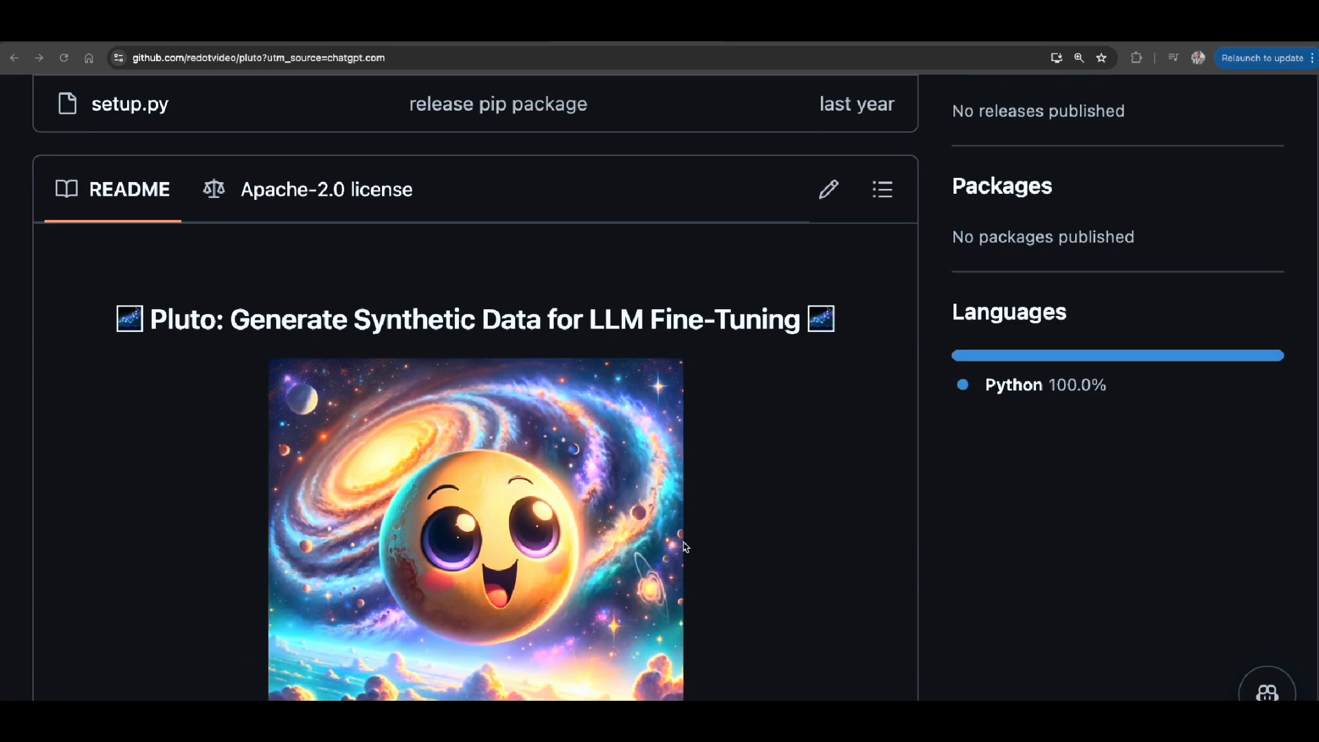
mouse_move(409, 434)
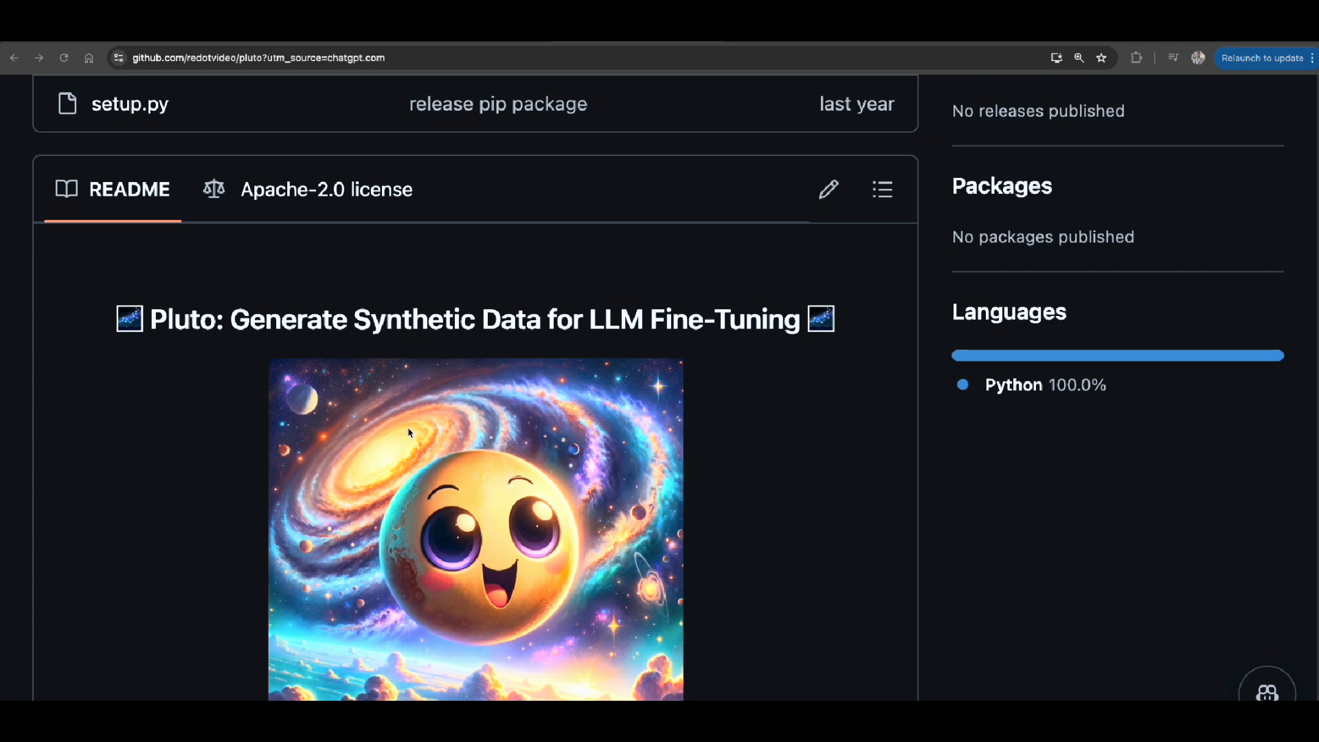
mouse_move(370, 389)
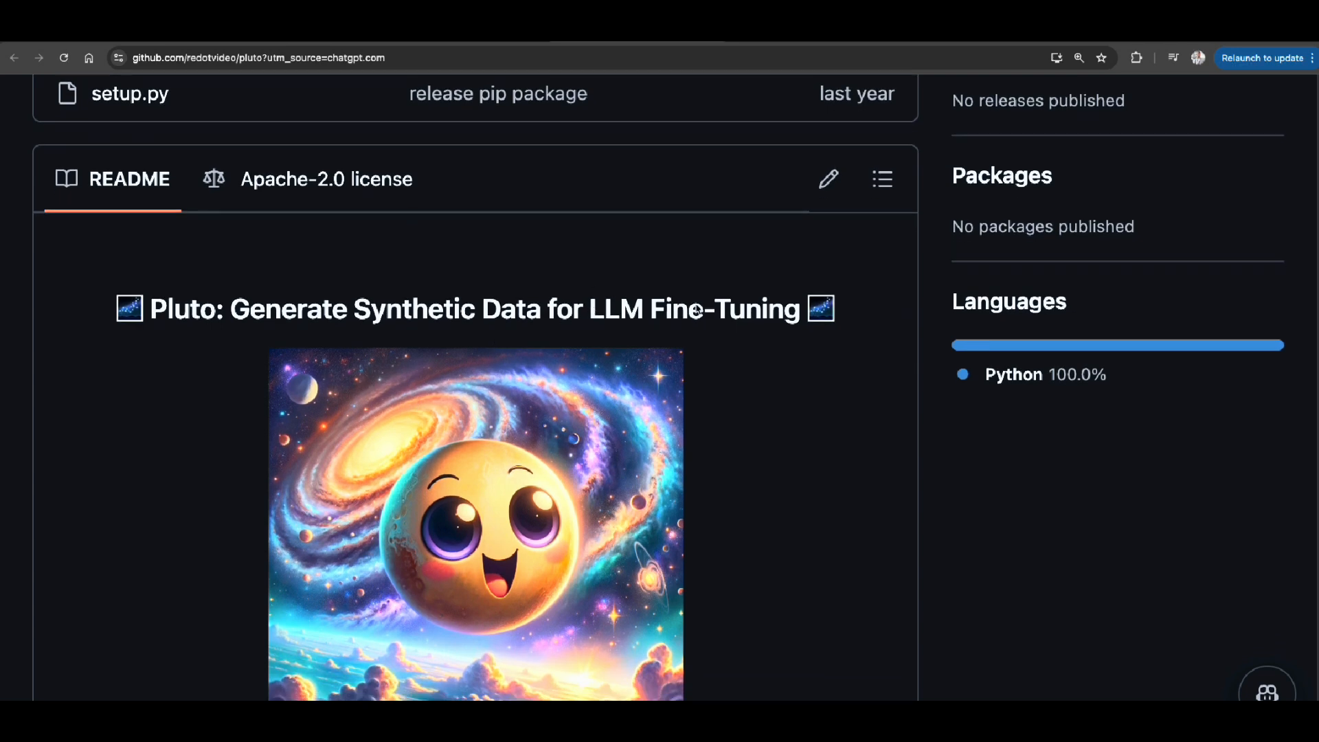
- Highlight 'LLM Fine-Tuning' and 'Pluto' in the Pluto README title
double_click(694, 308)
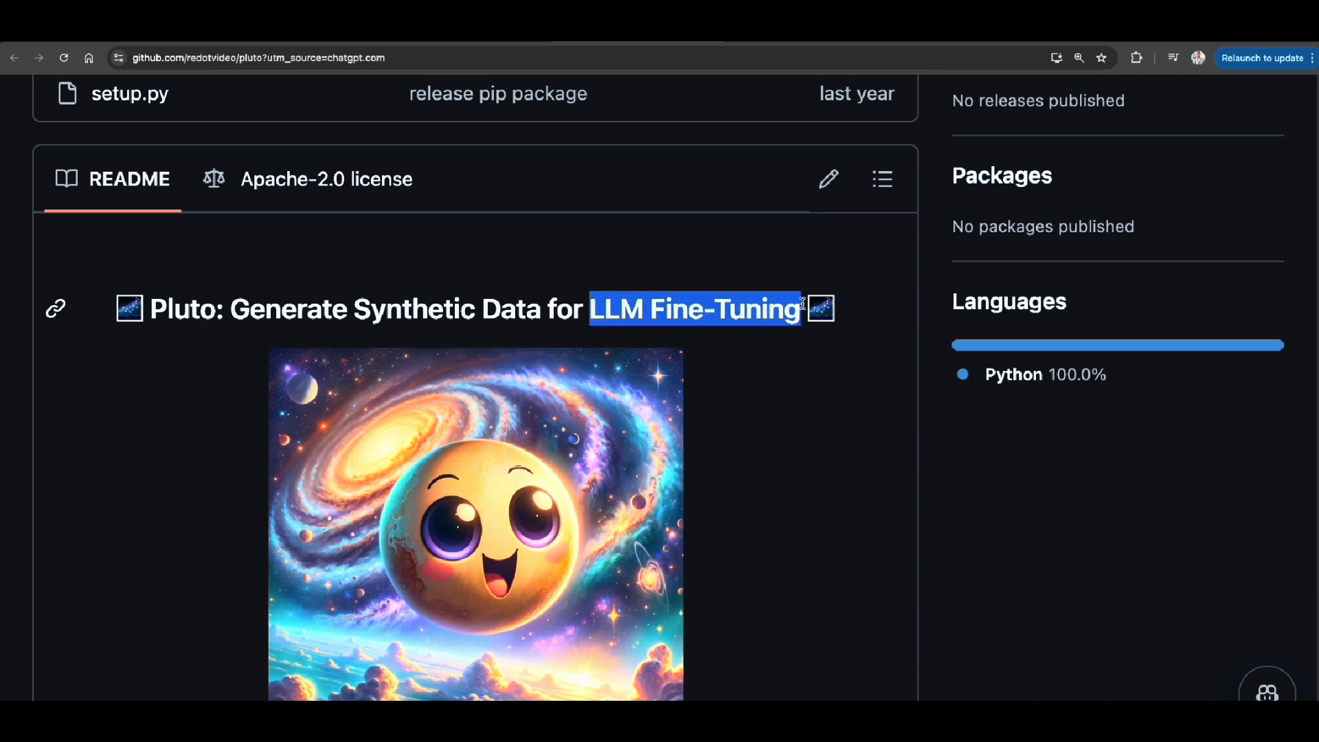
scroll(up, 3)
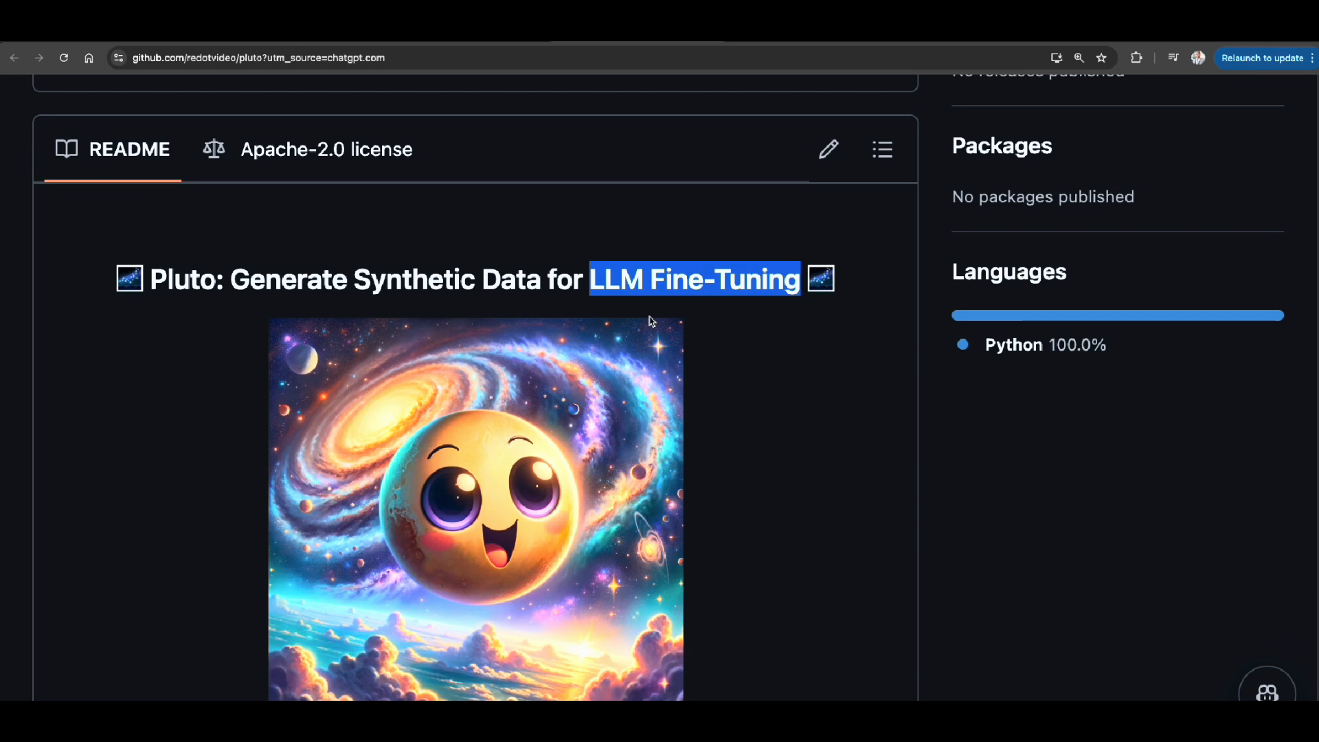
mouse_move(645, 301)
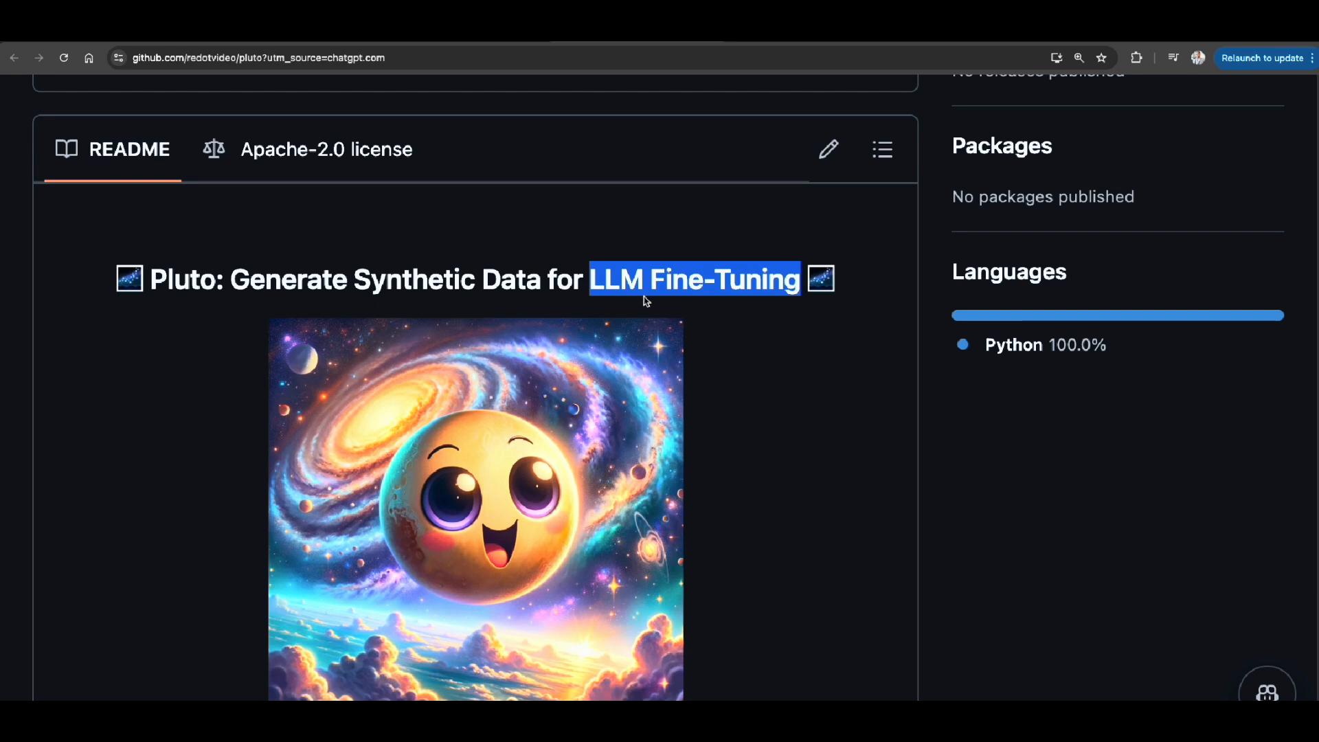
mouse_move(496, 285)
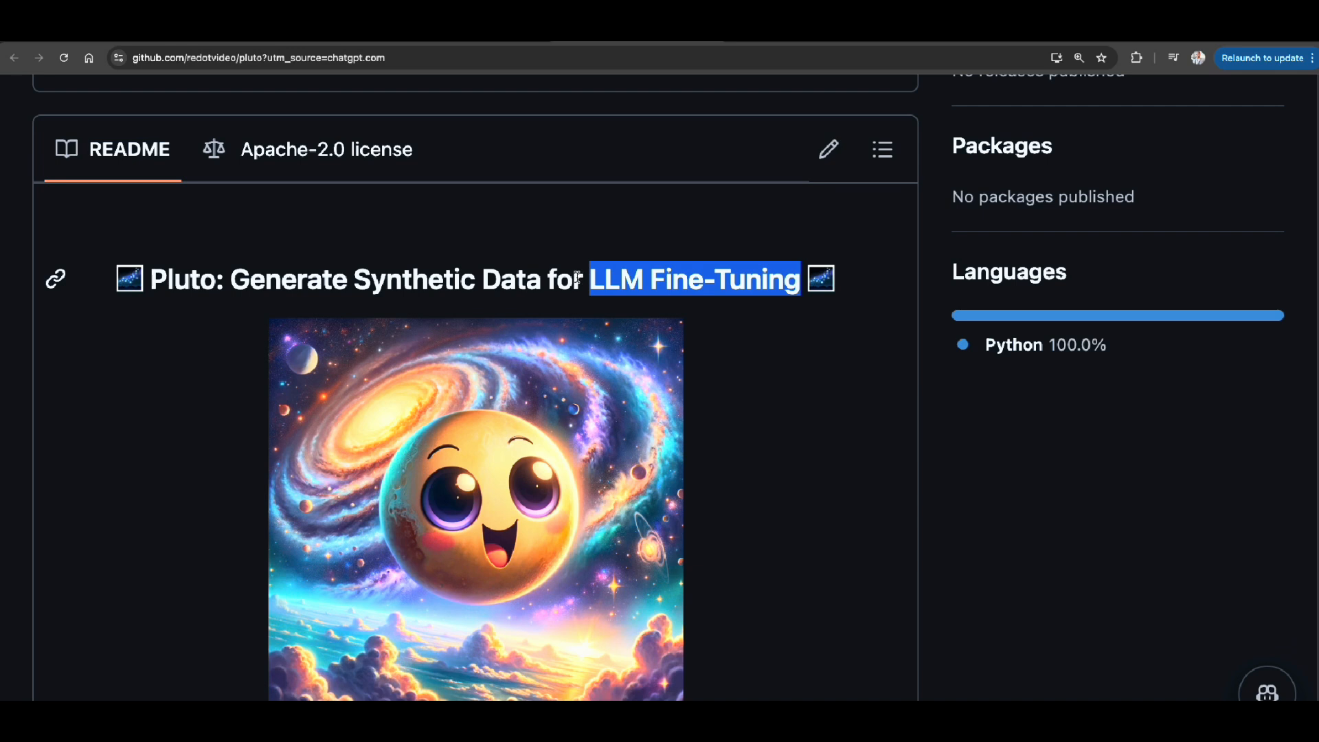
scroll(up, 3)
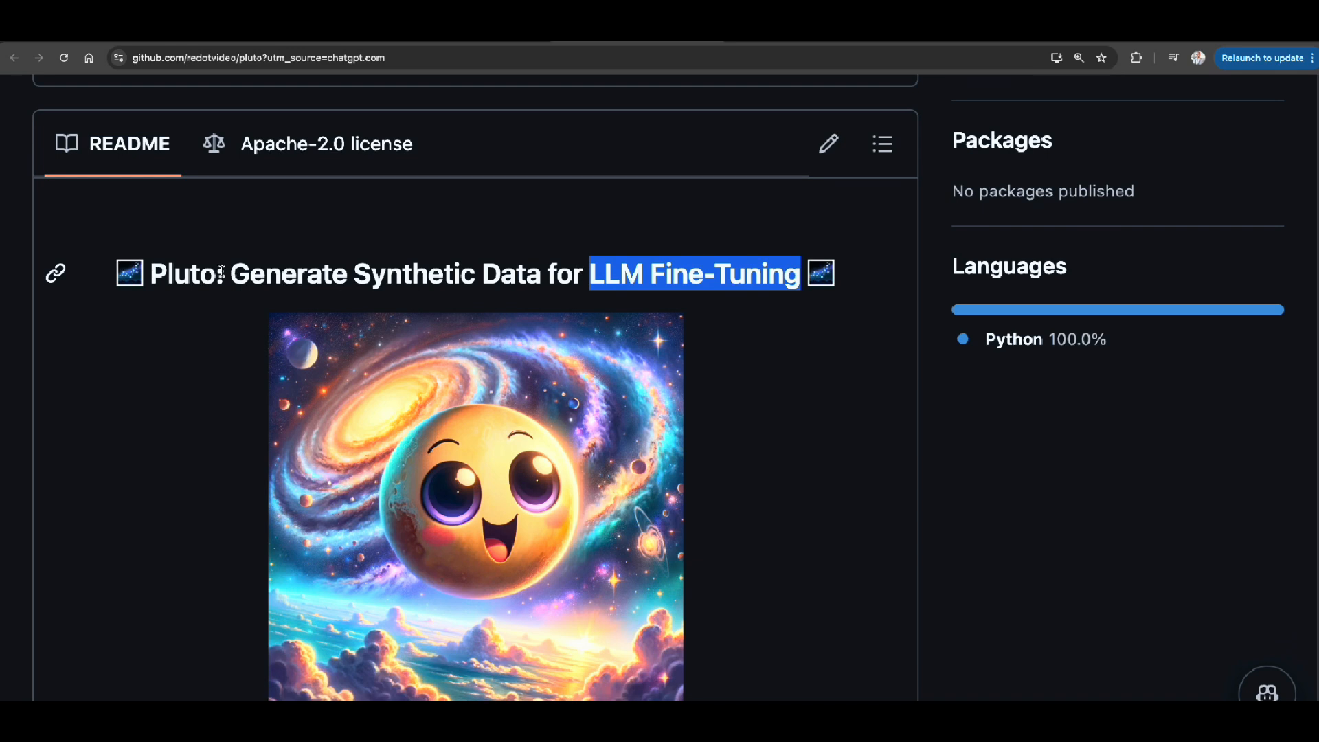
double_click(182, 274)
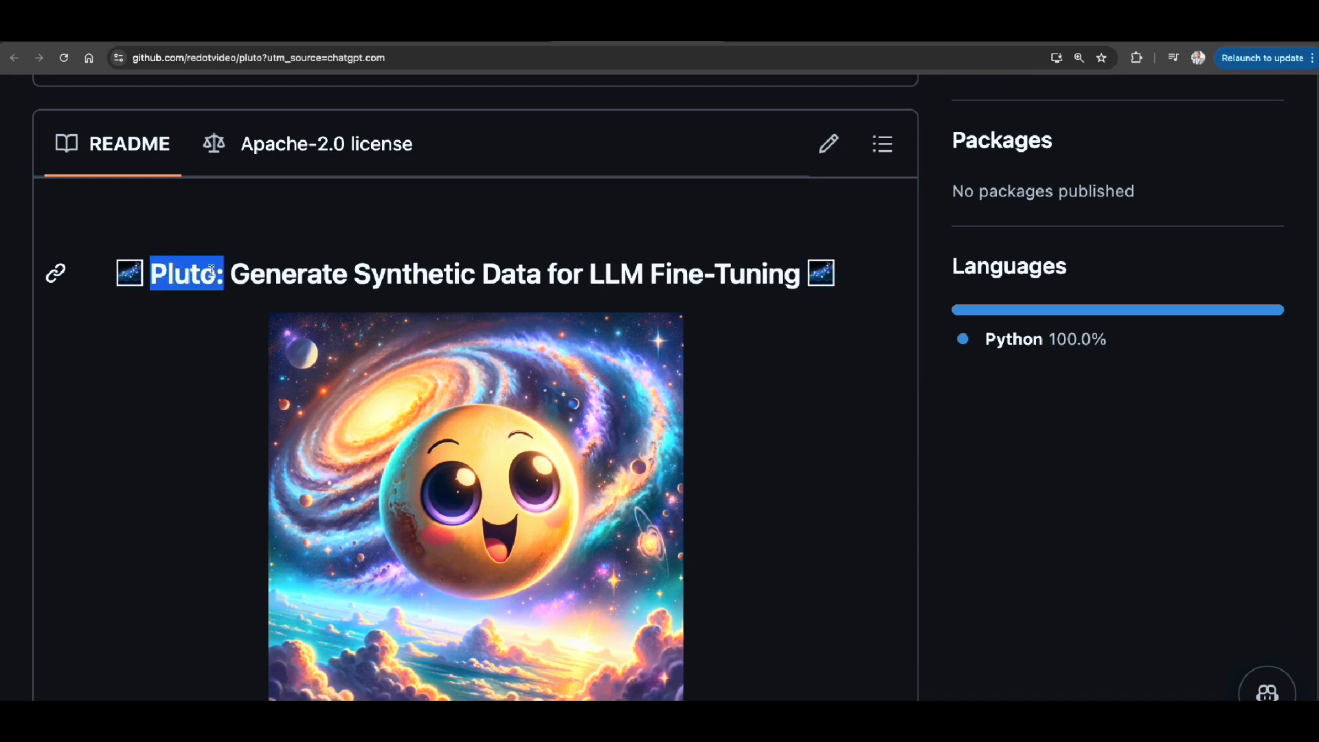
mouse_move(228, 274)
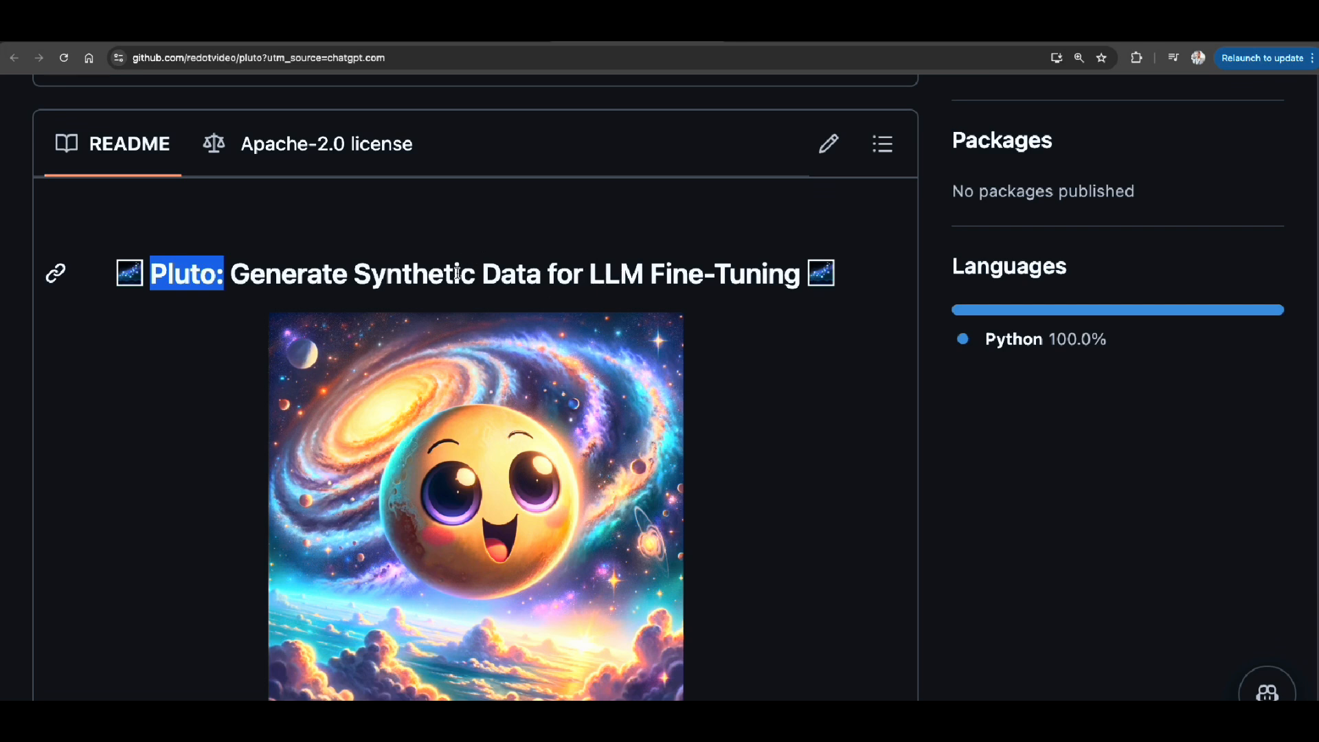
scroll(down, 3)
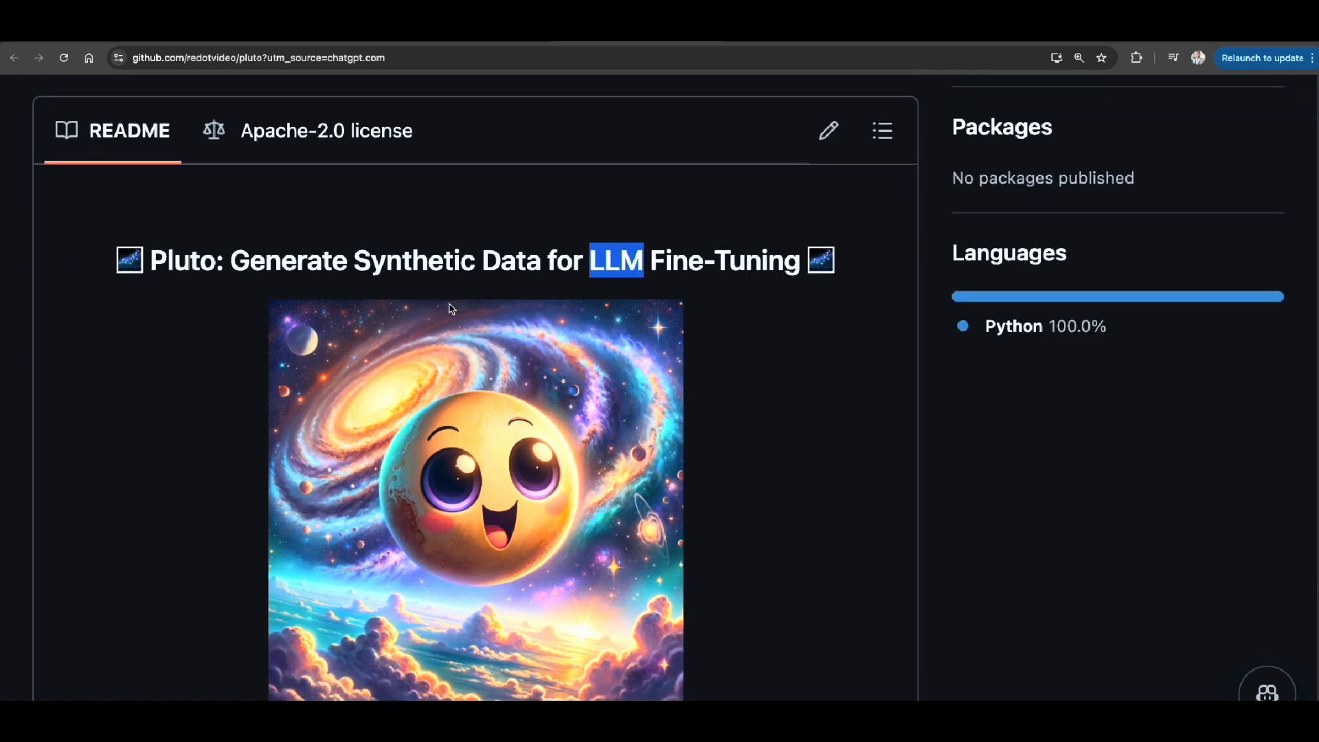
scroll(up, 3)
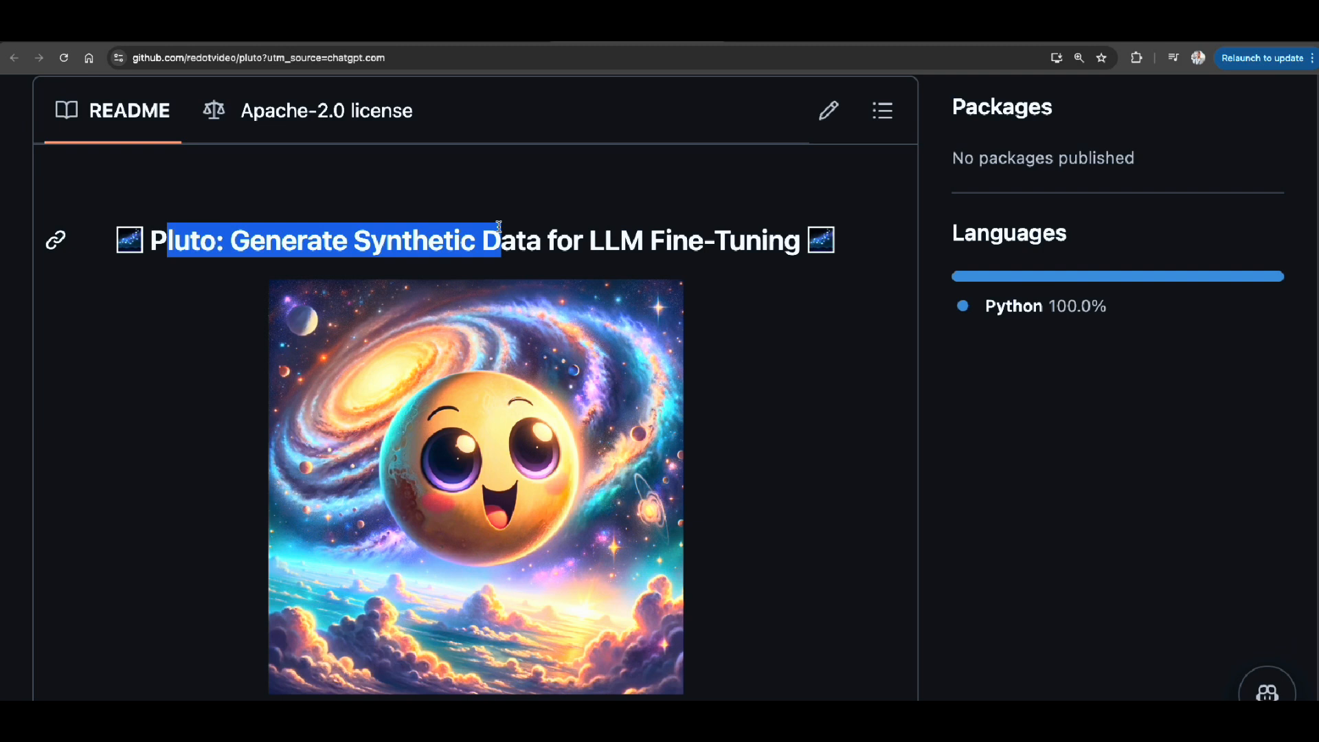
mouse_move(496, 225)
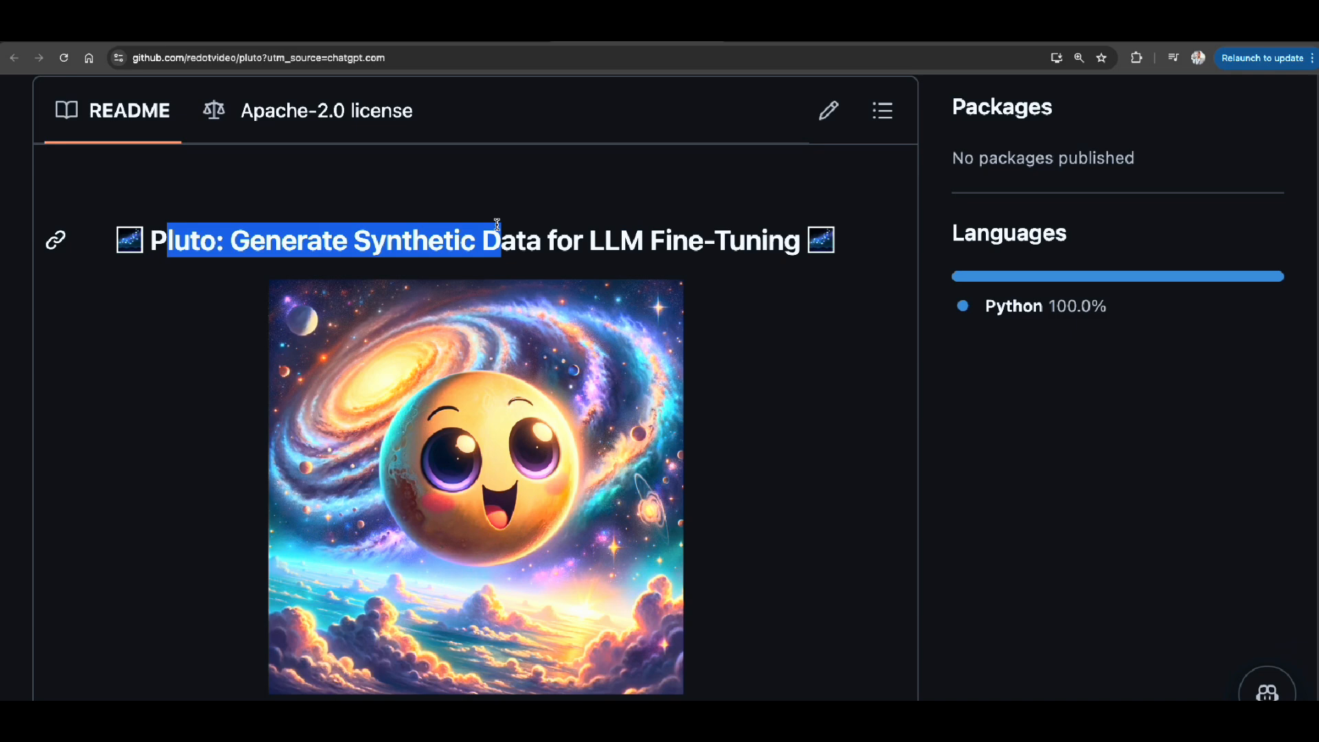
mouse_move(475, 224)
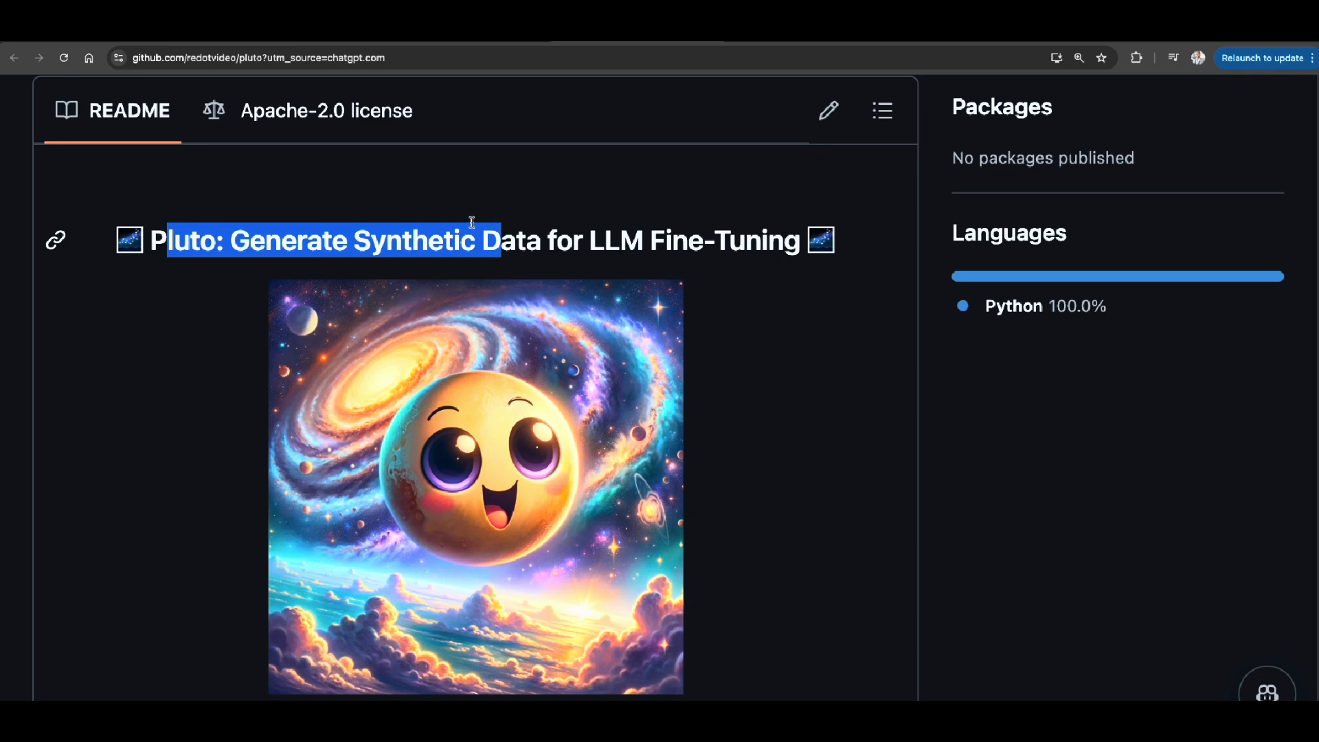
- Scroll past the feature bullets to the Quickstart's pip install pluto-data and OPENAI_API_KEY export
scroll(down, 3)
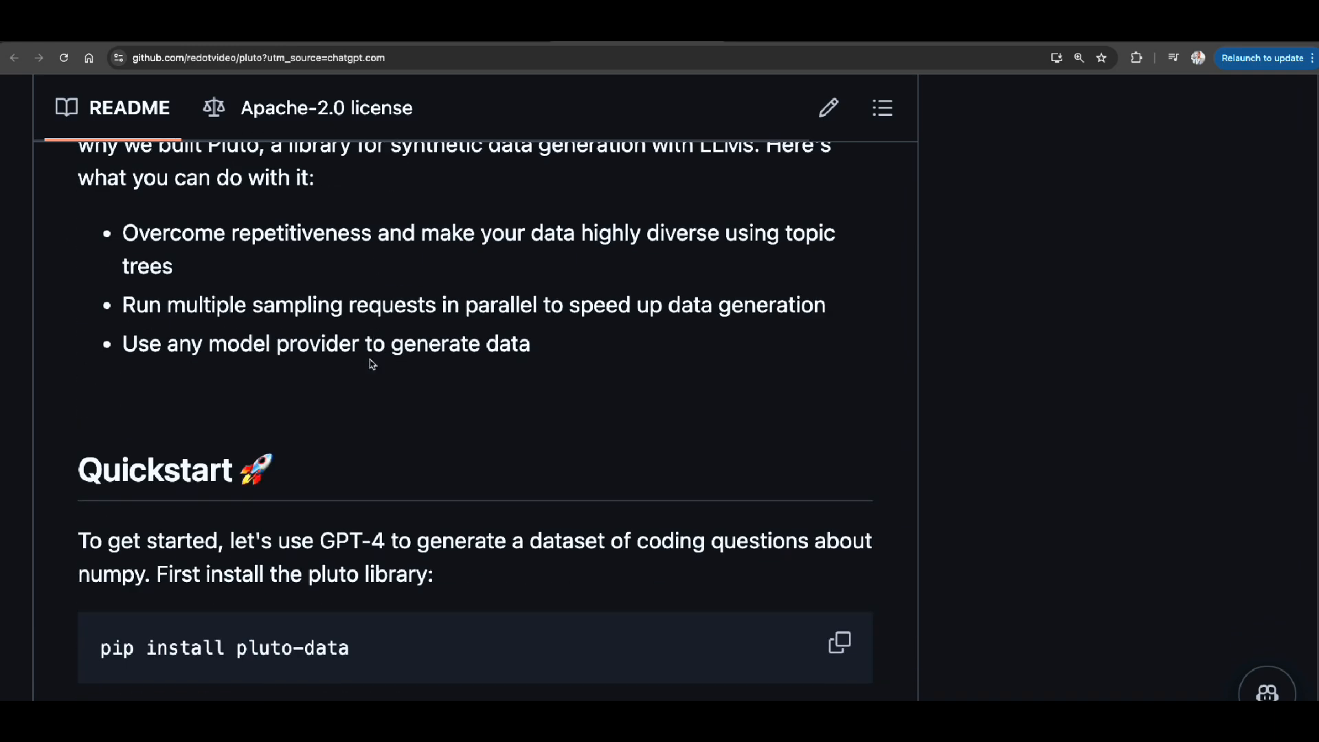
scroll(down, 3)
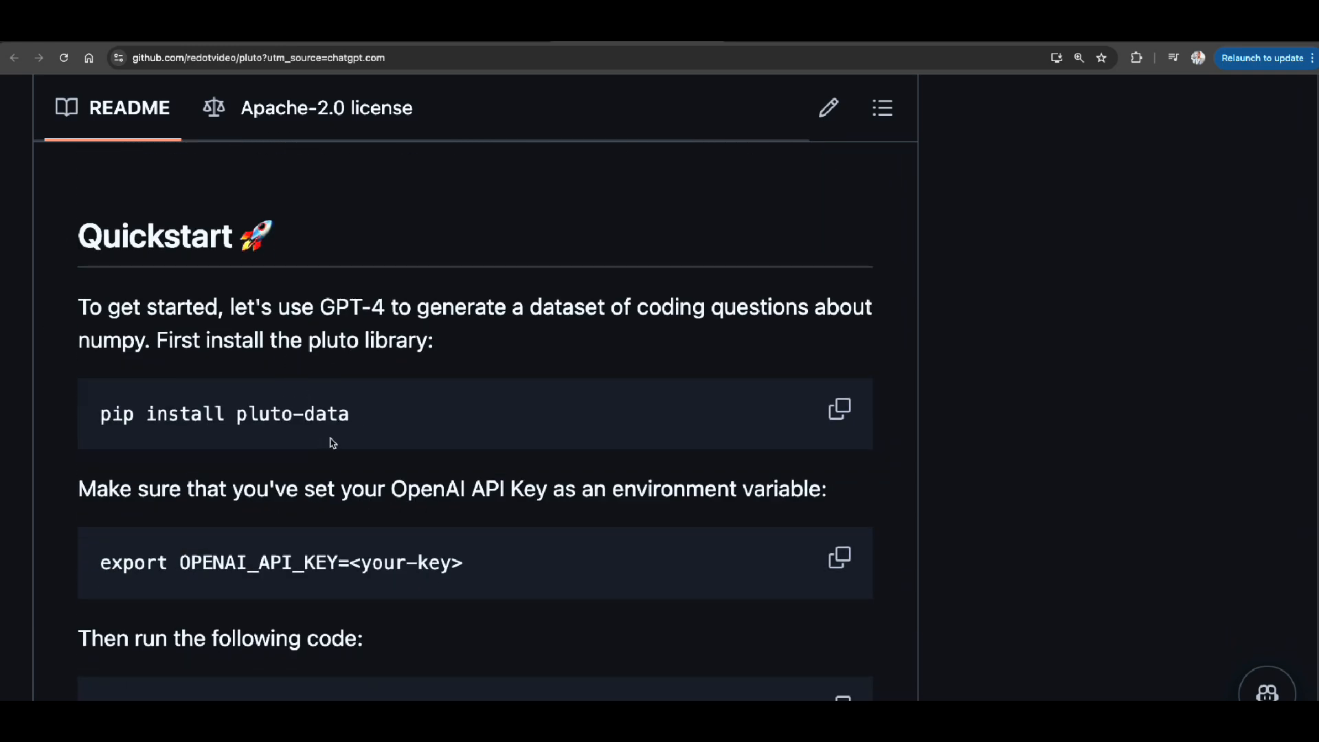
mouse_move(353, 424)
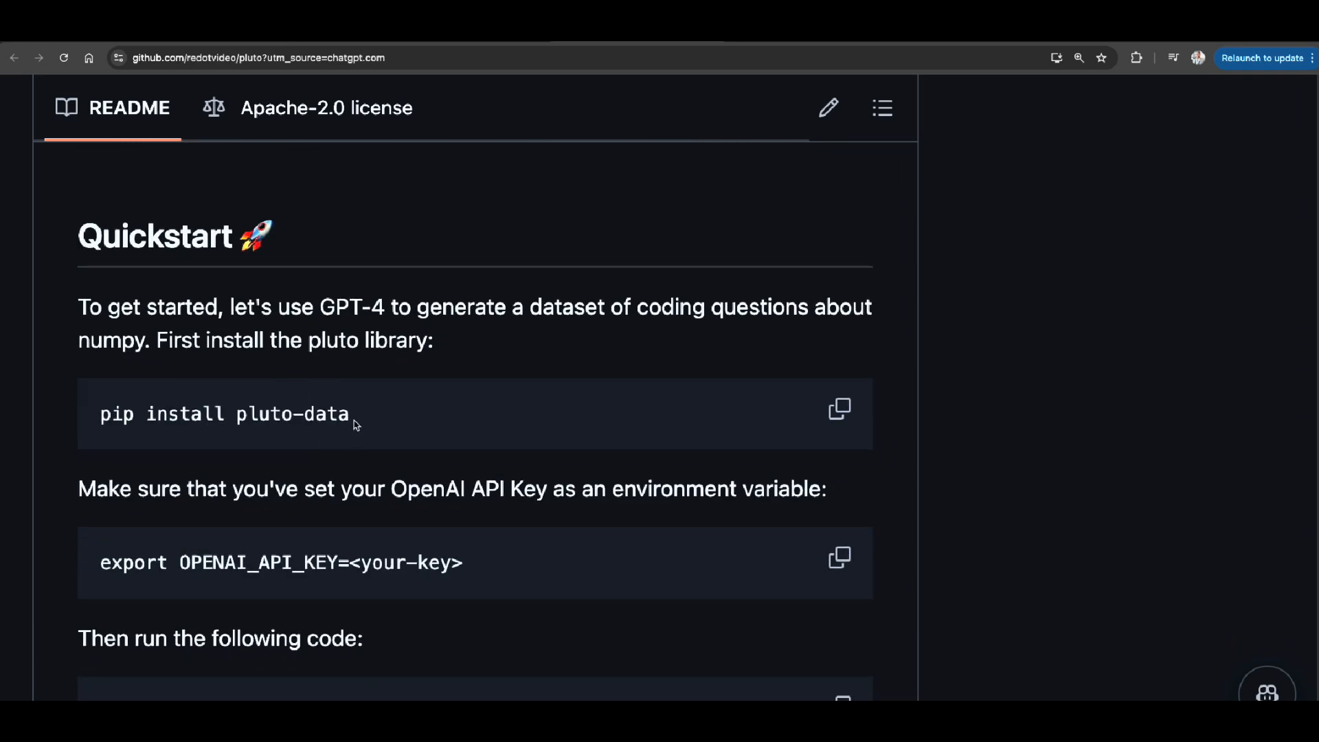
scroll(down, 3)
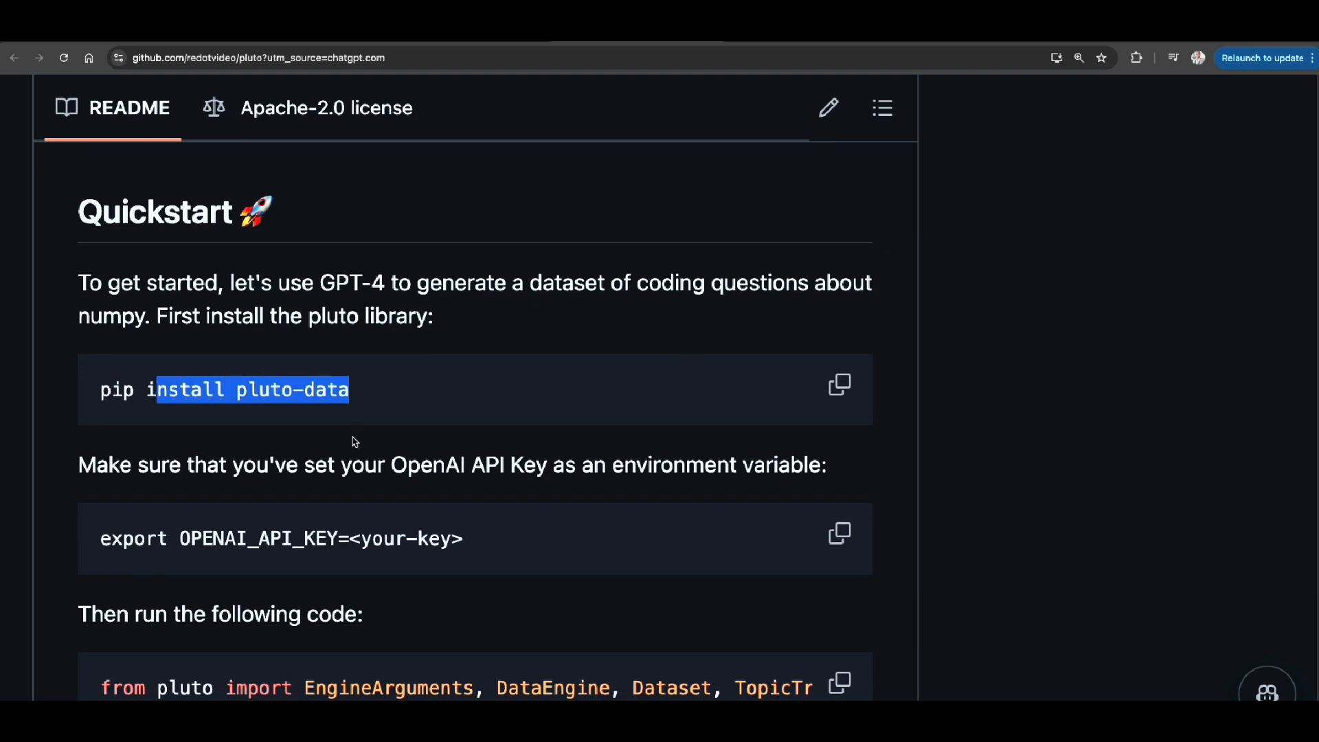
scroll(down, 3)
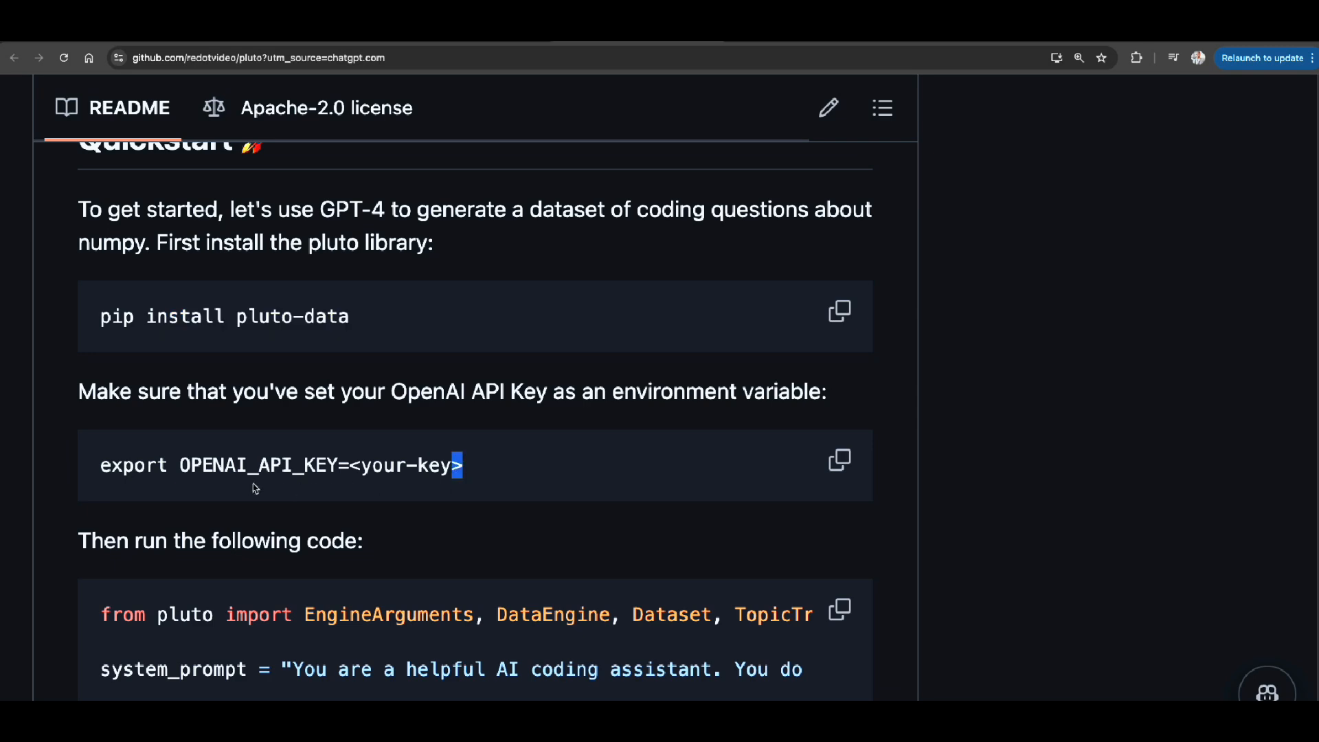
scroll(down, 3)
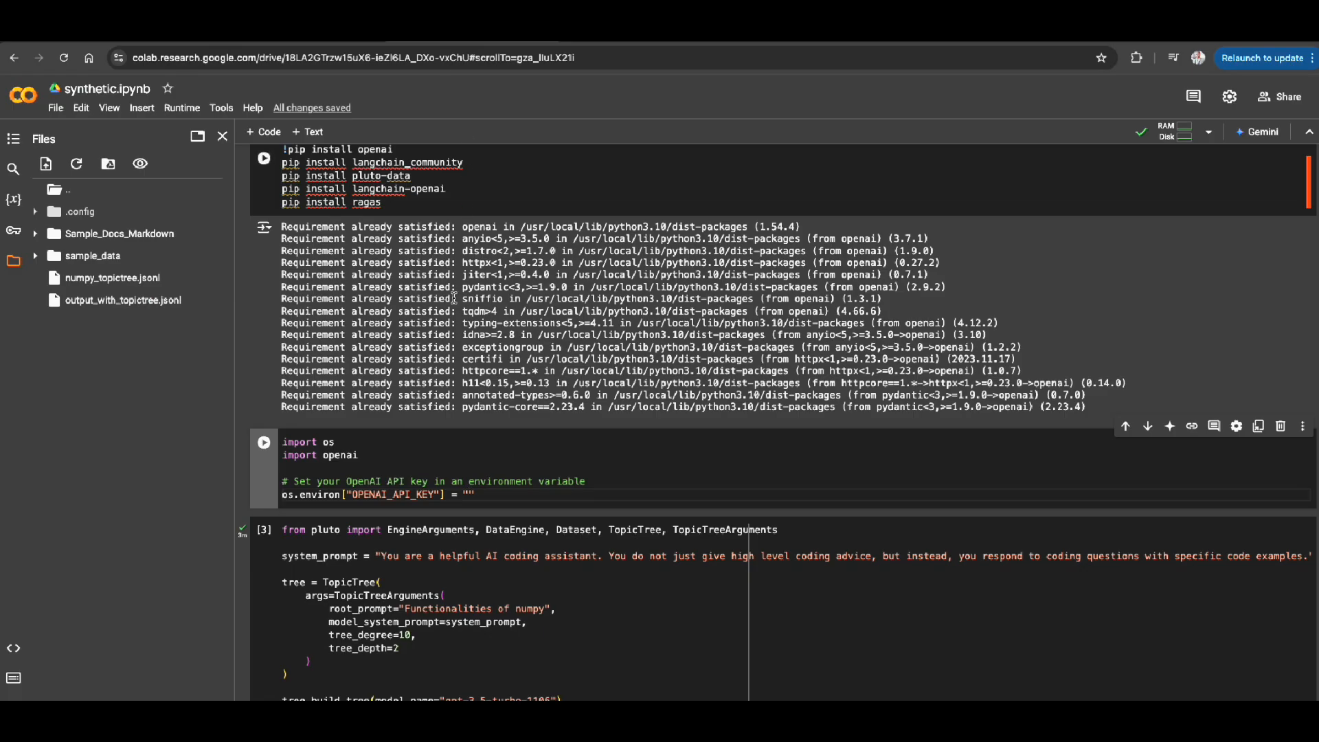
- Hide the file browser and highlight the pluto-data, langchain_community and ragas install lines
click(222, 136)
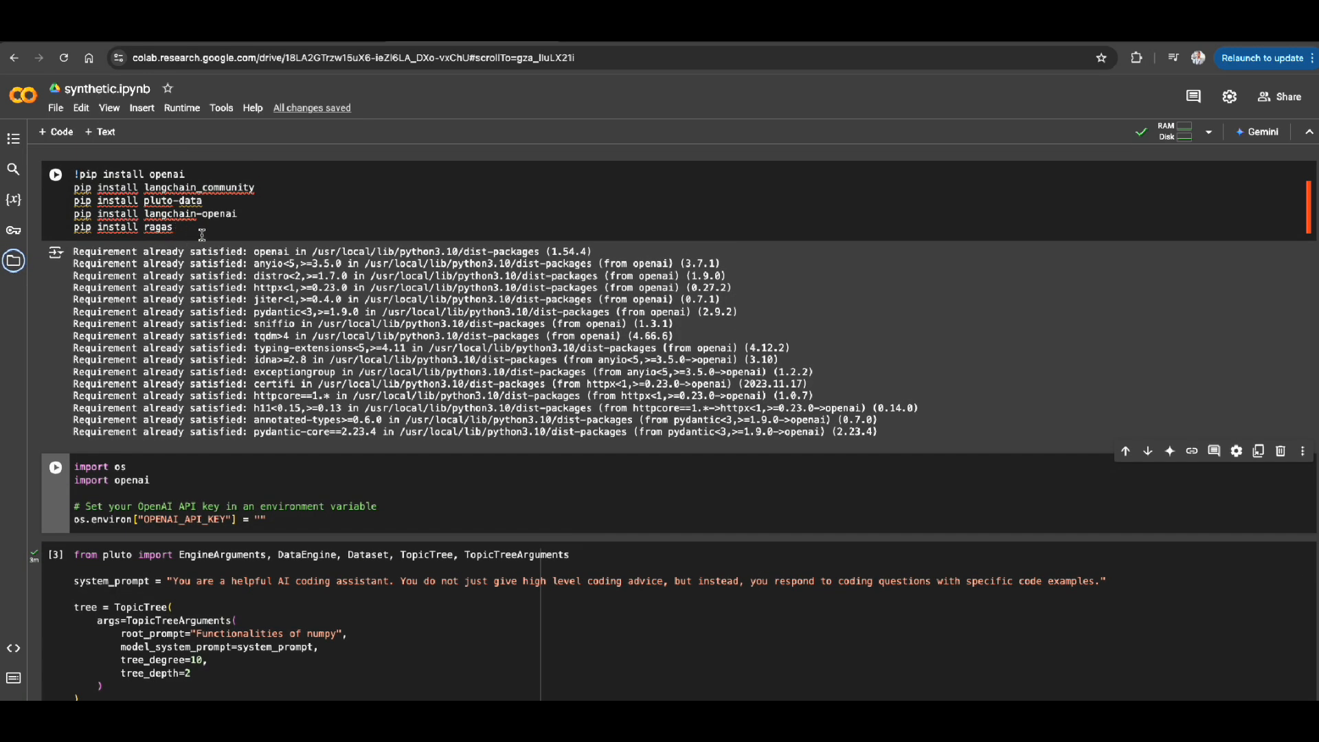
double_click(149, 201)
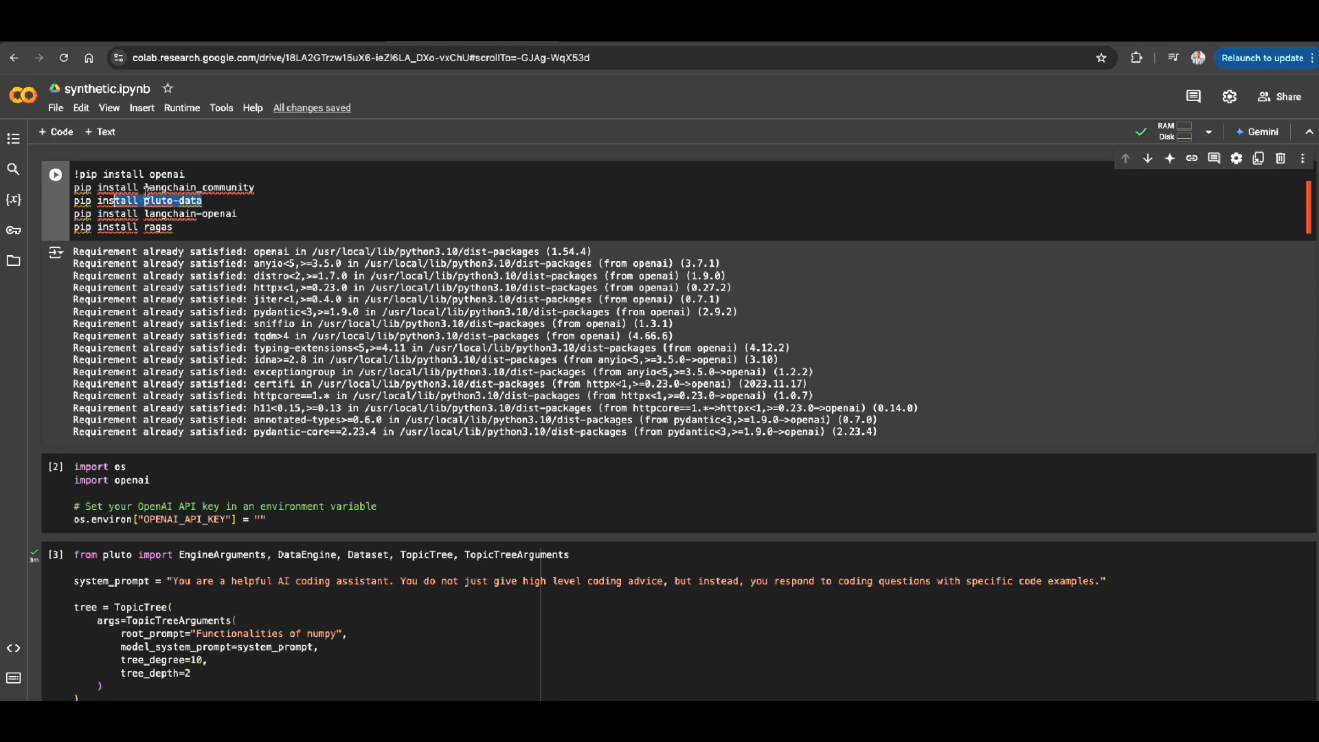
double_click(198, 187)
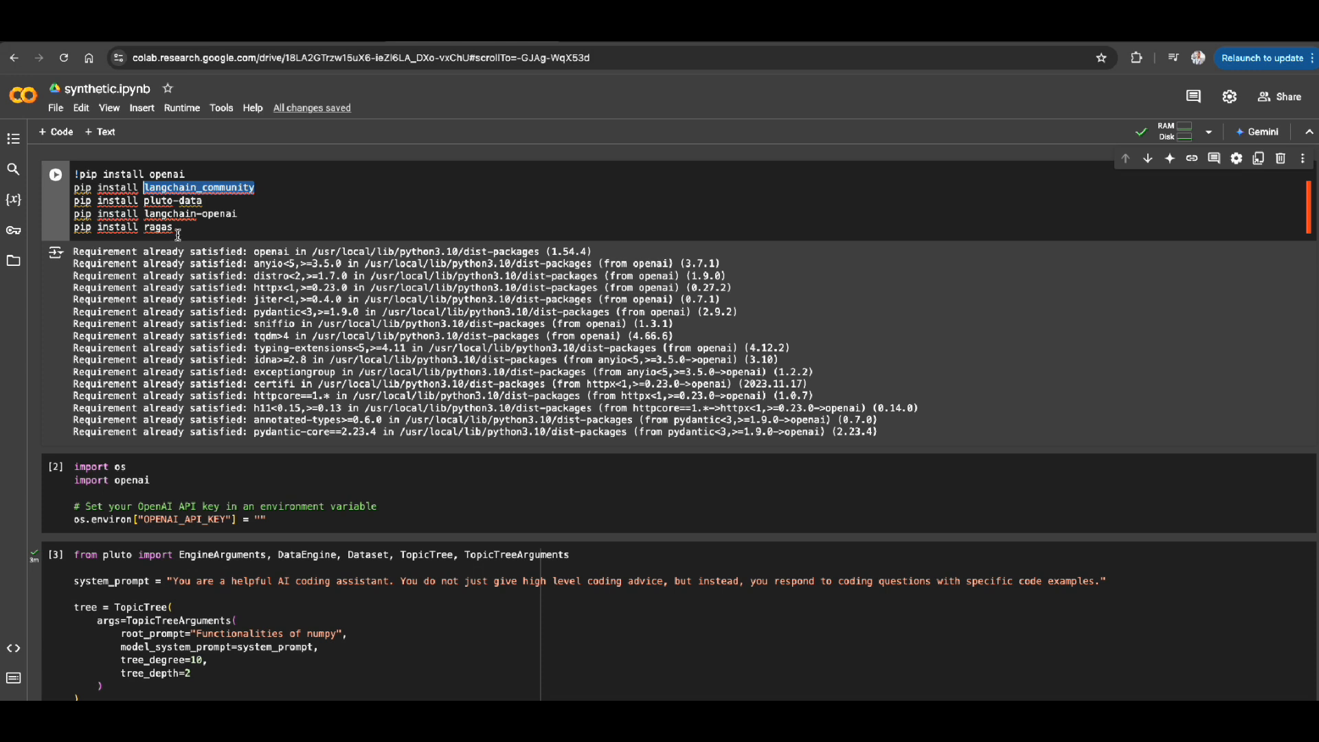
double_click(157, 227)
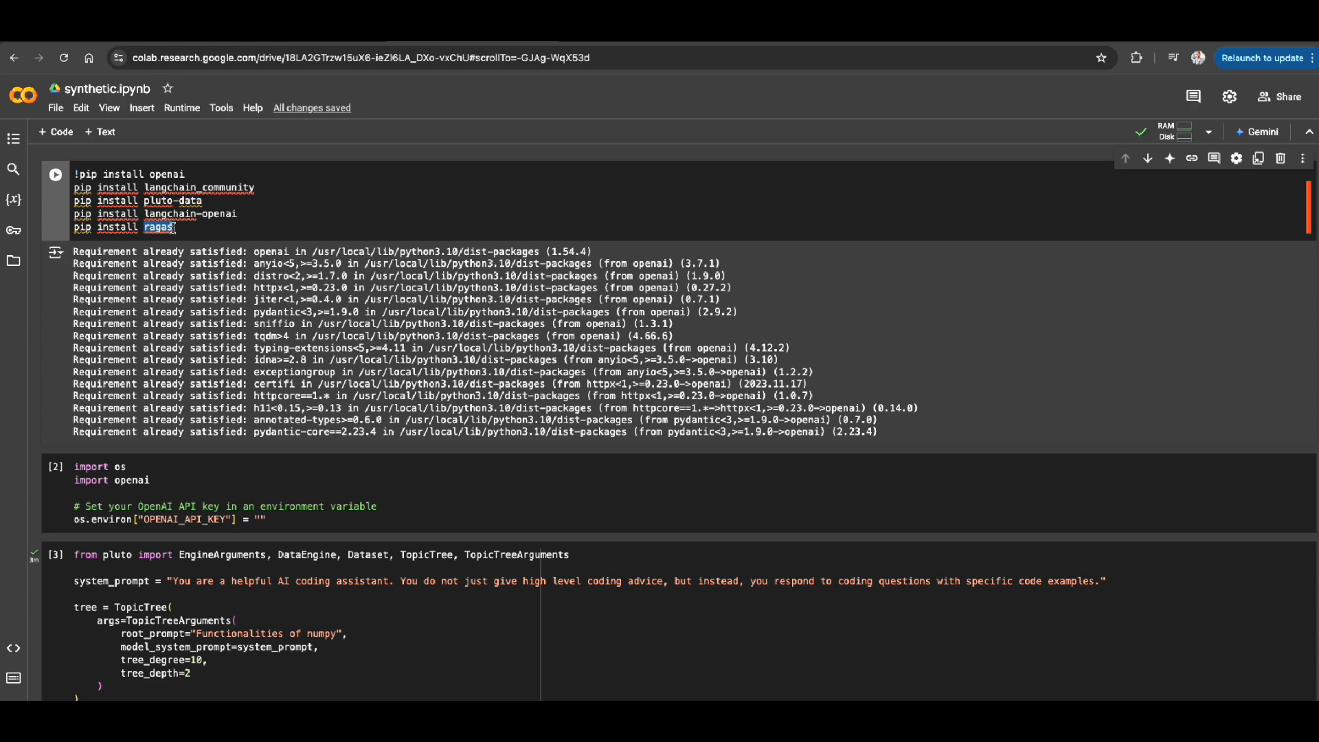
double_click(172, 200)
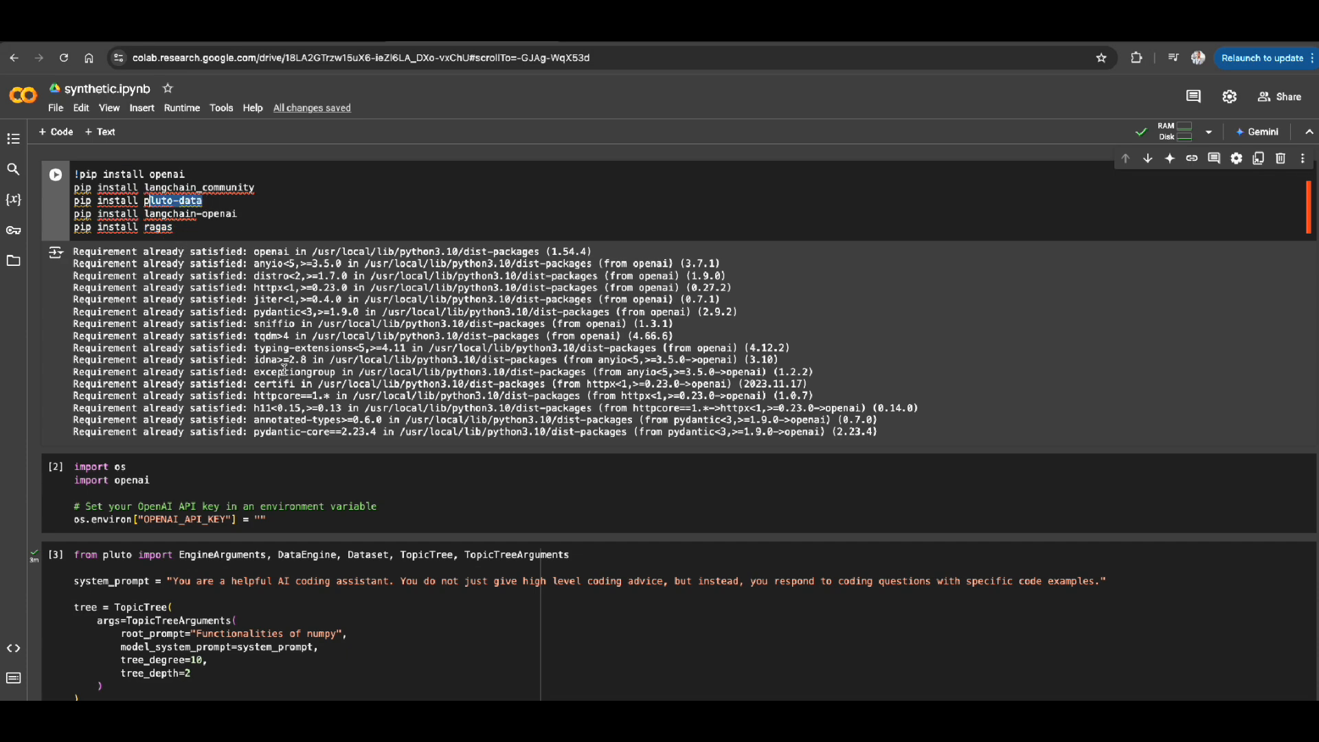
scroll(down, 3)
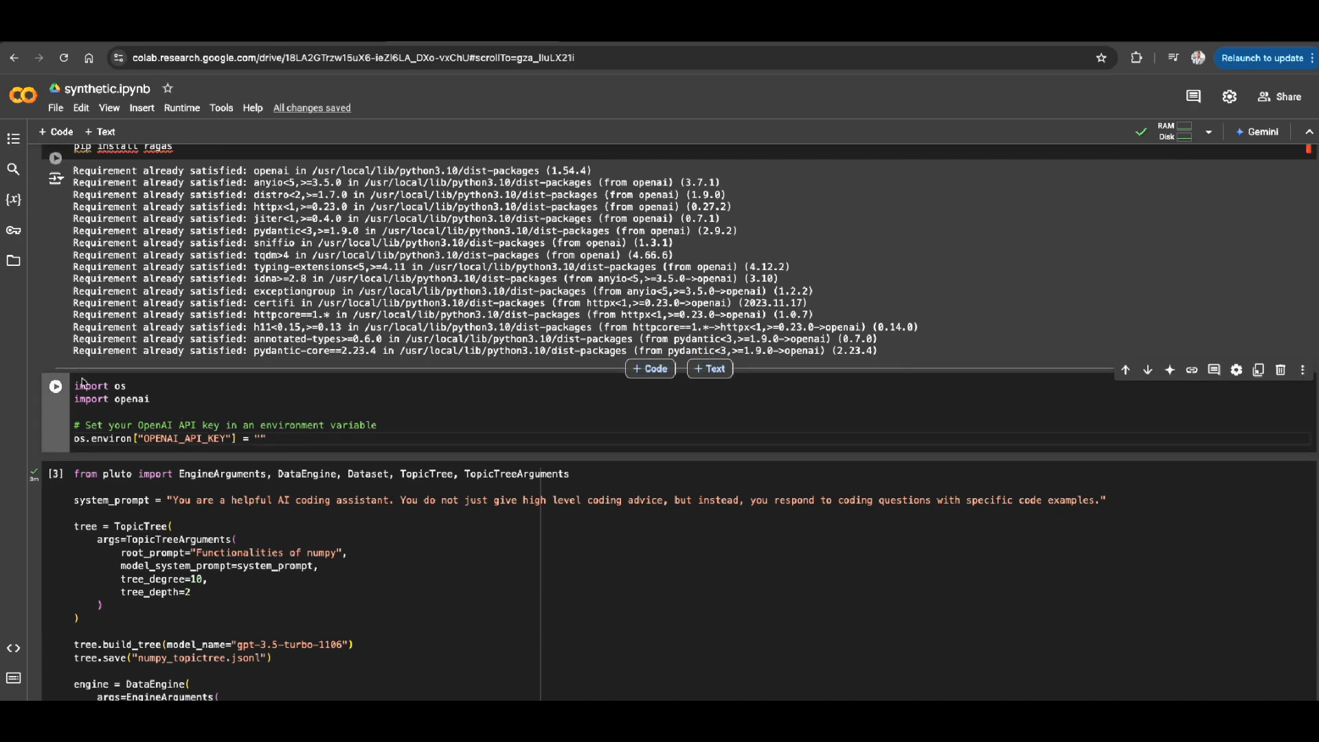
- Review the TopicTree code cell, then show the notebook's Files pane
scroll(down, 3)
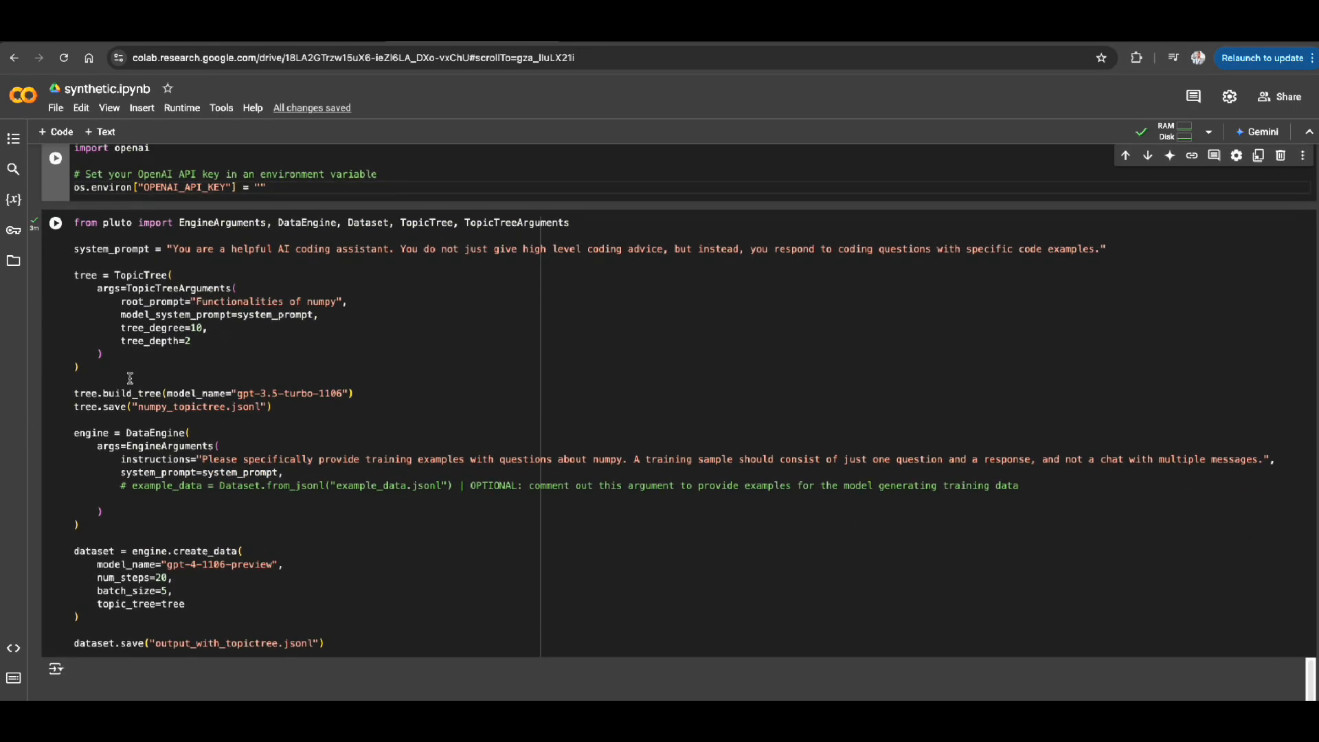
mouse_move(75, 238)
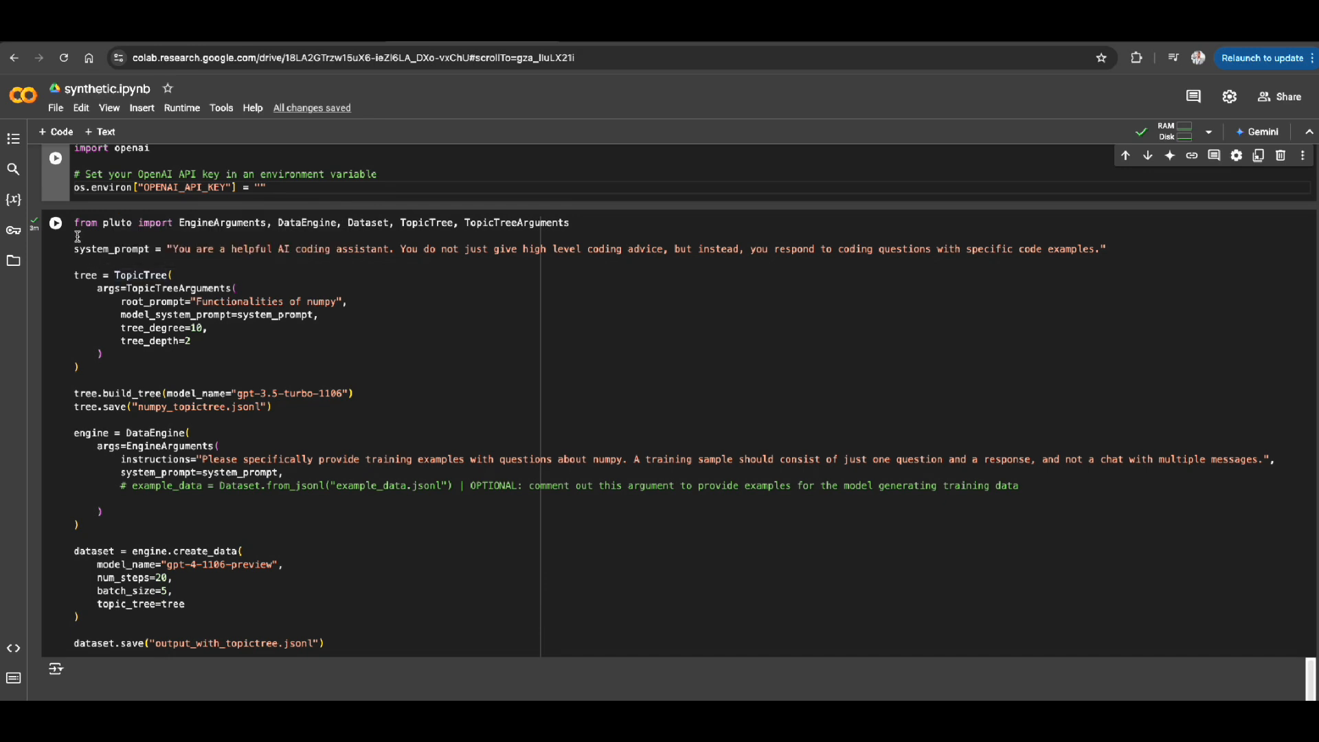
click(261, 355)
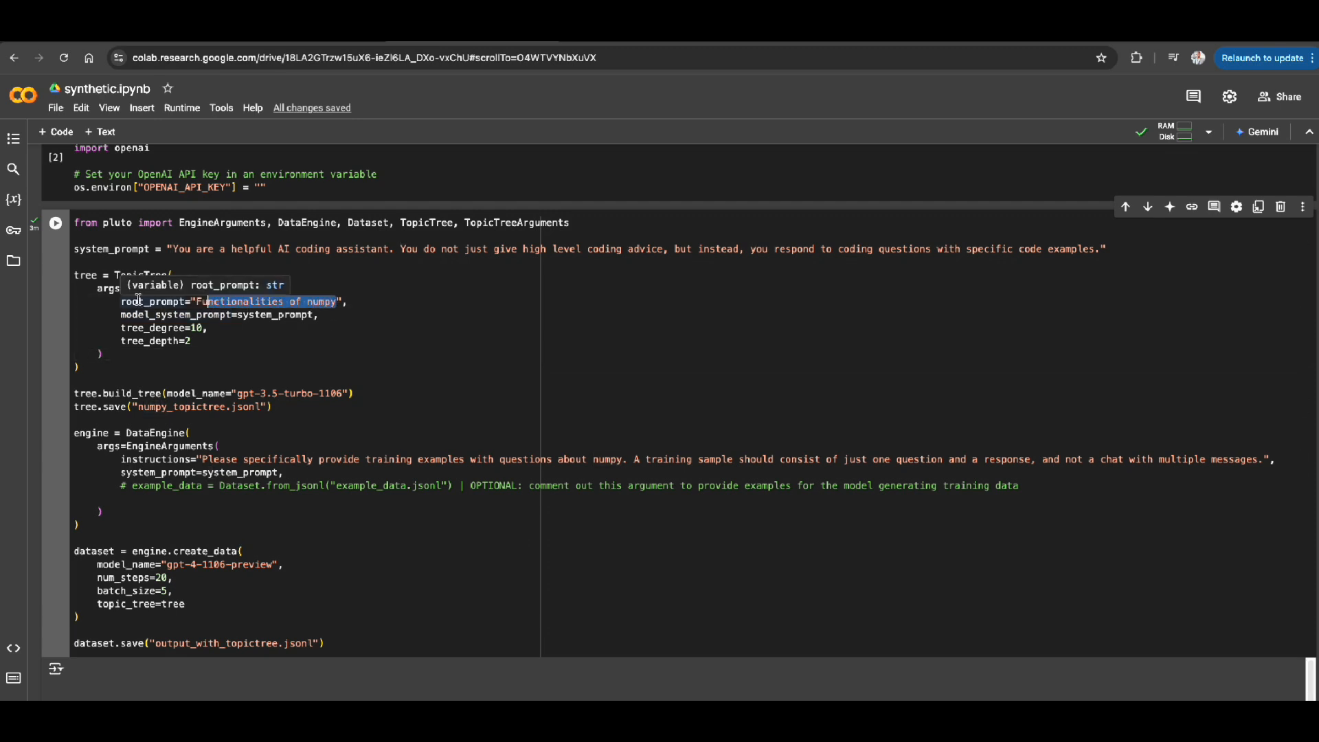
mouse_move(230, 318)
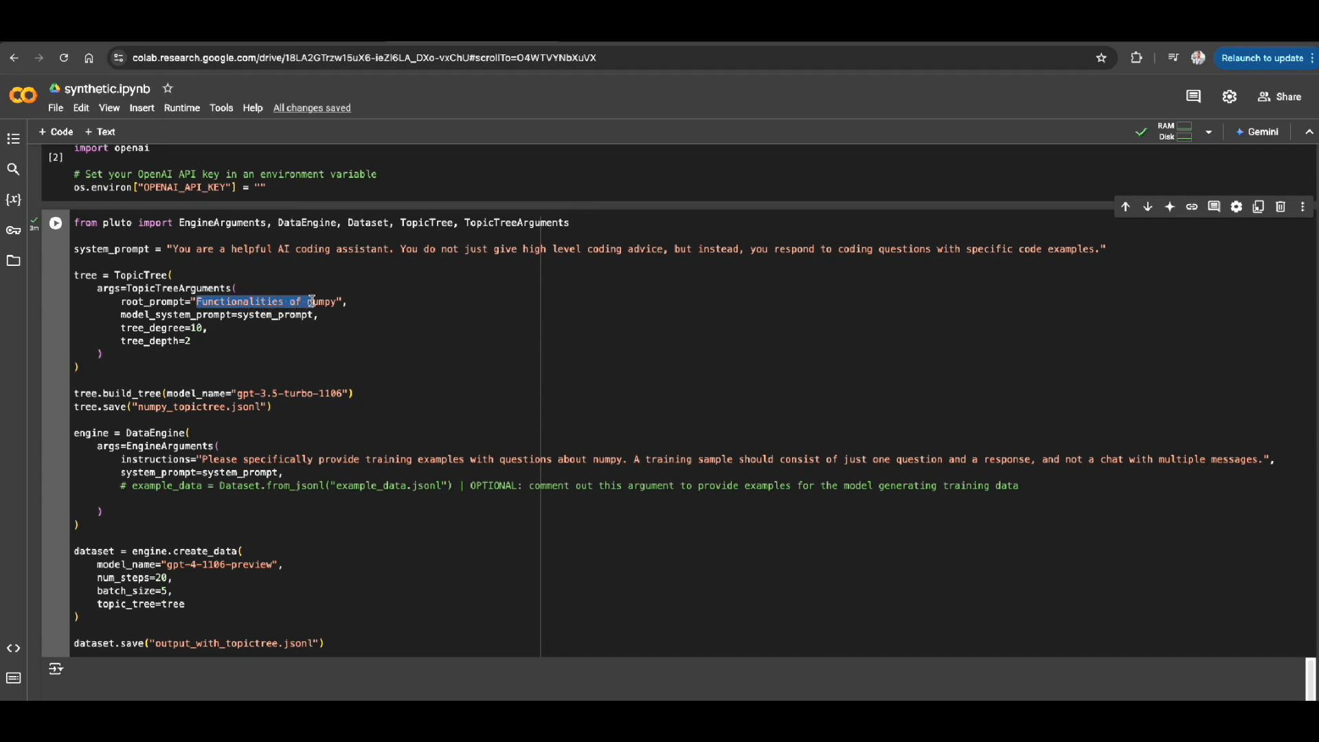
mouse_move(322, 300)
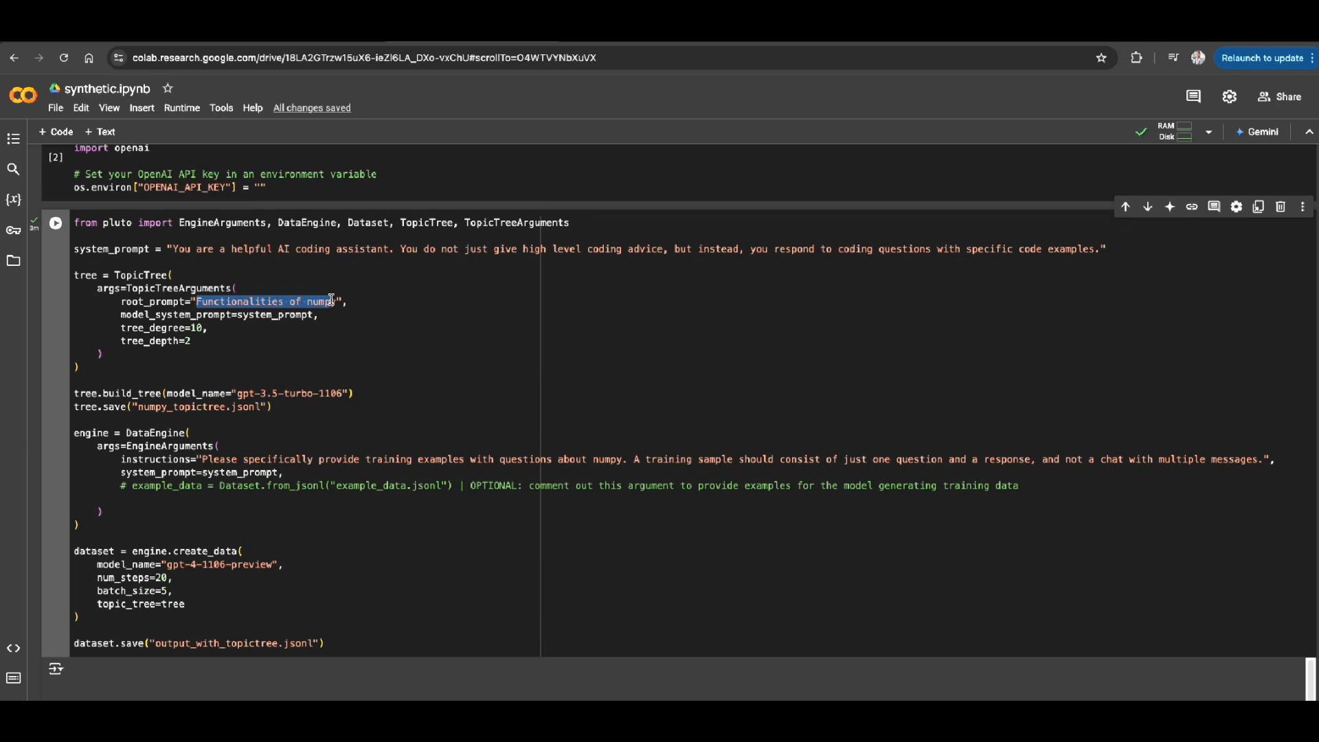
mouse_move(300, 423)
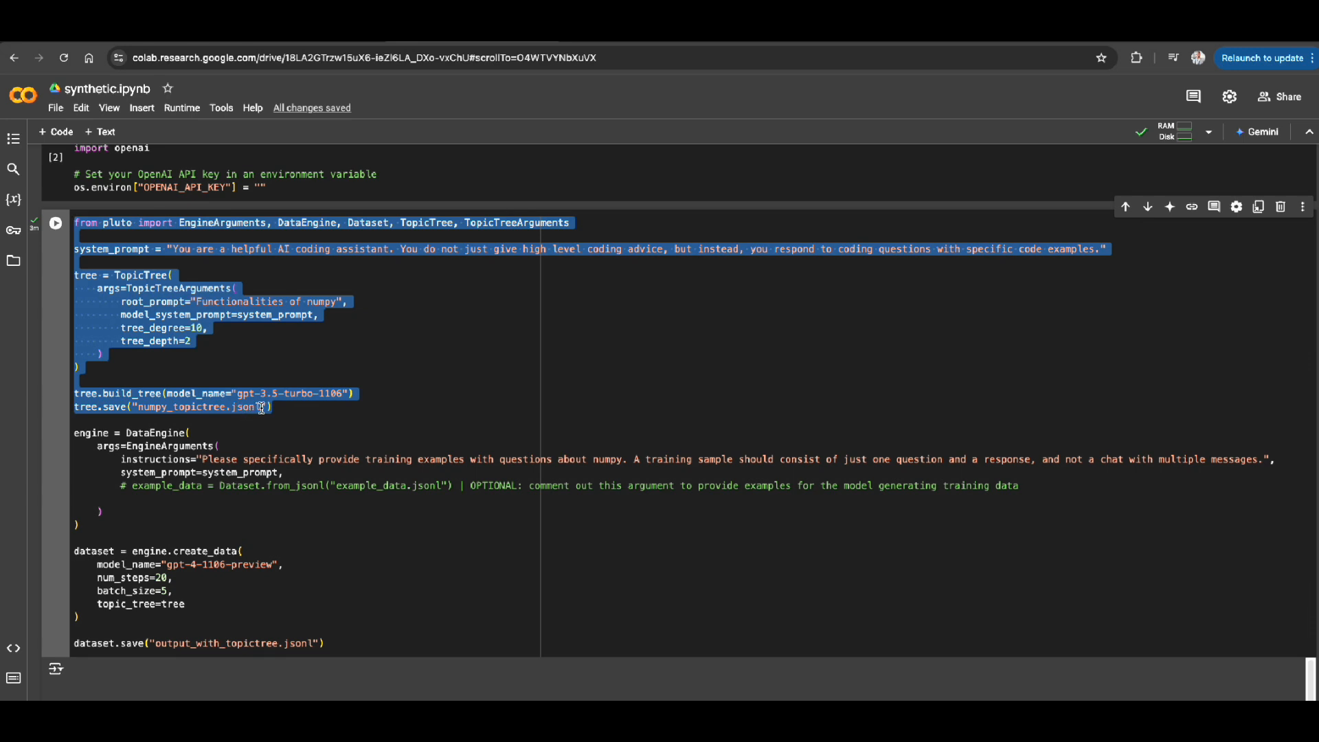
mouse_move(188, 419)
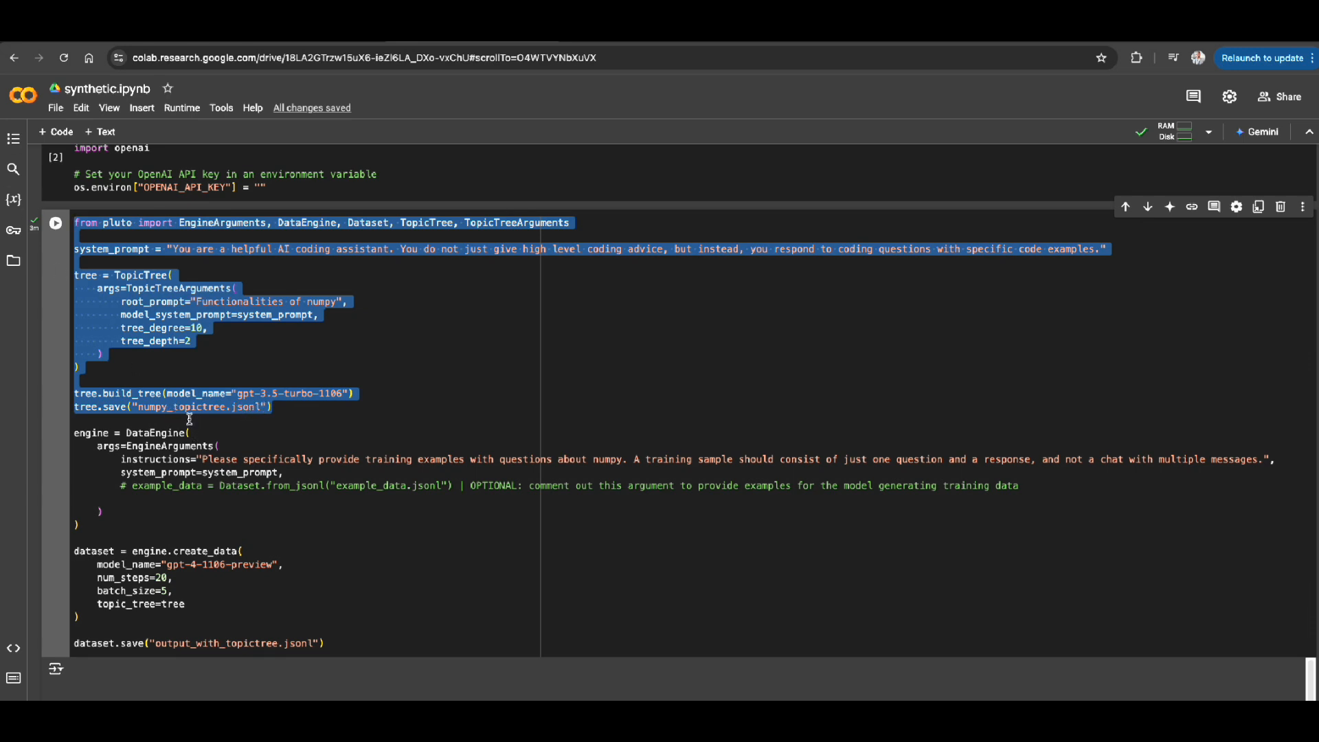
click(215, 406)
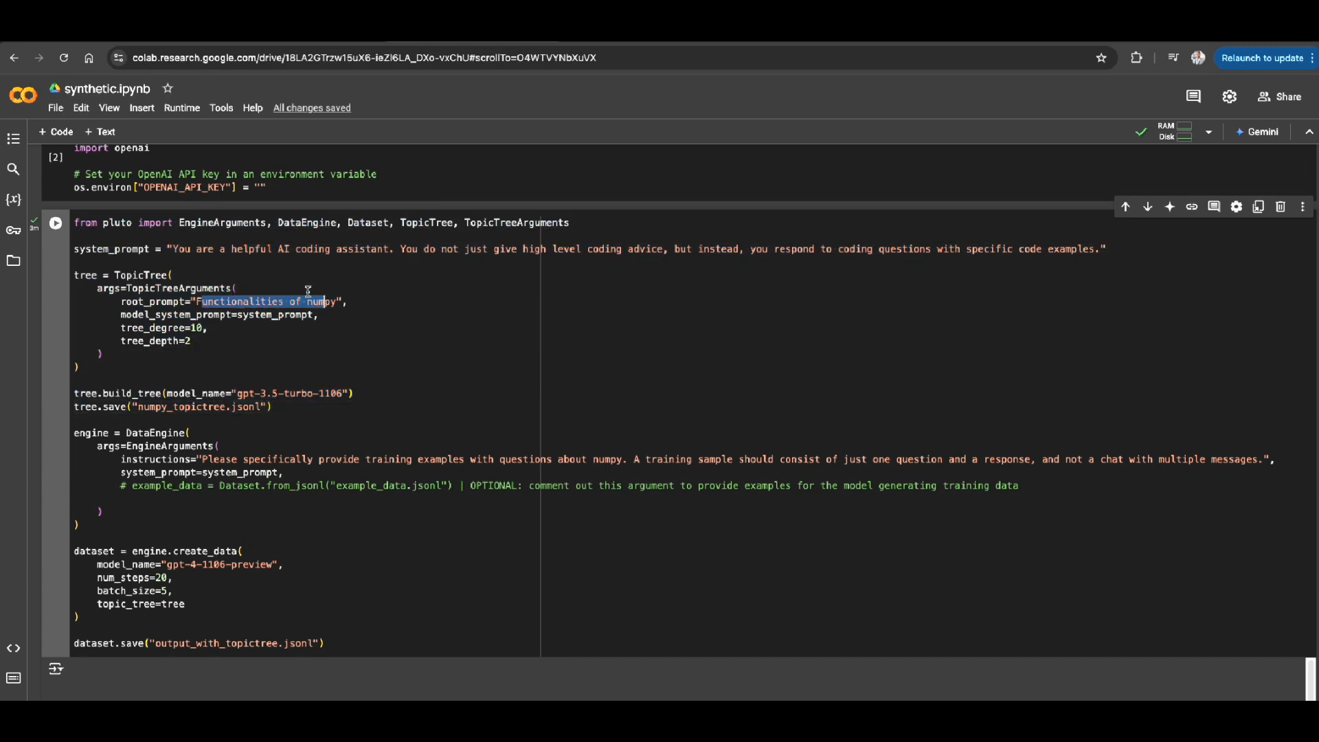
click(12, 139)
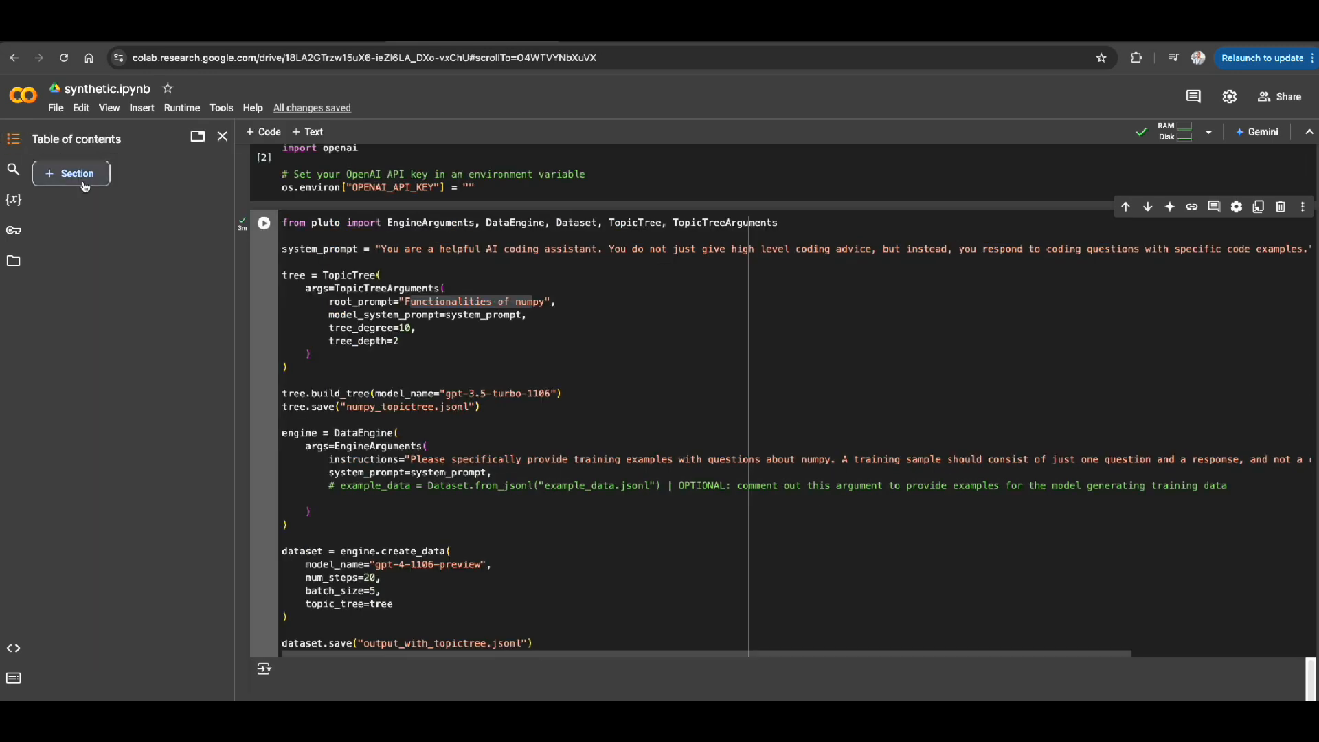
click(13, 259)
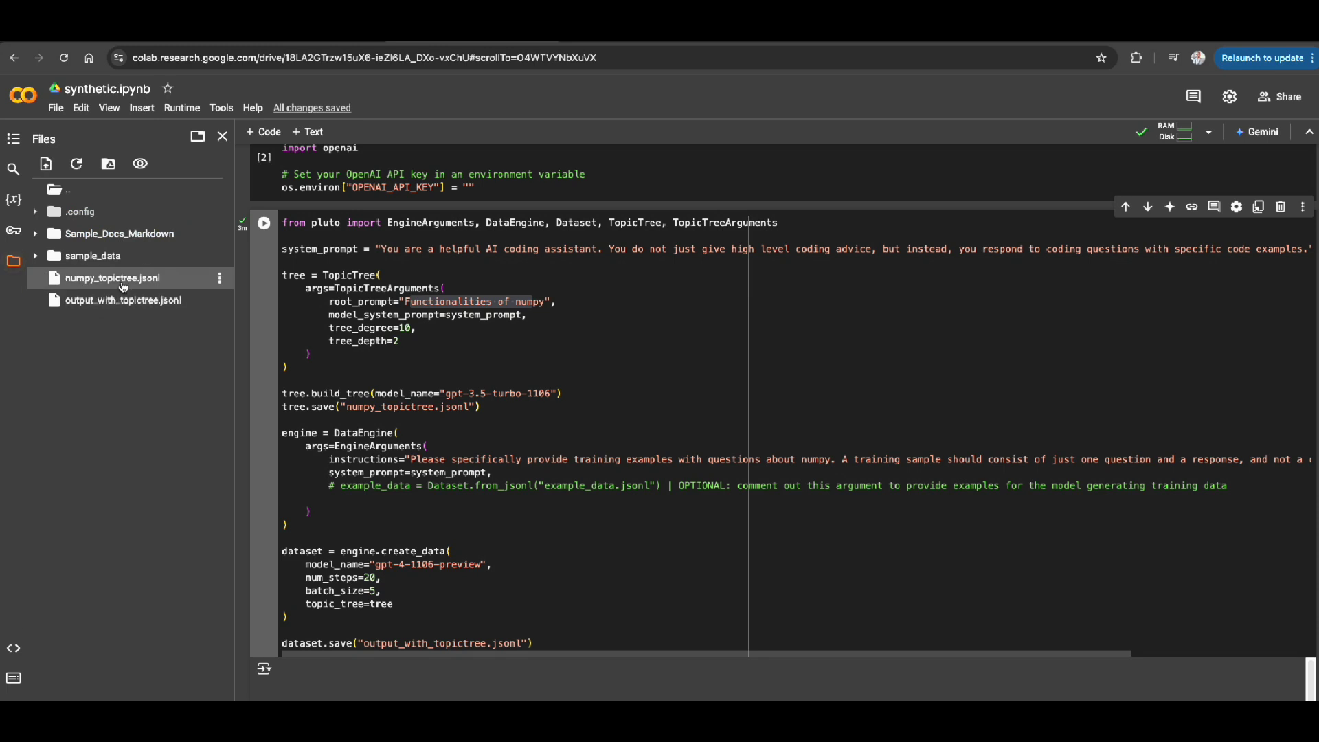
- Open numpy_topictree.jsonl and browse topic paths like broadcasting and multidimensional arrays
double_click(112, 278)
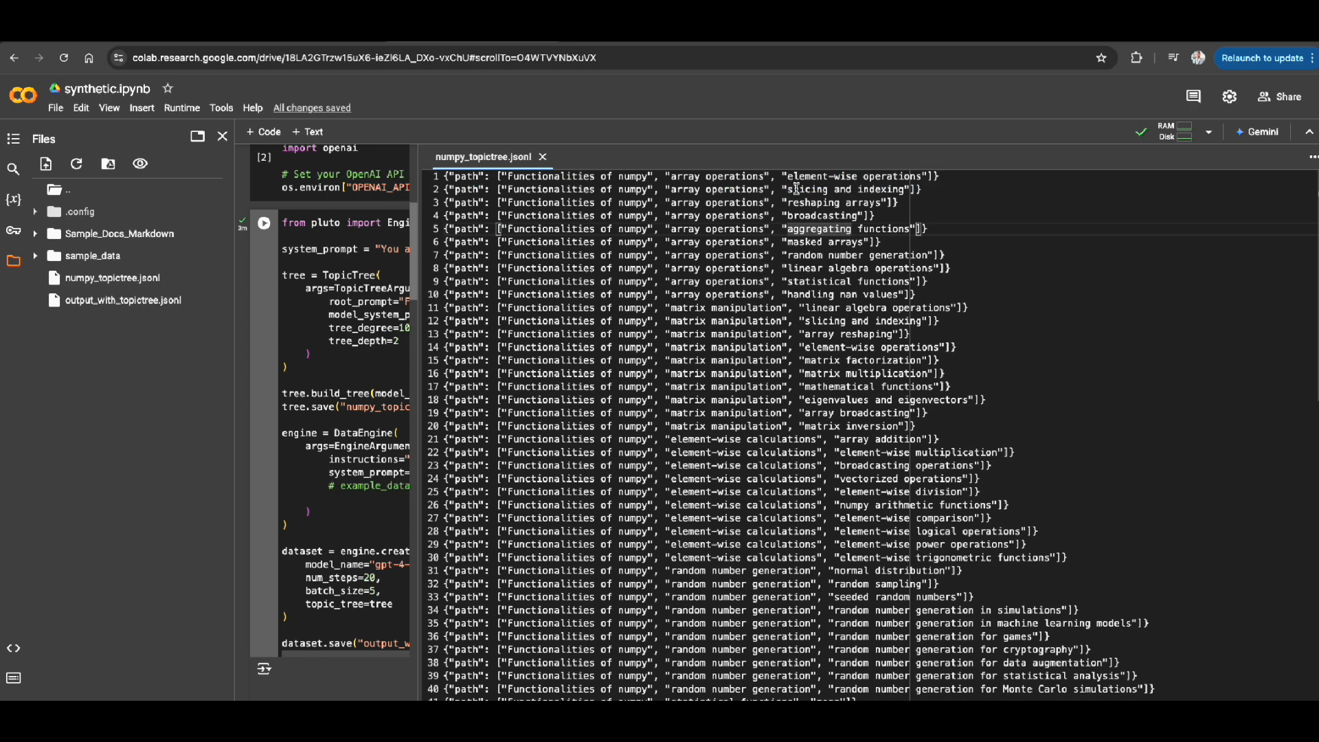
double_click(829, 215)
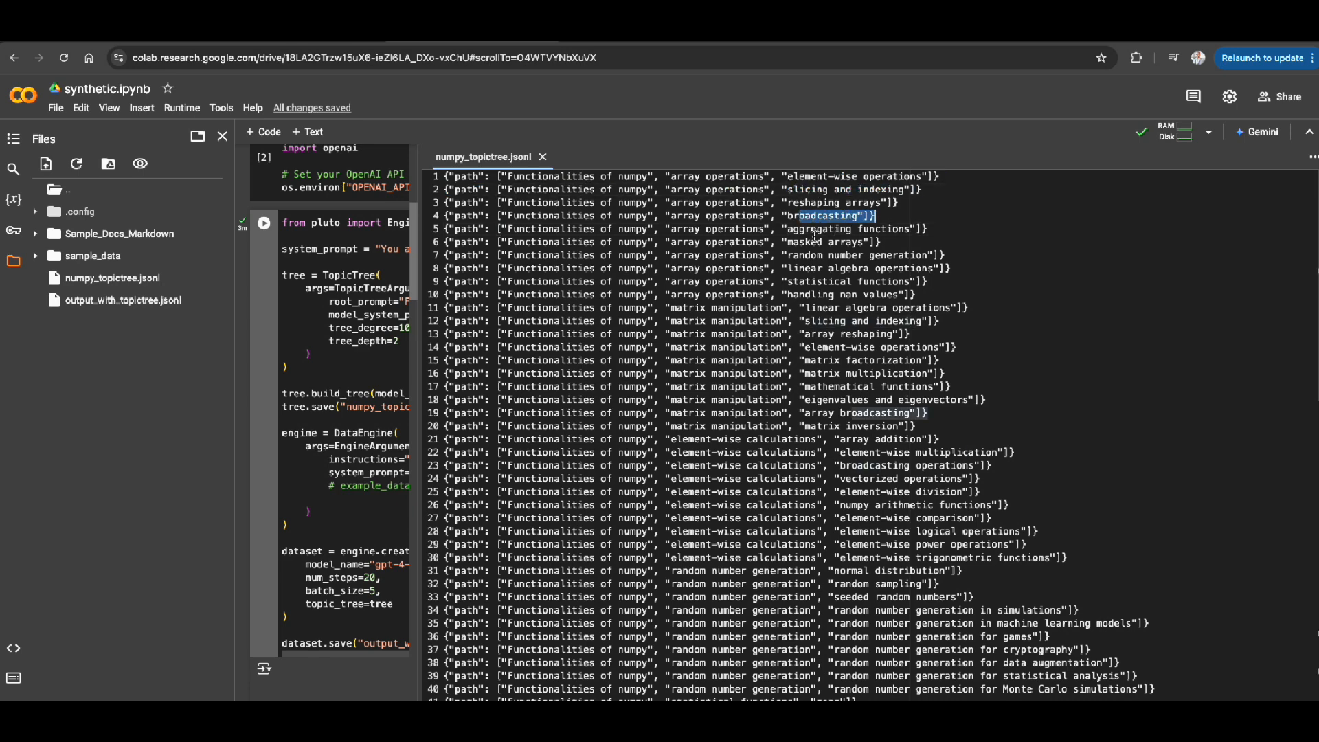
scroll(down, 3)
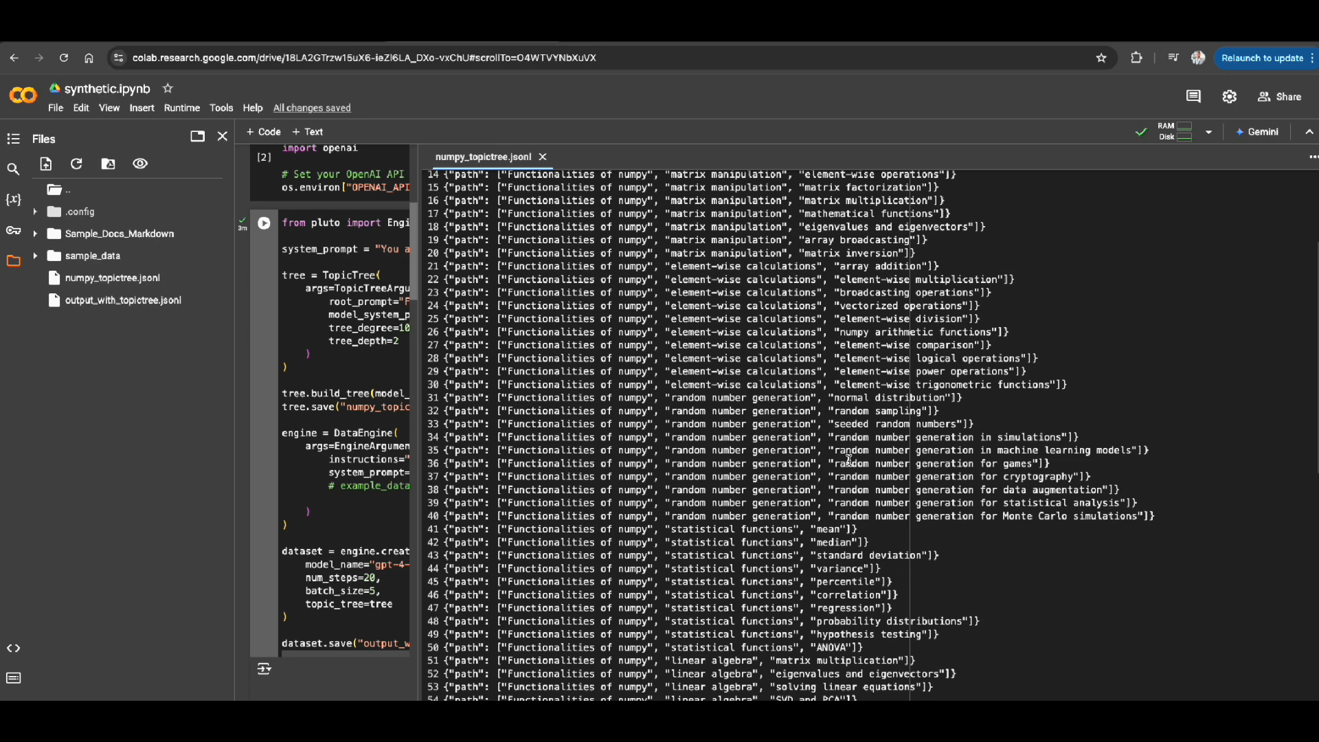
scroll(down, 3)
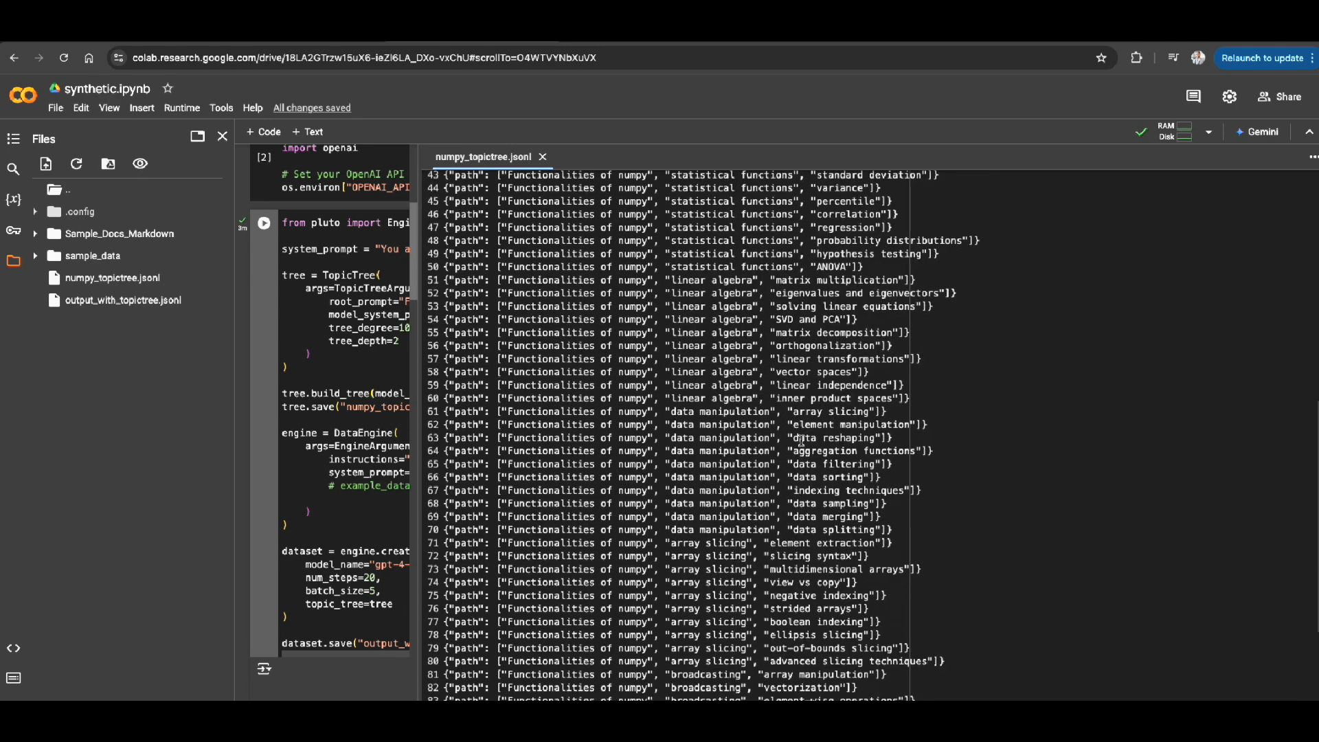
scroll(down, 3)
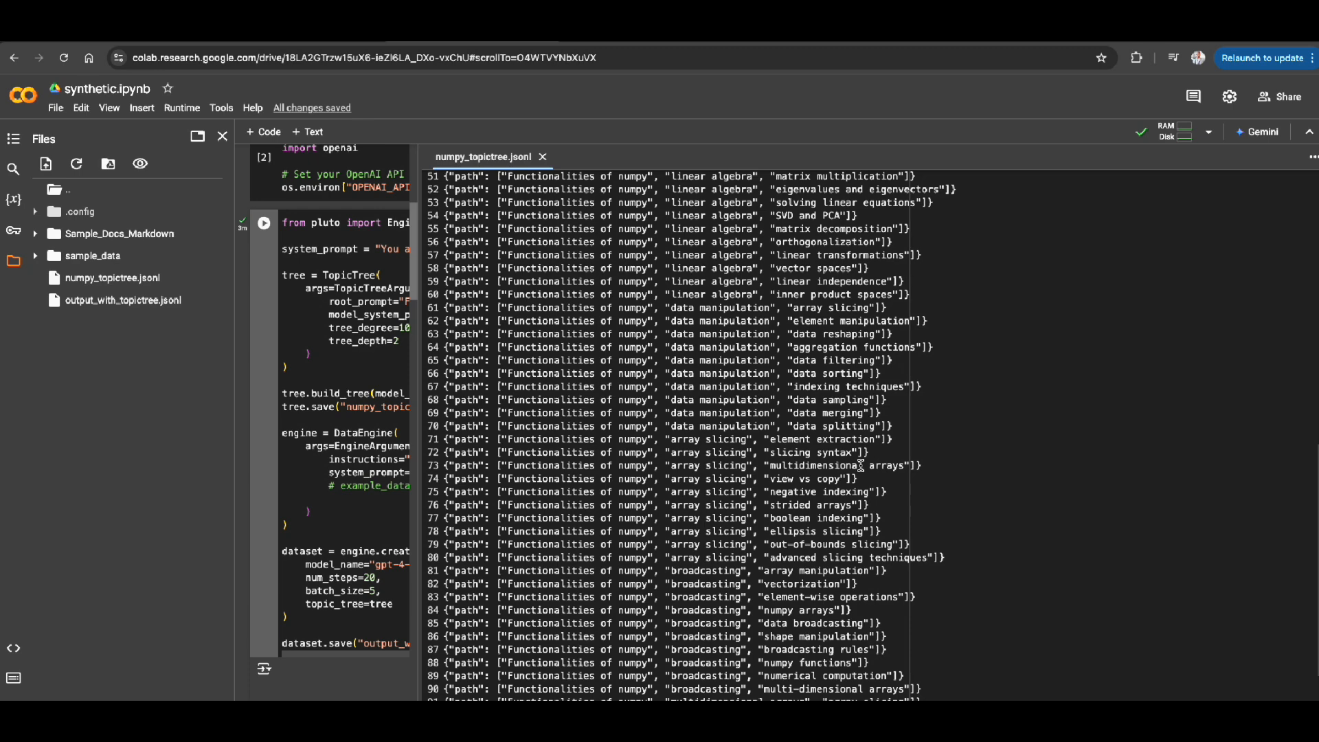
double_click(841, 465)
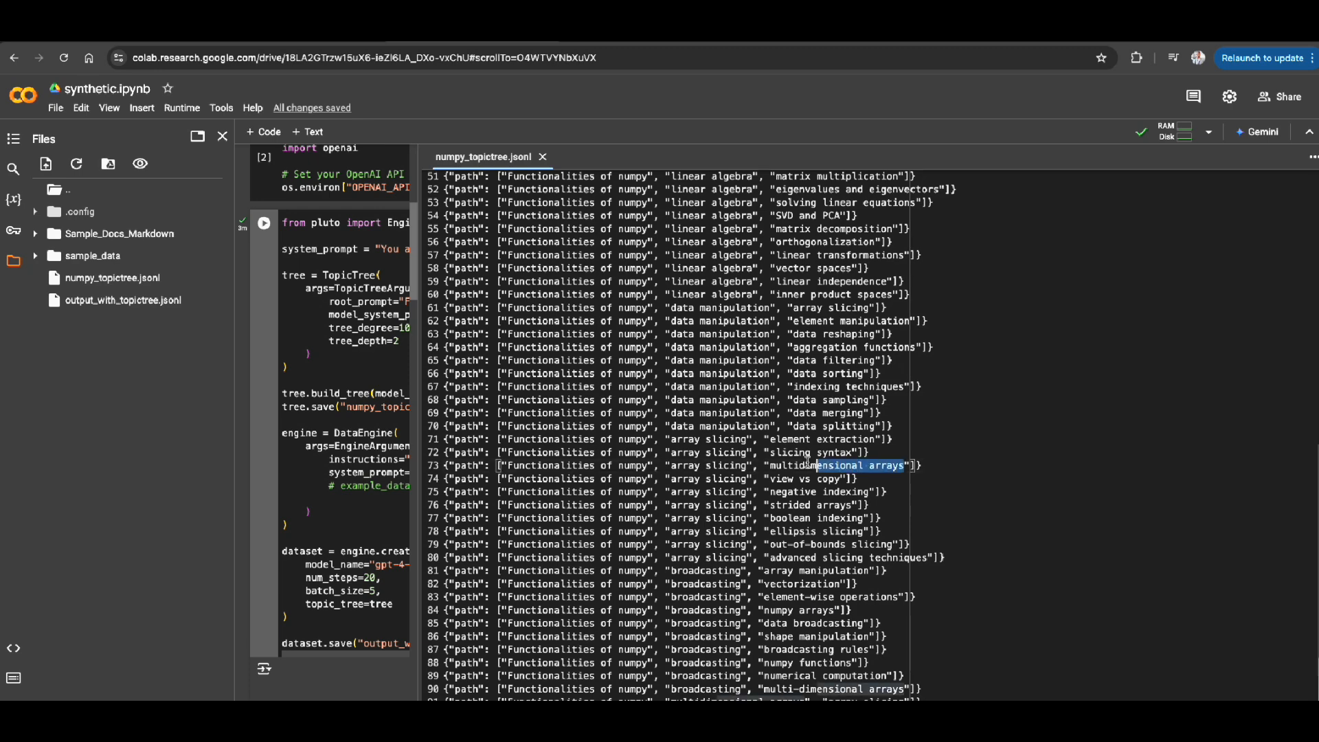
scroll(down, 3)
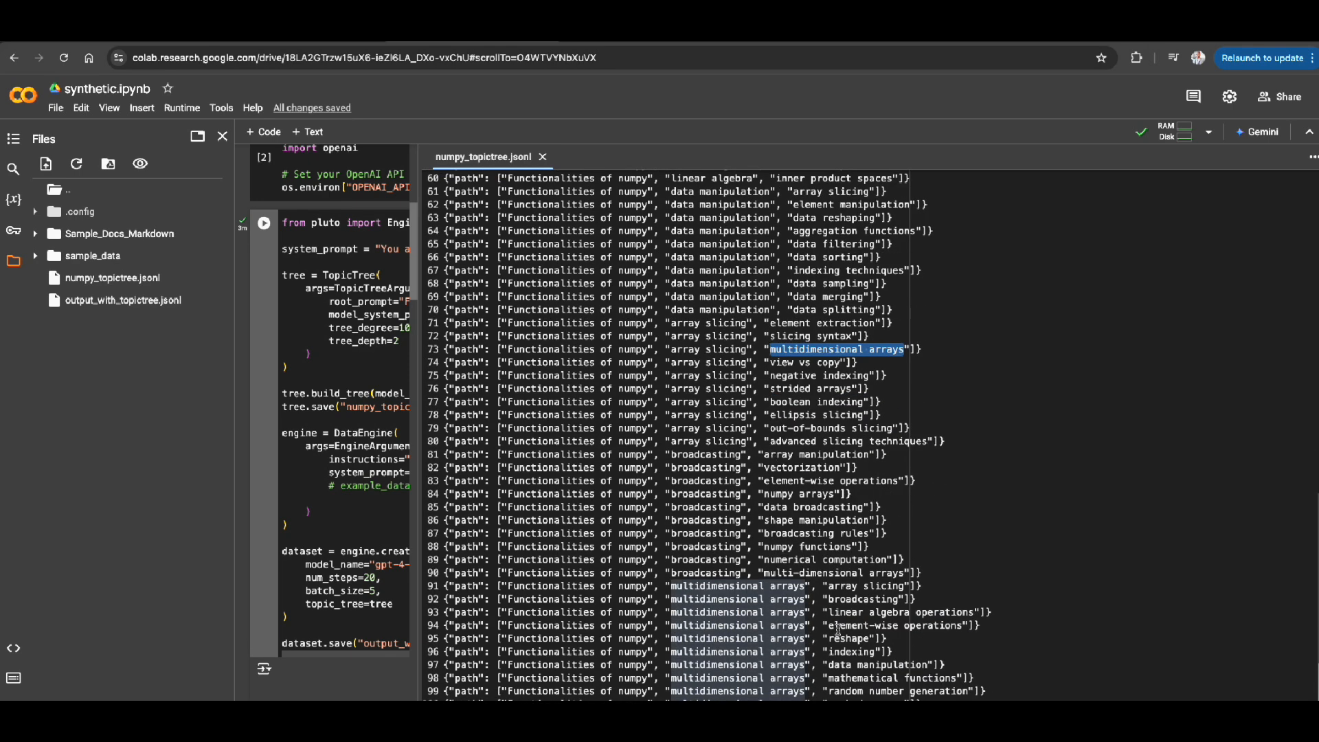
mouse_move(953, 675)
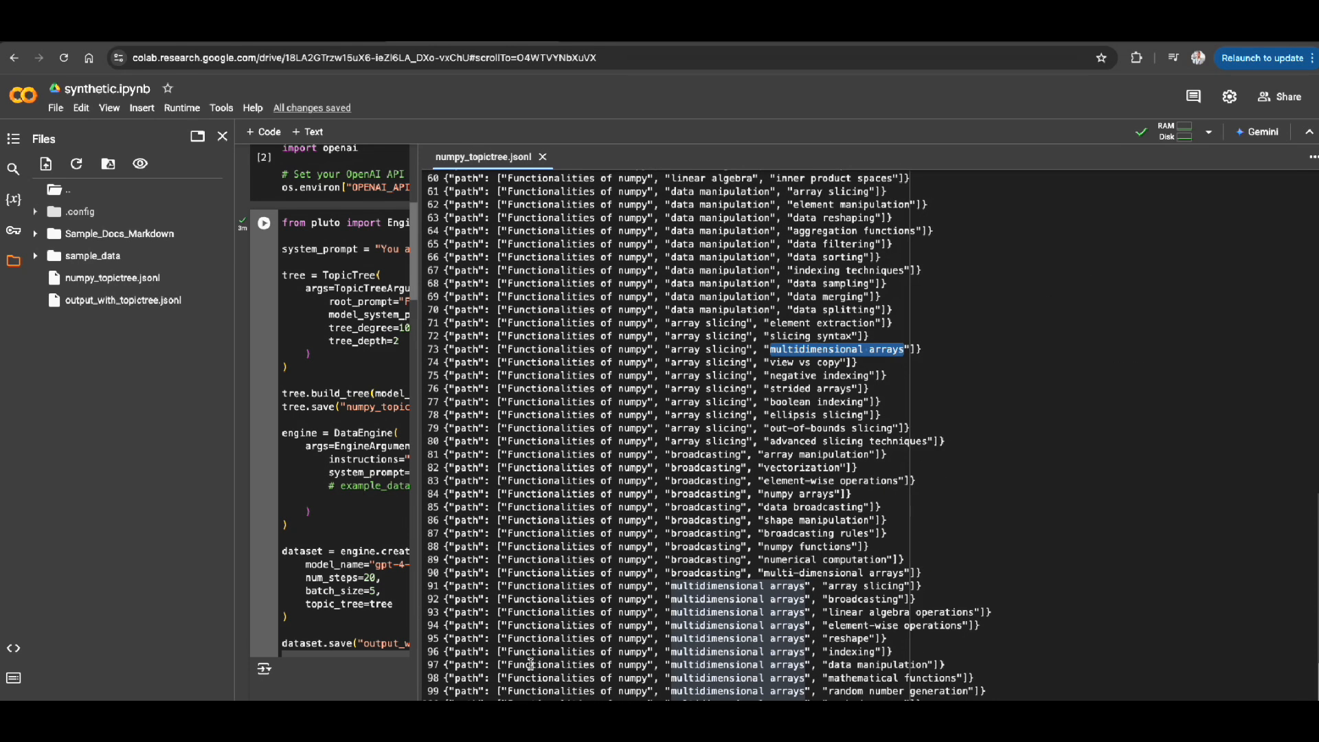
mouse_move(797, 191)
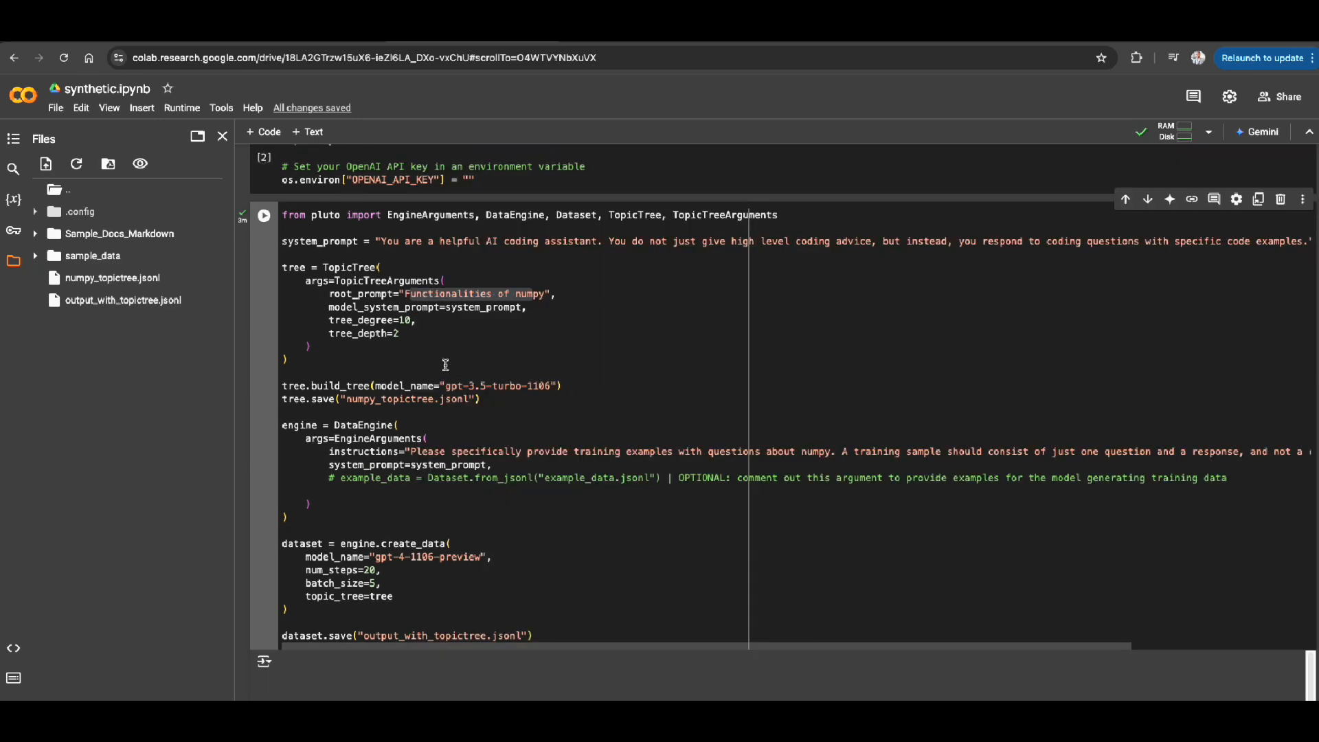
mouse_move(413, 332)
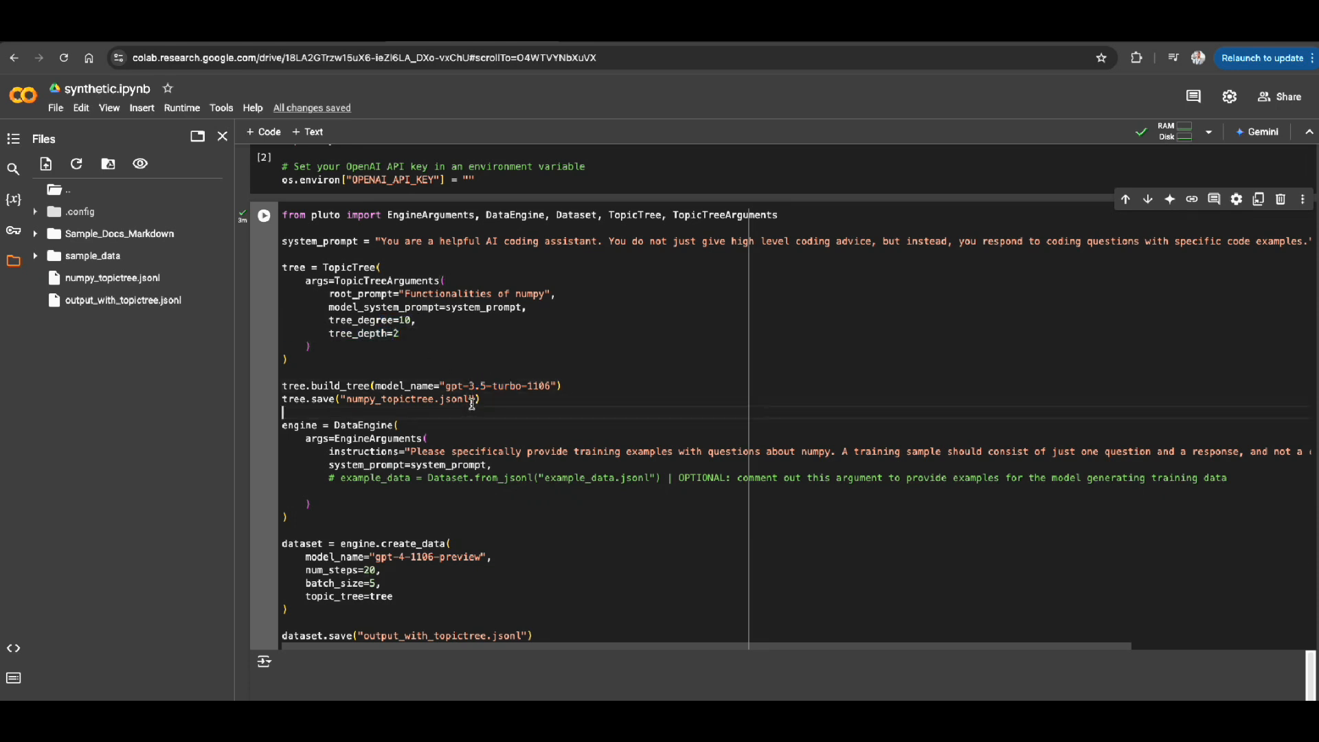
double_click(408, 399)
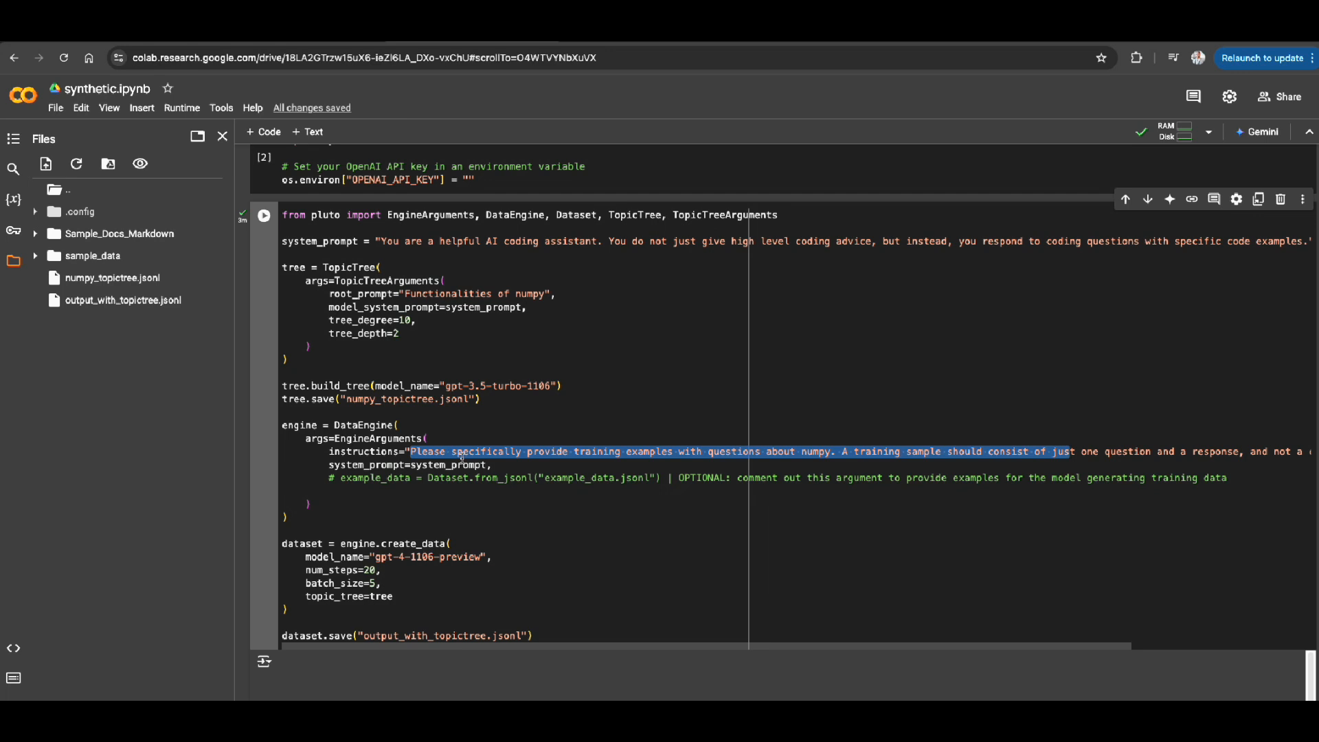
mouse_move(455, 452)
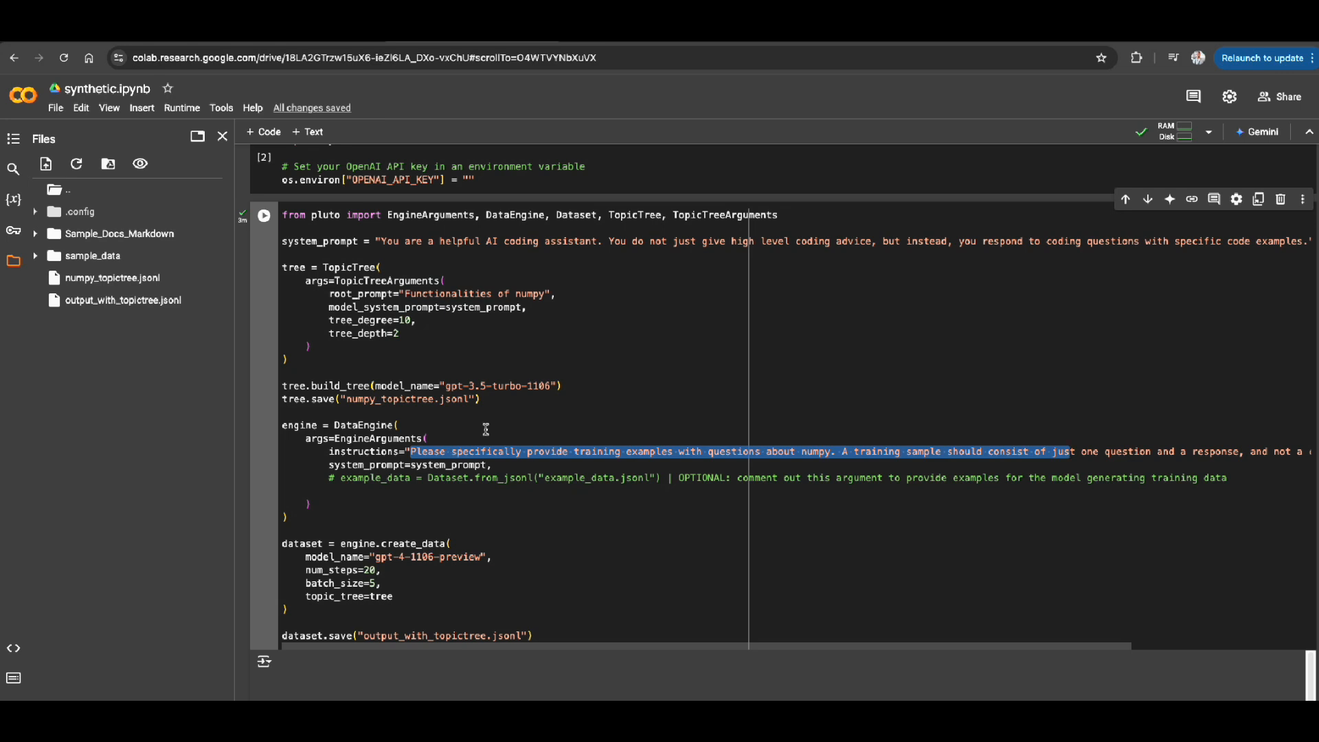
double_click(475, 293)
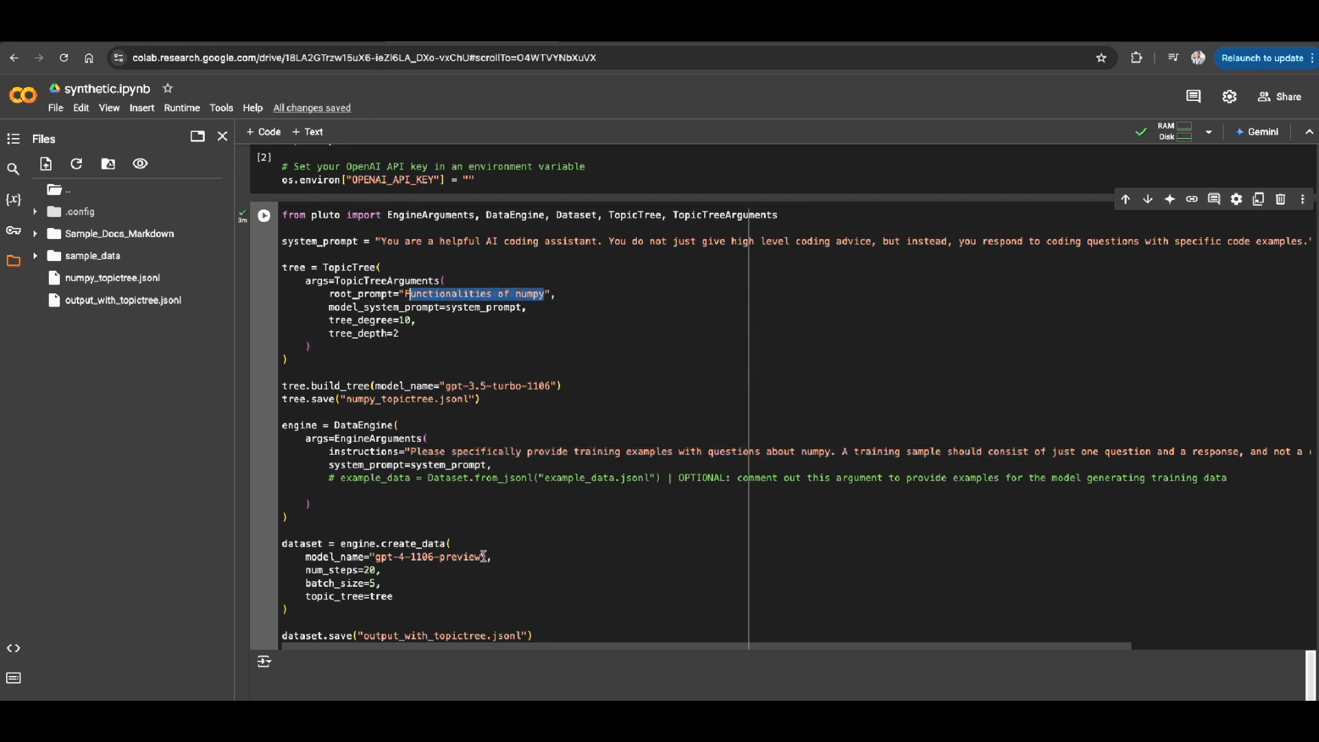
double_click(428, 558)
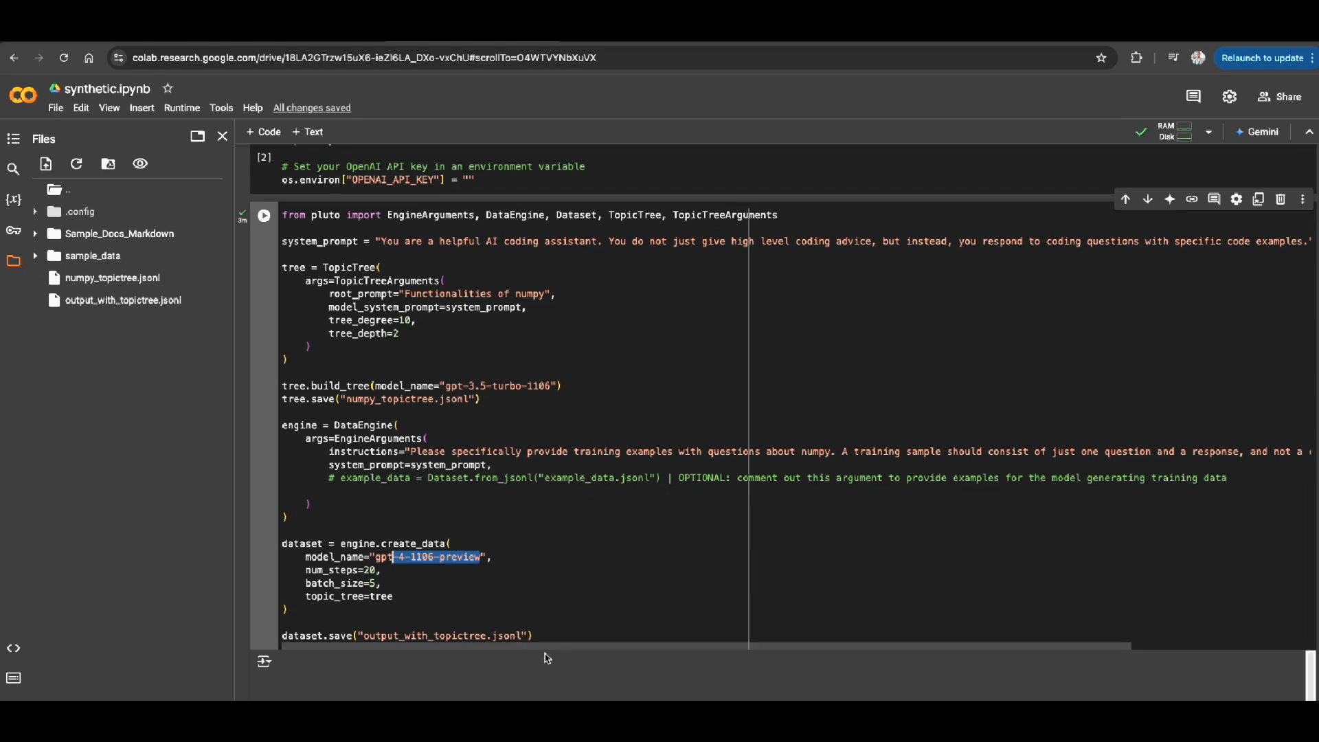
click(526, 635)
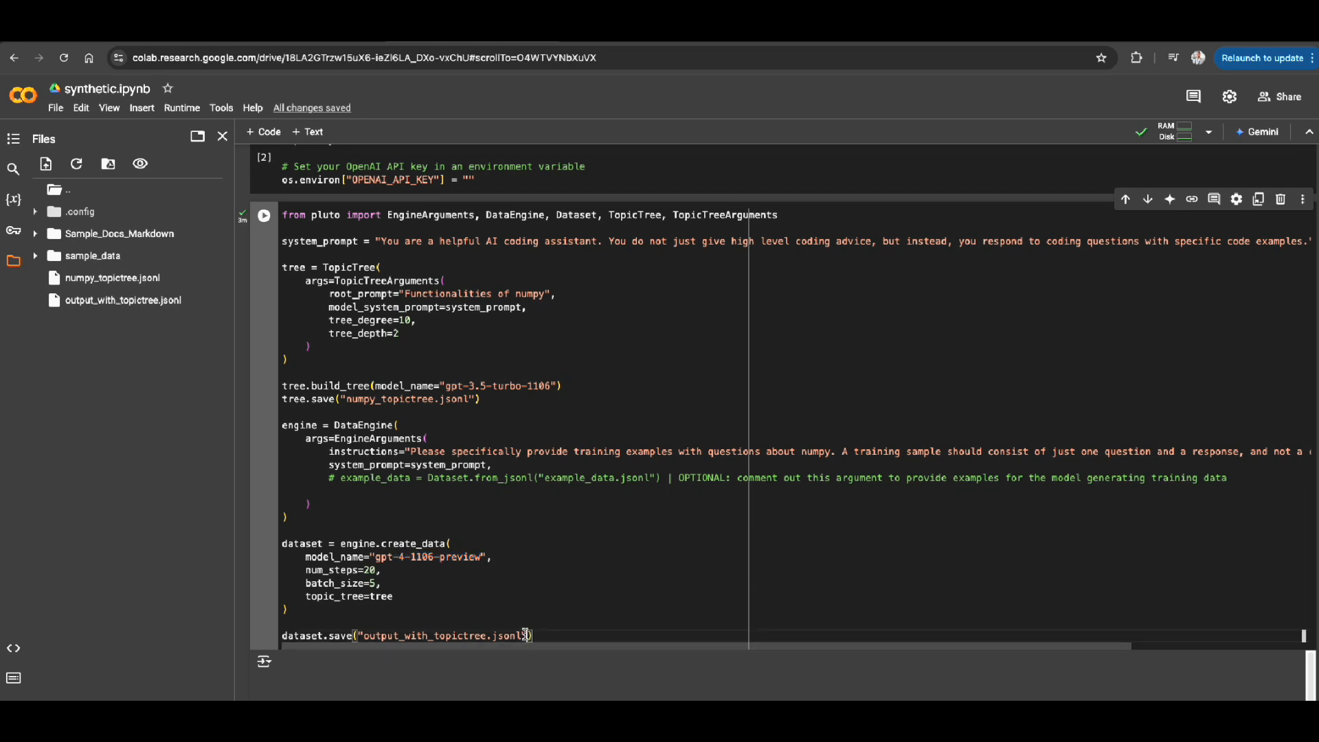
double_click(507, 635)
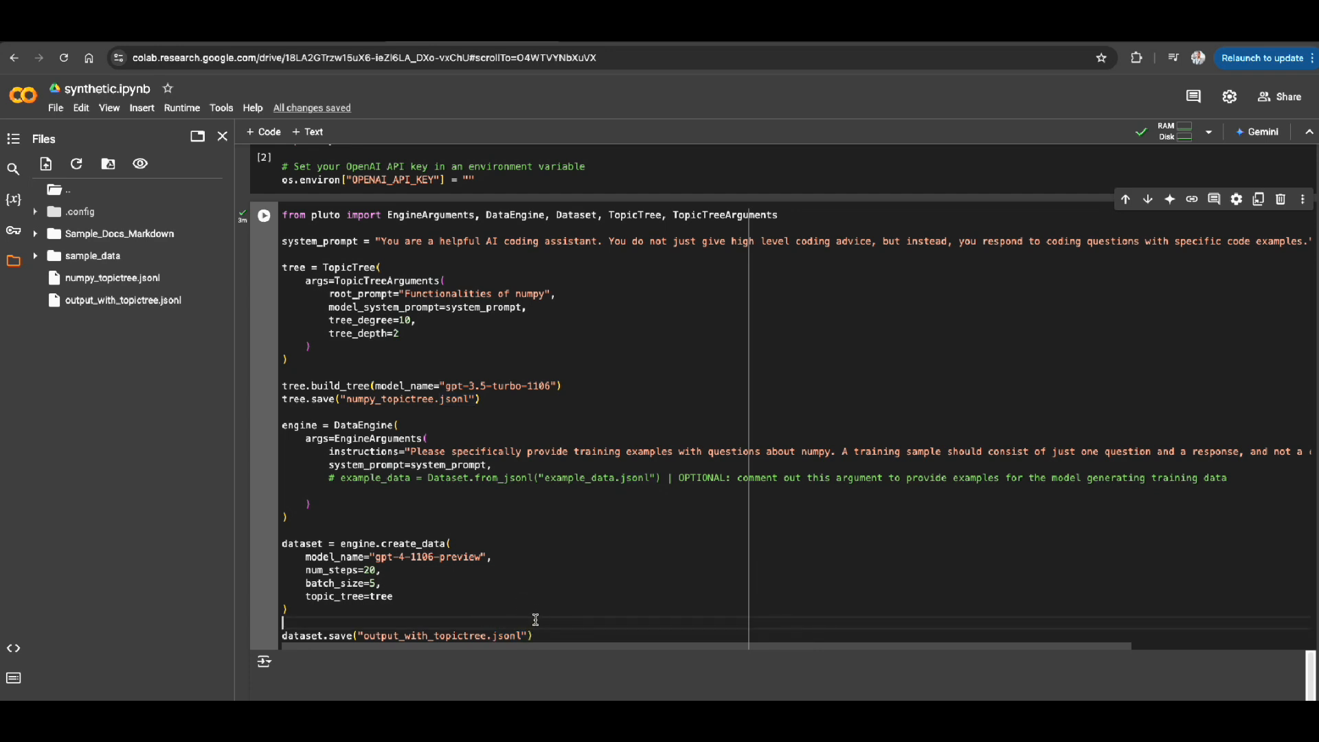
double_click(505, 635)
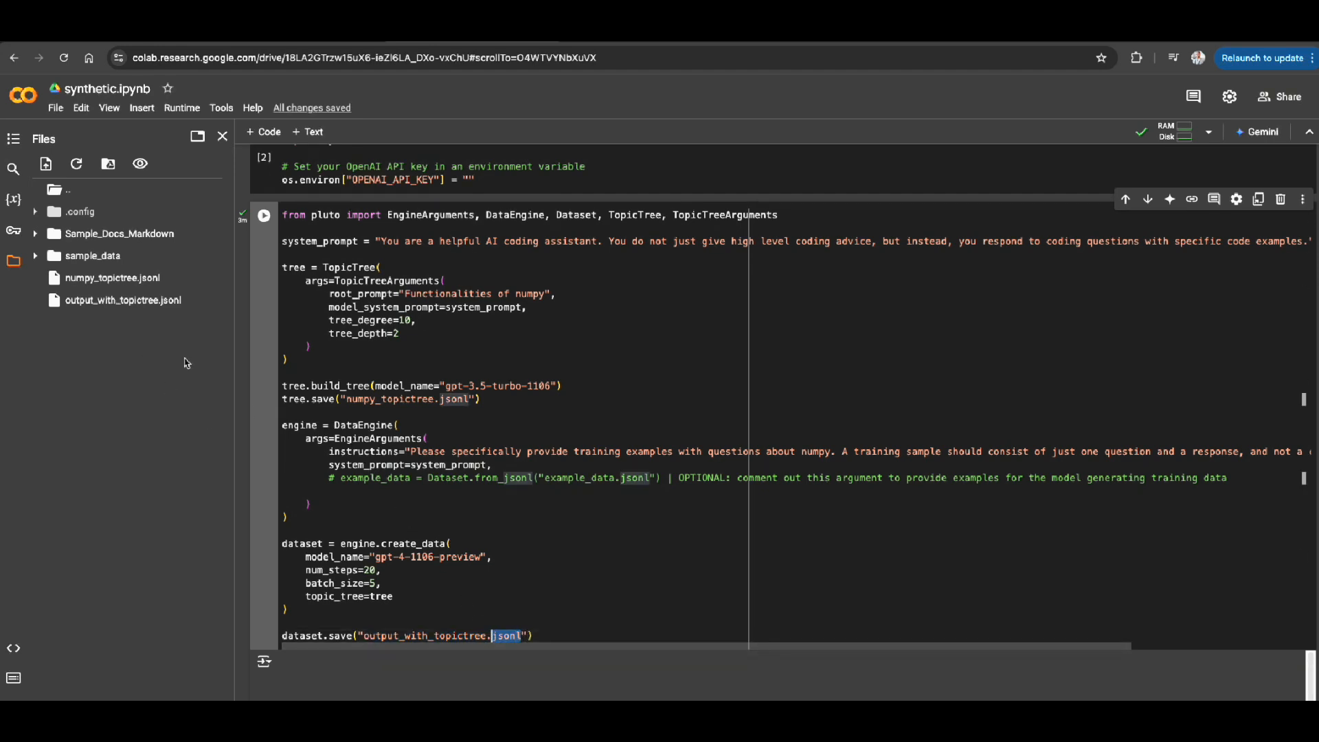
mouse_move(123, 300)
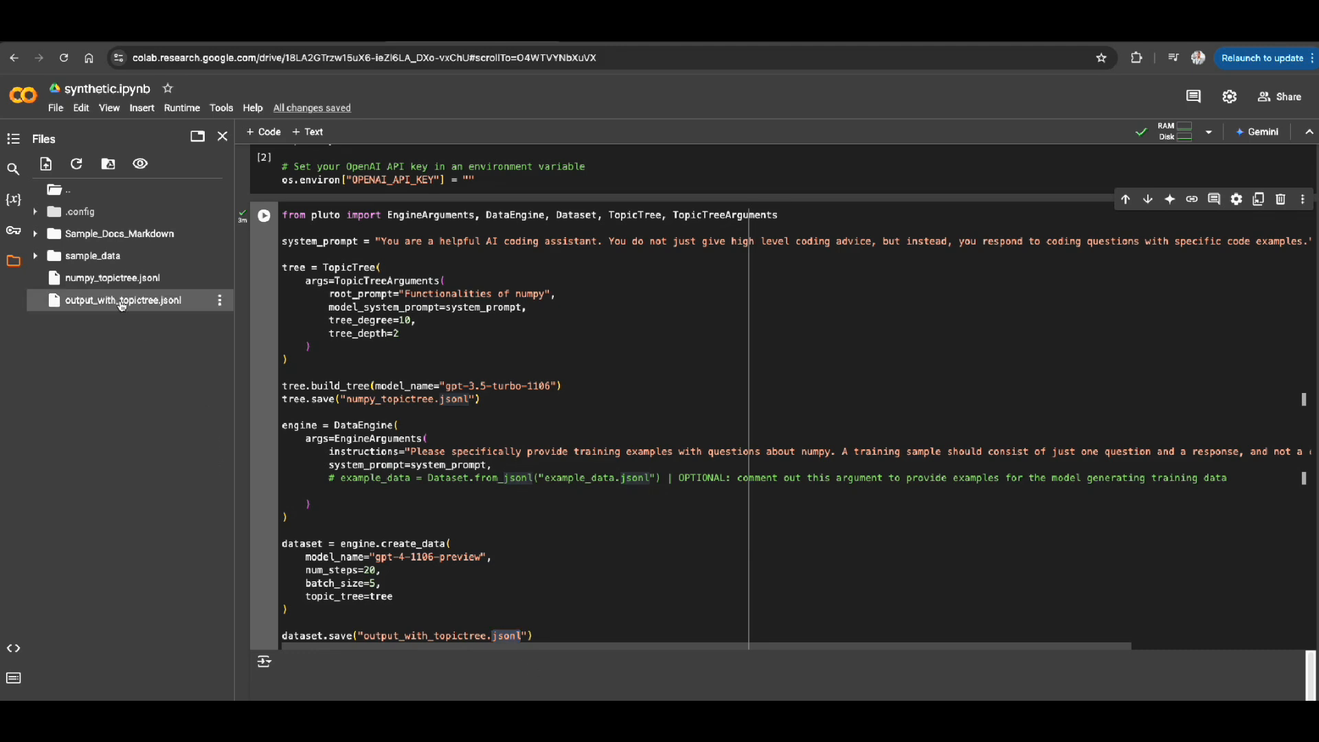
double_click(123, 300)
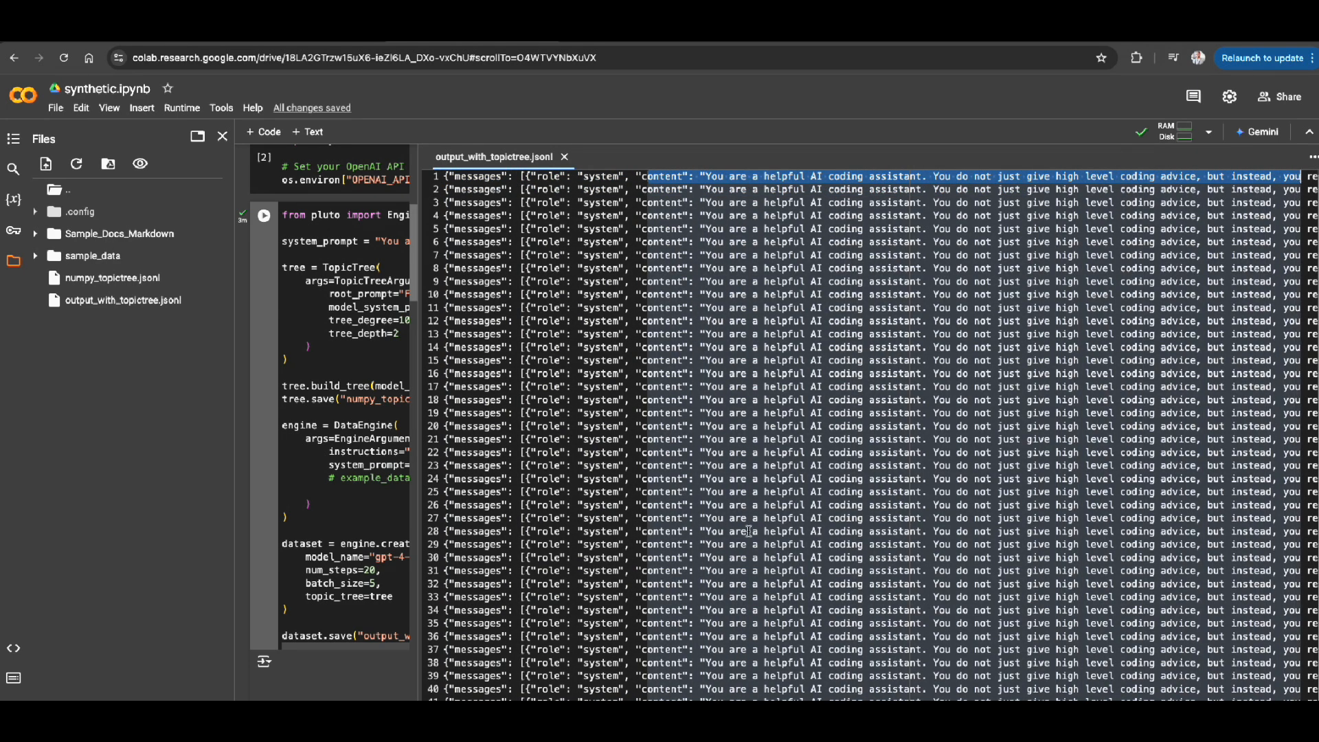
scroll(down, 3)
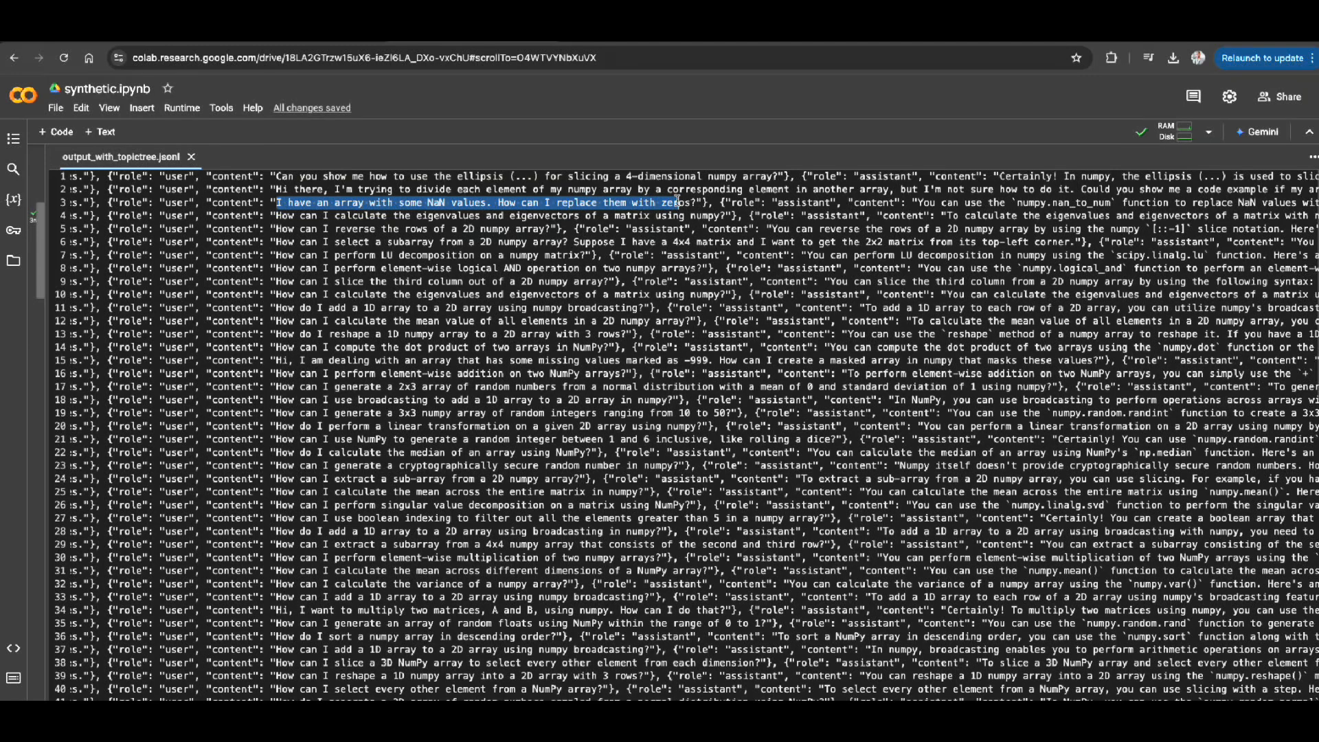
mouse_move(926, 205)
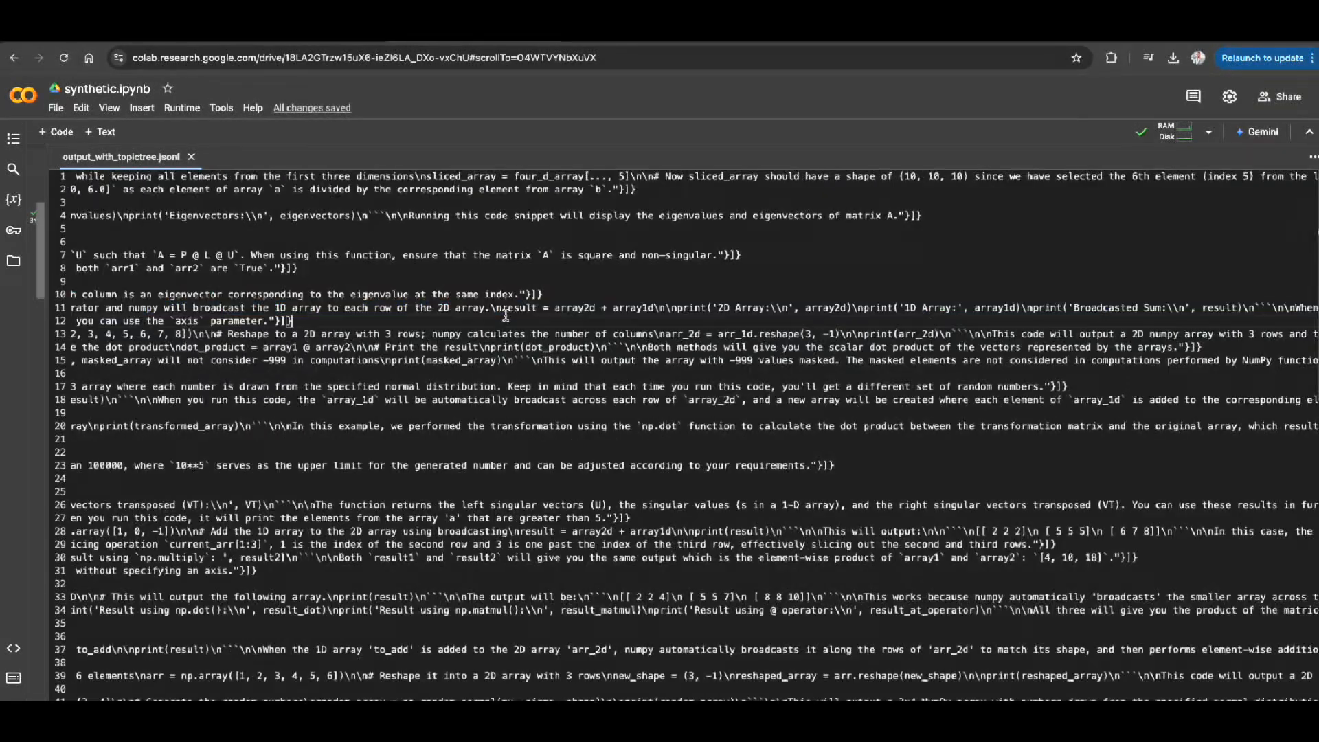
scroll(down, 3)
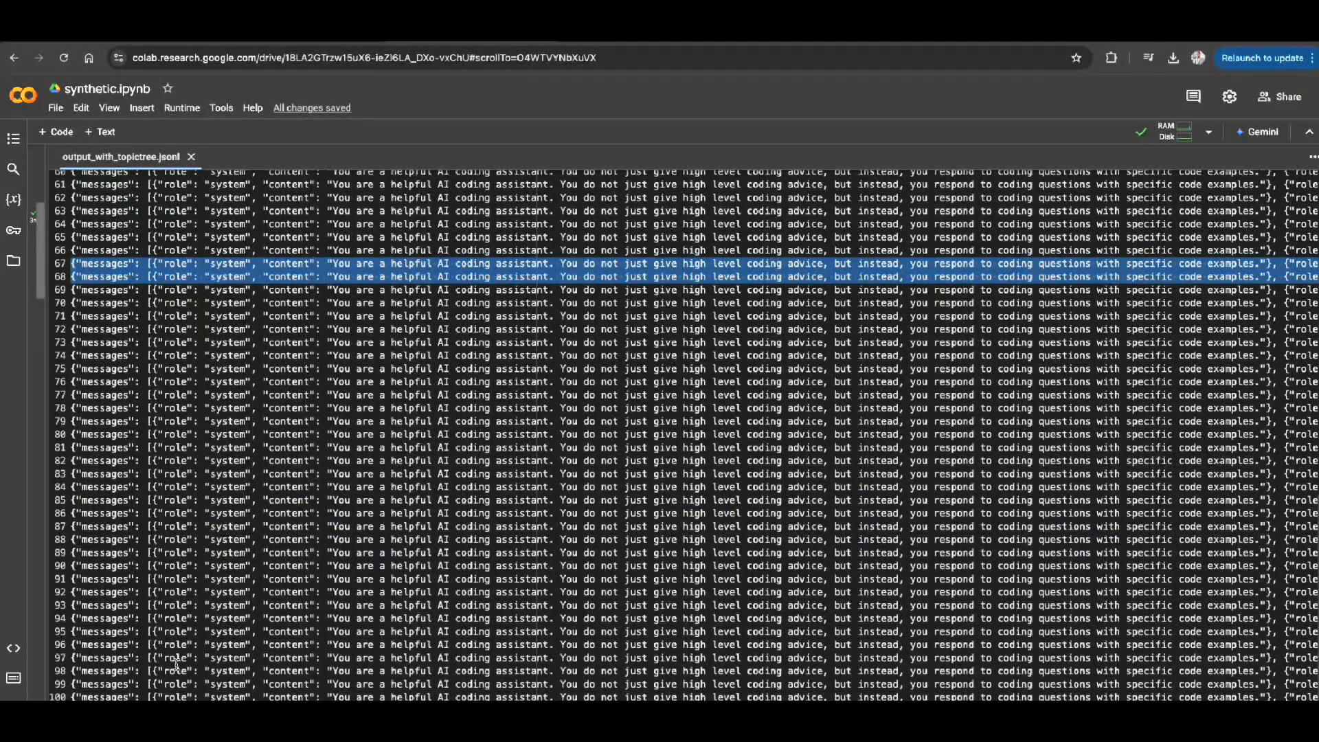
scroll(up, 3)
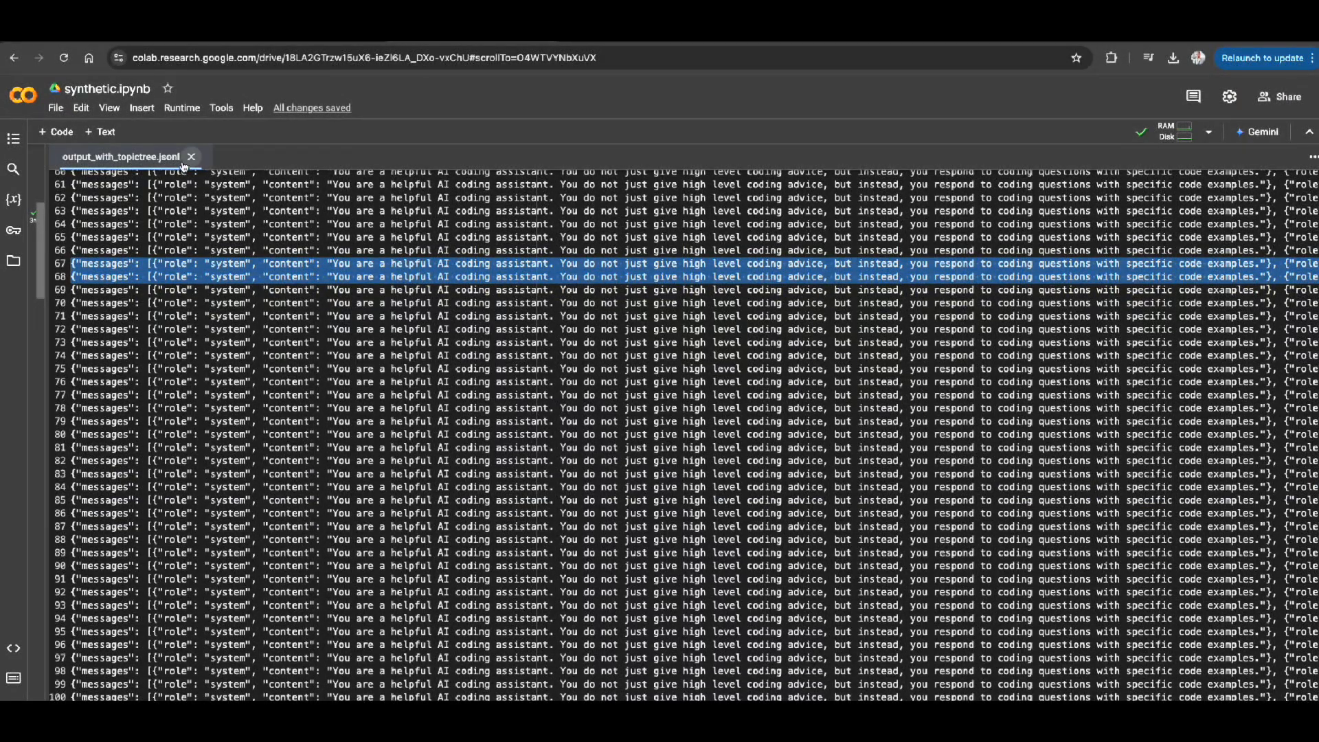
click(191, 157)
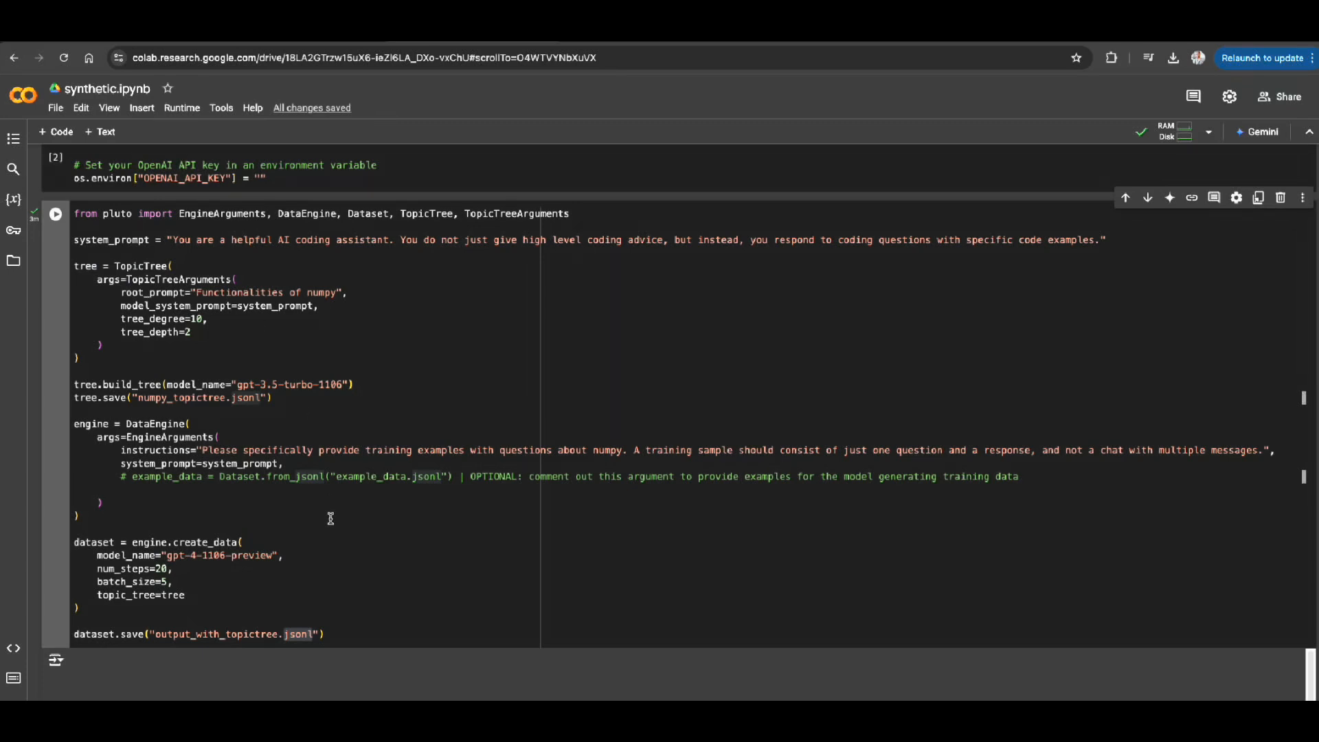
double_click(122, 266)
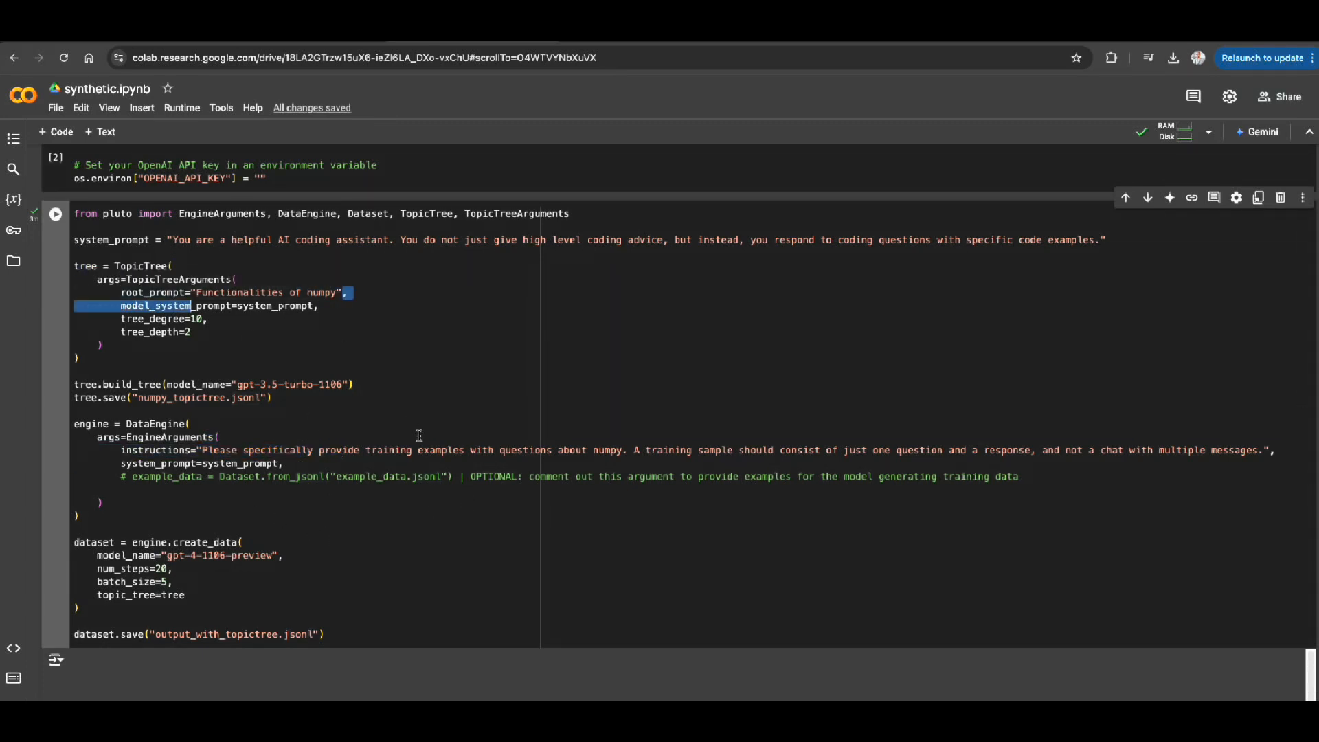
mouse_move(304, 541)
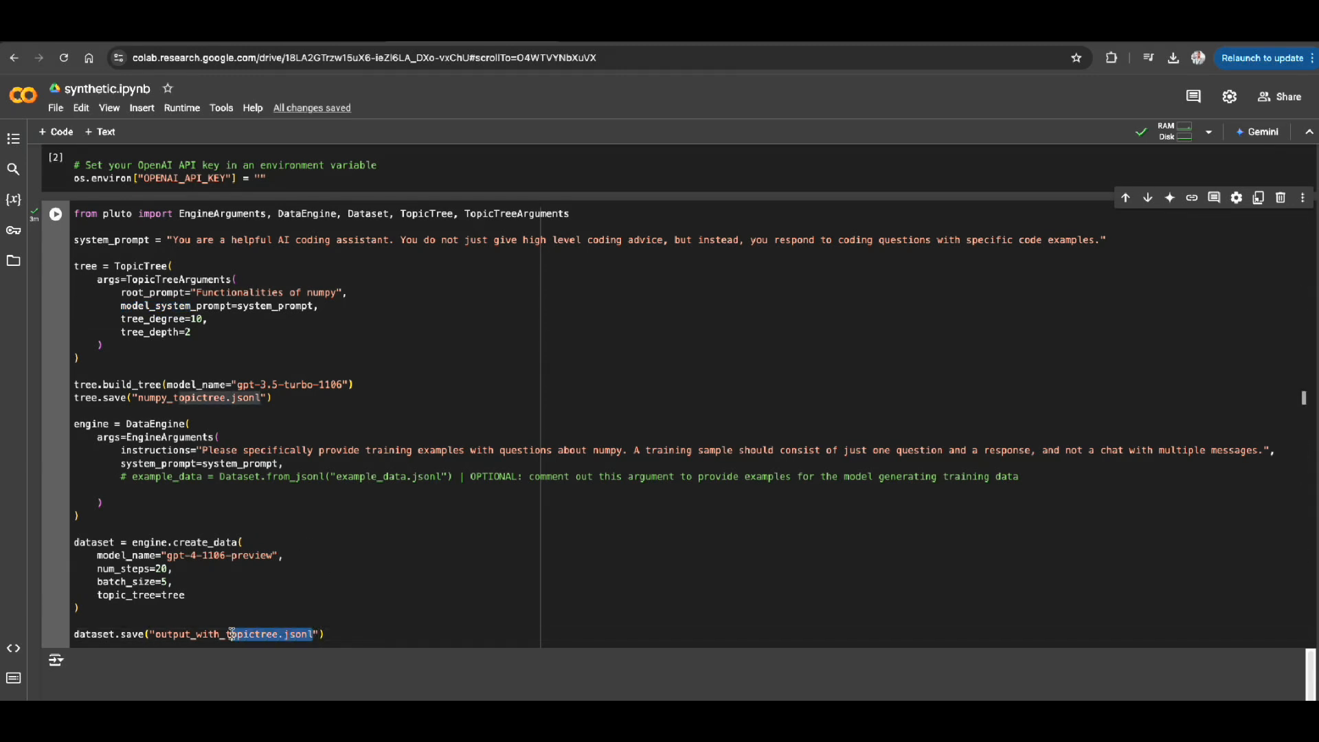
scroll(up, 3)
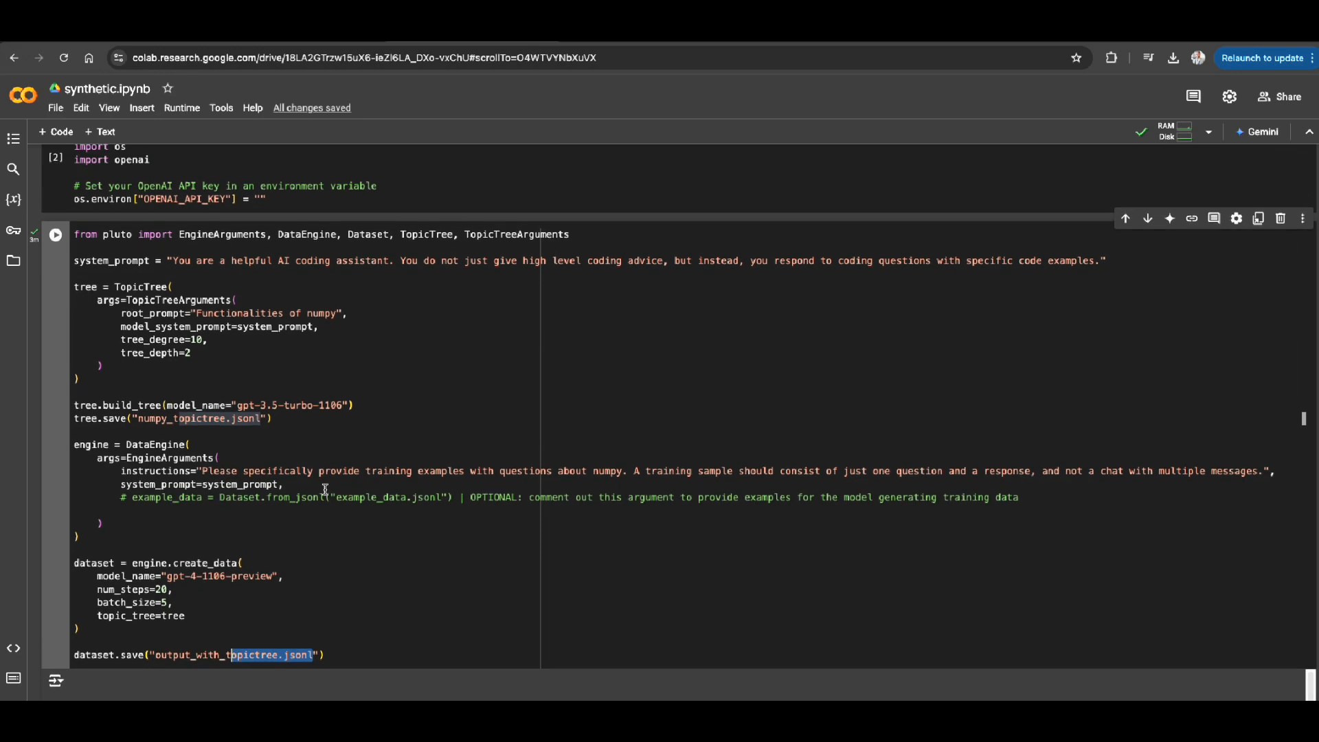
mouse_move(321, 521)
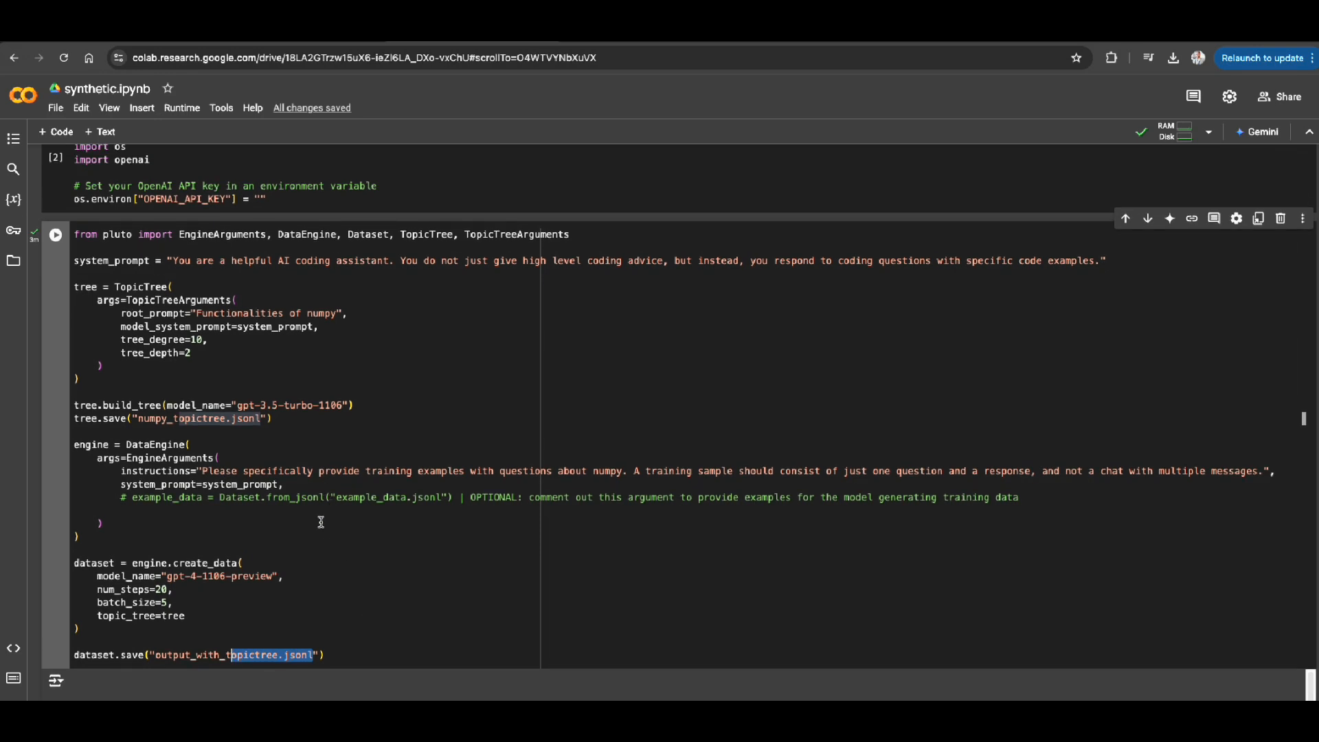
mouse_move(284, 500)
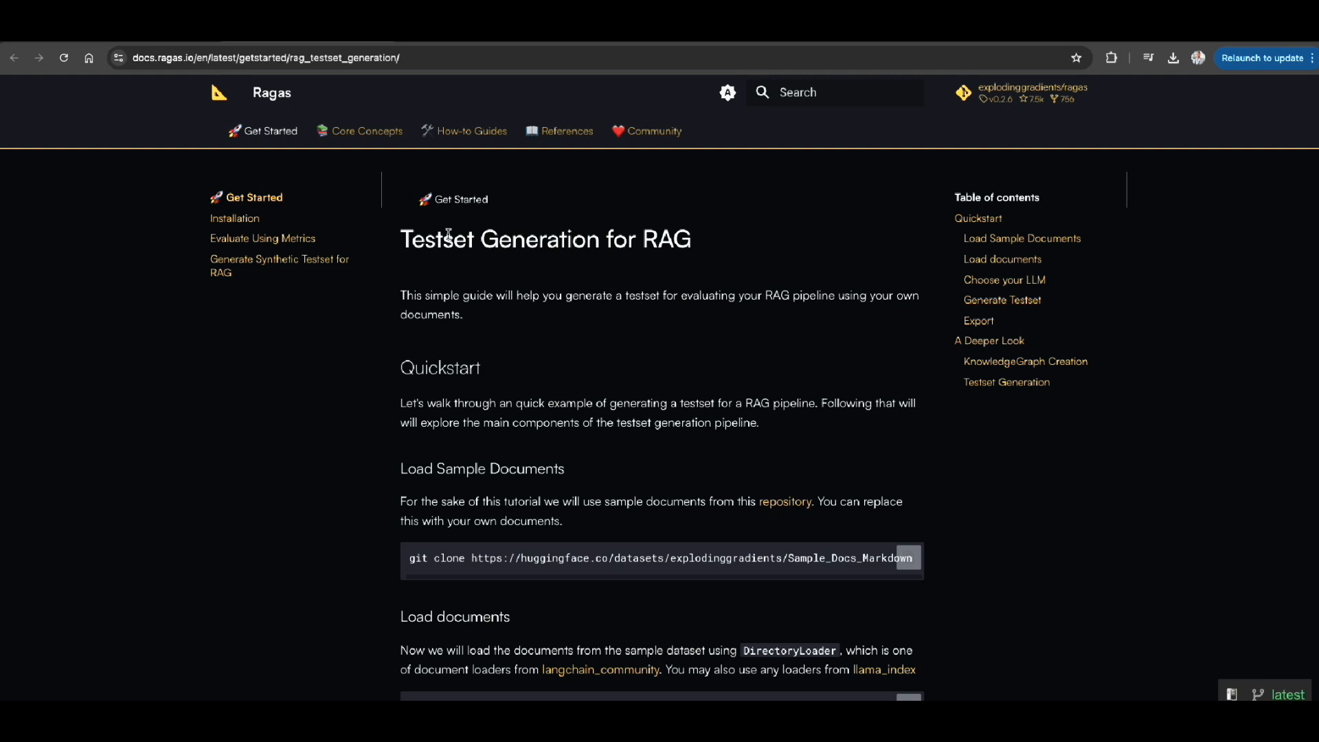
mouse_move(473, 266)
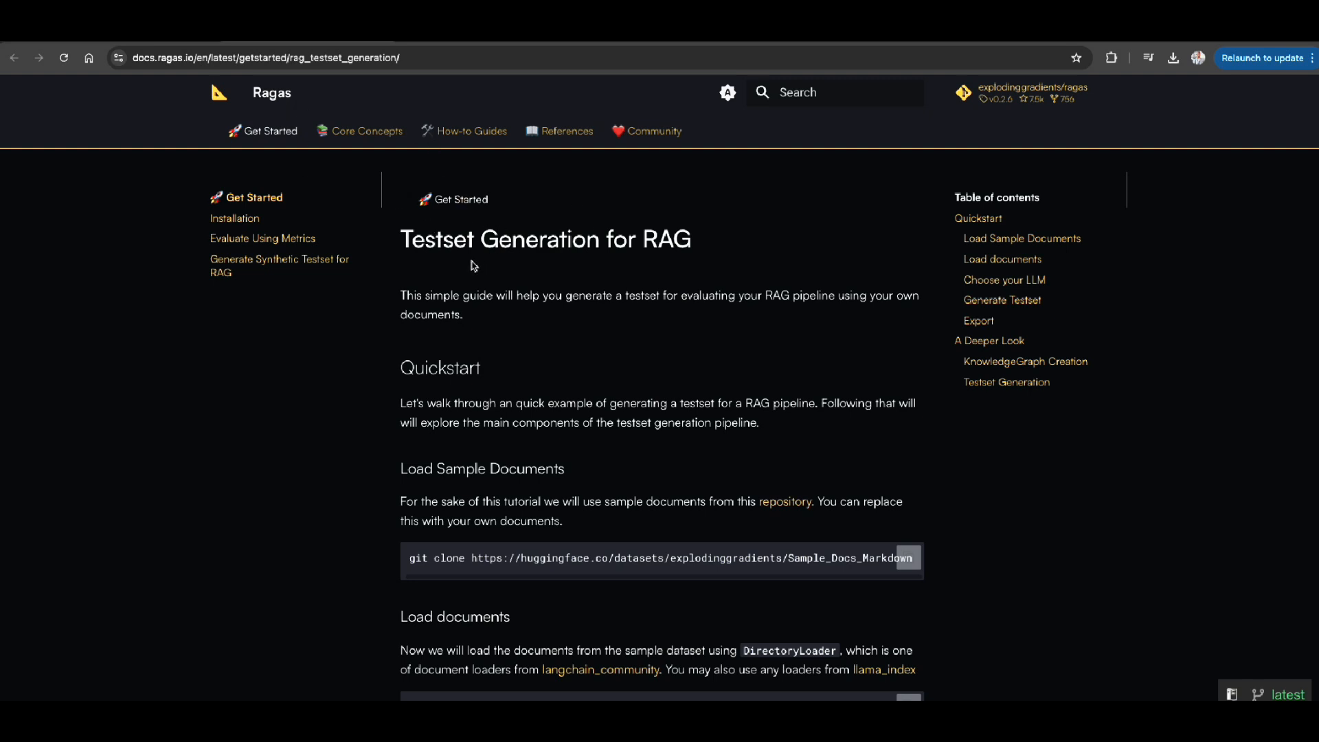
mouse_move(312, 289)
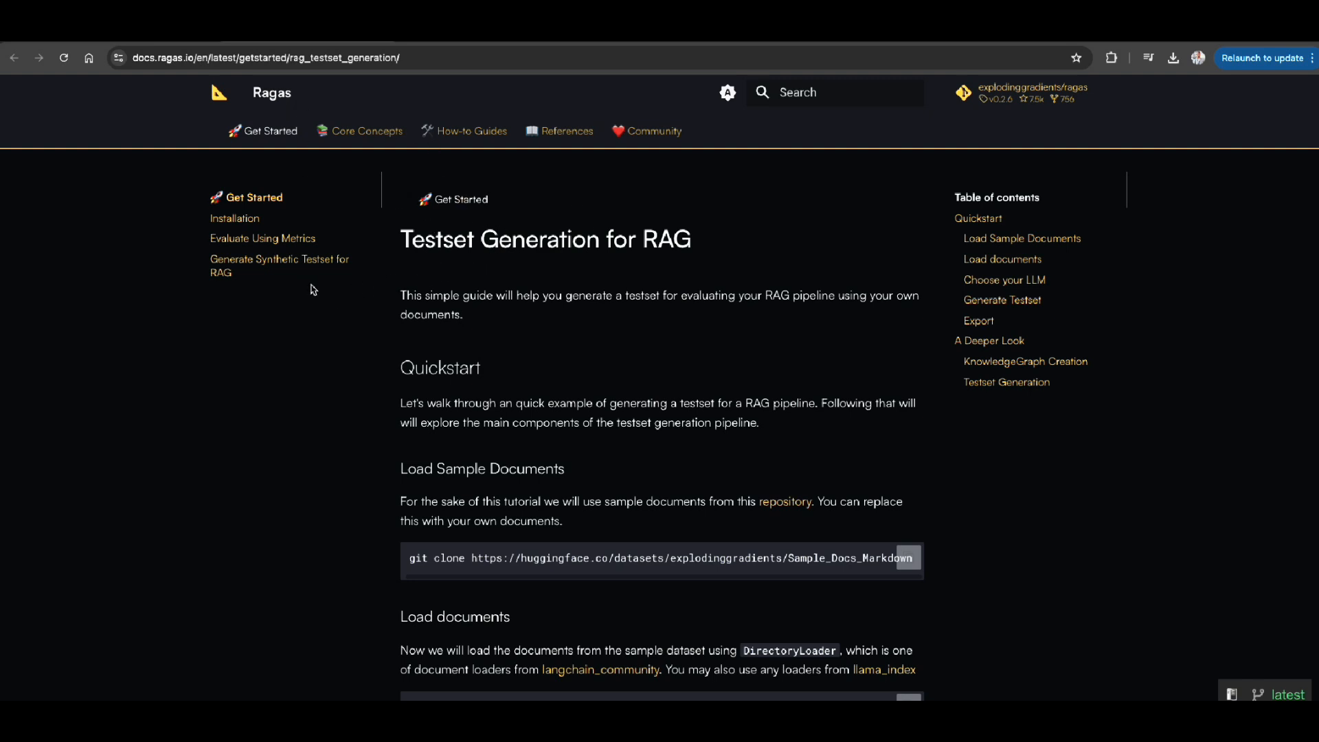
mouse_move(343, 294)
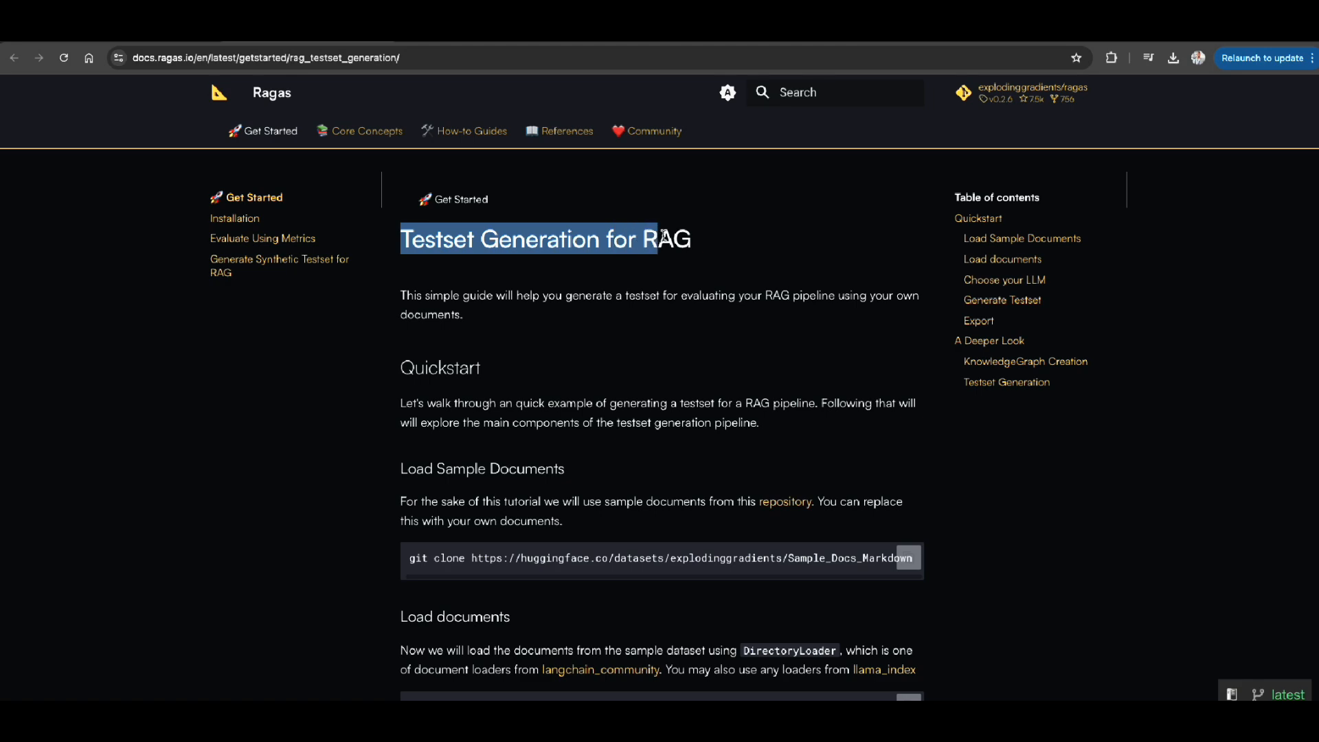
- Scroll the Ragas guide down to the Load Sample Documents git clone command
scroll(down, 3)
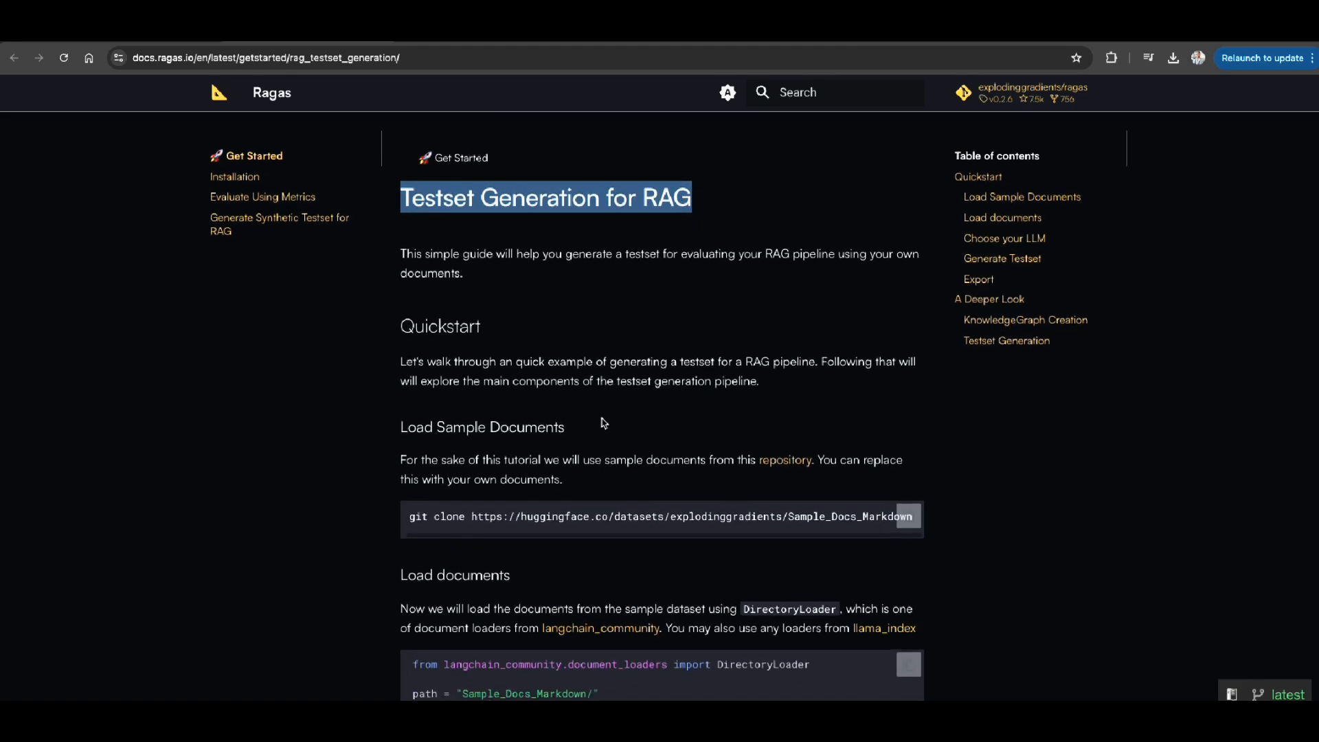
scroll(down, 3)
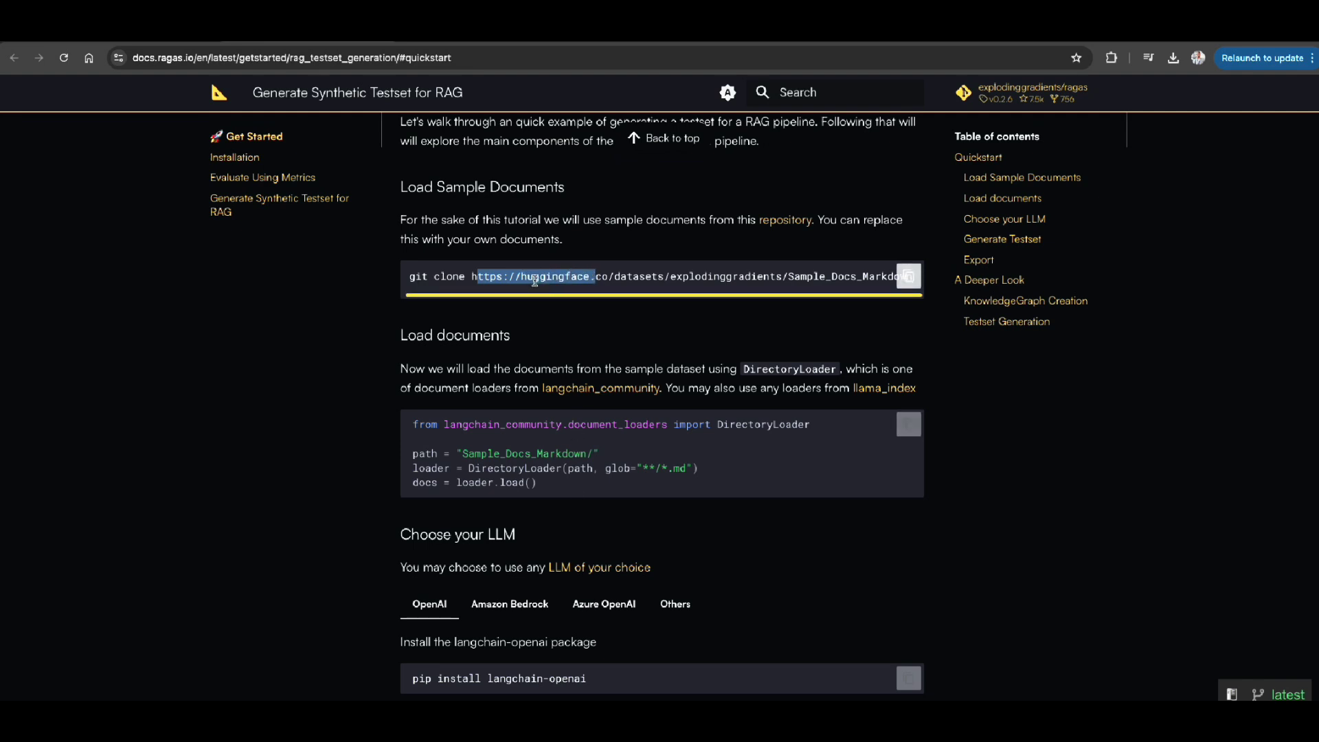
scroll(down, 3)
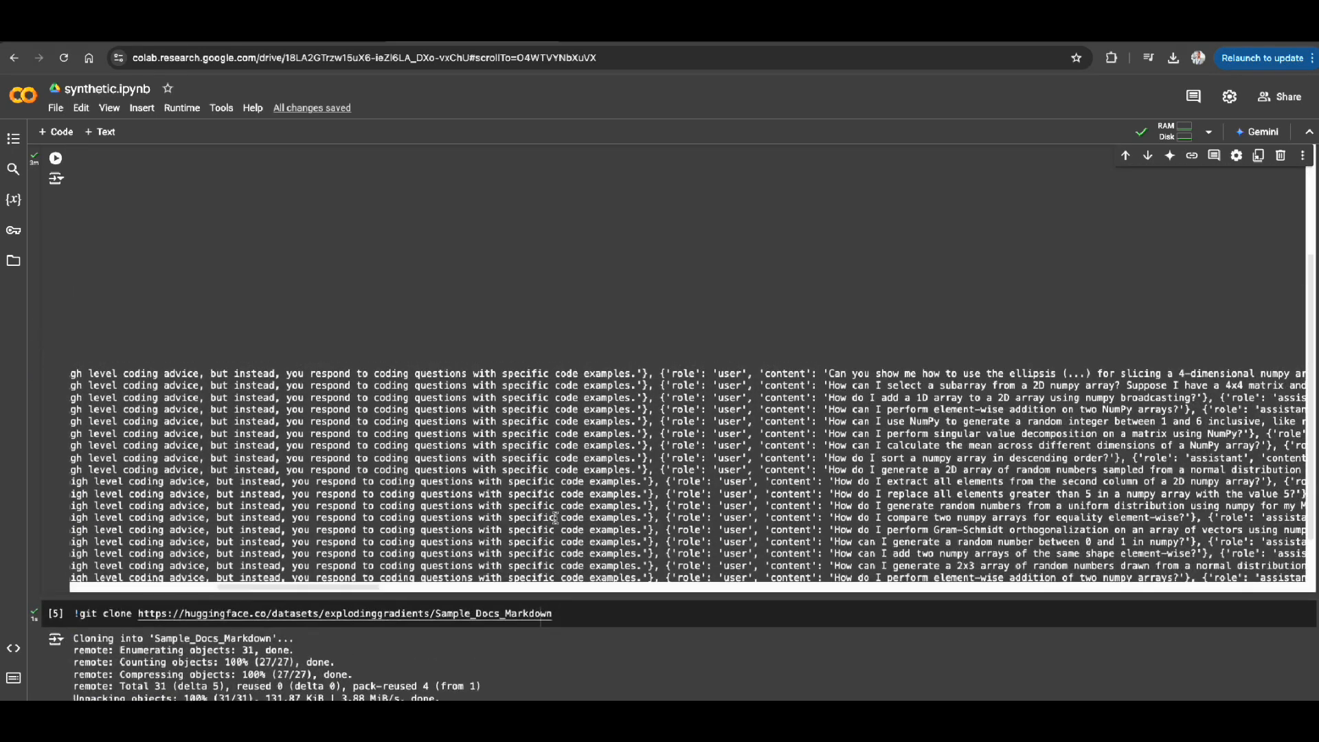
- Scroll through the TestsetGenerator output's errors, warnings and progress bars, confirming 9 dataset items
scroll(right, 3)
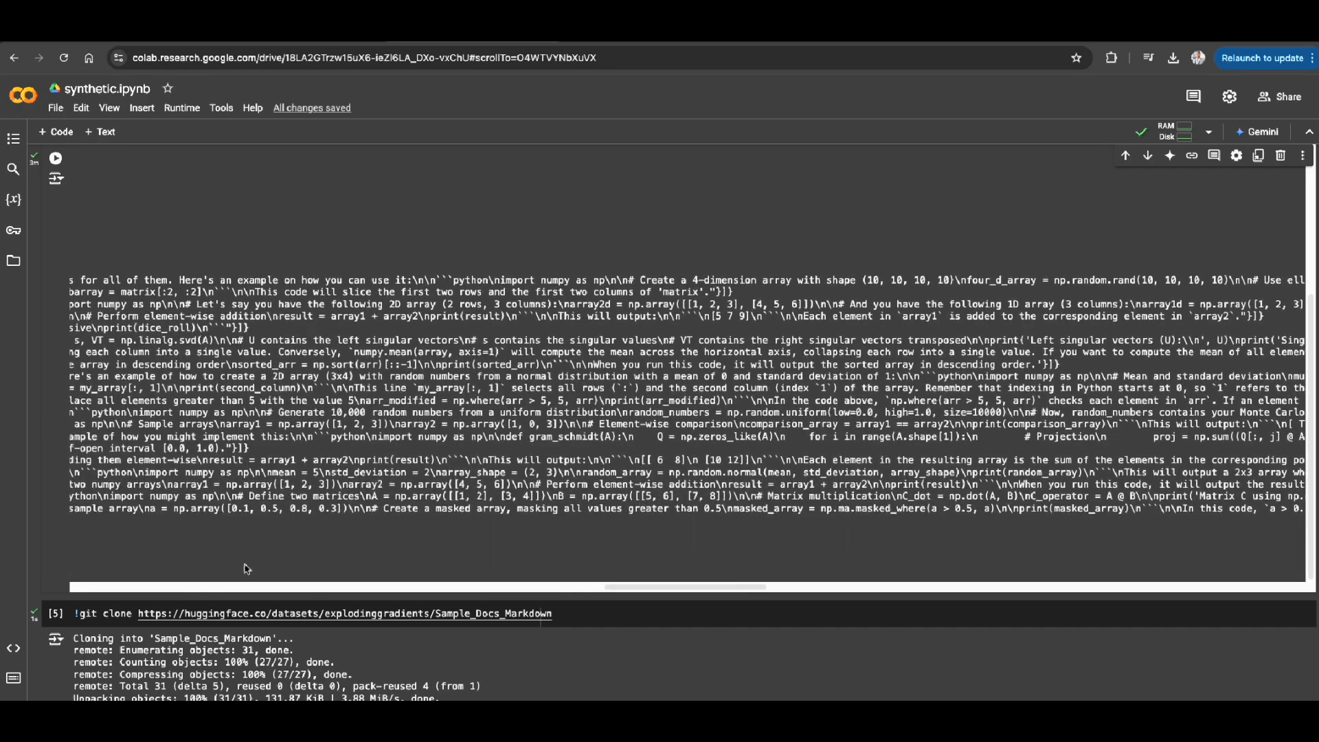
scroll(down, 3)
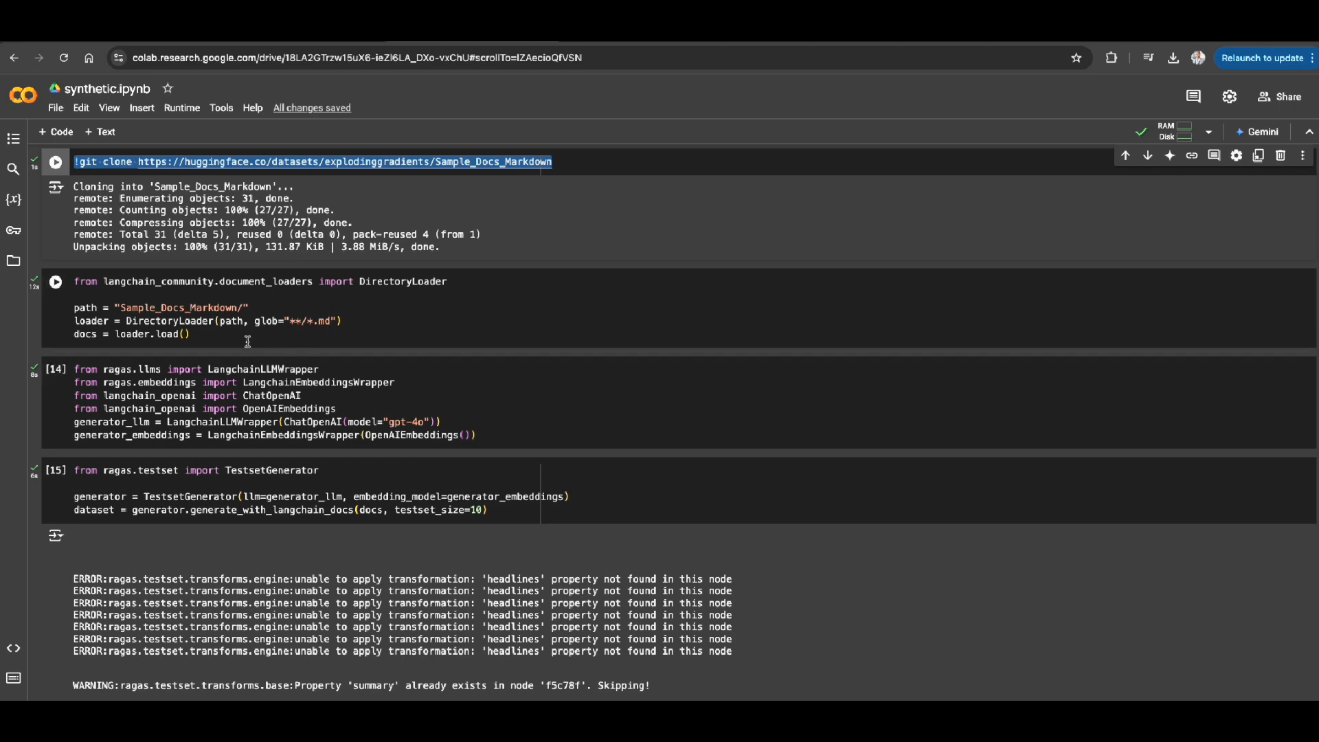
click(191, 334)
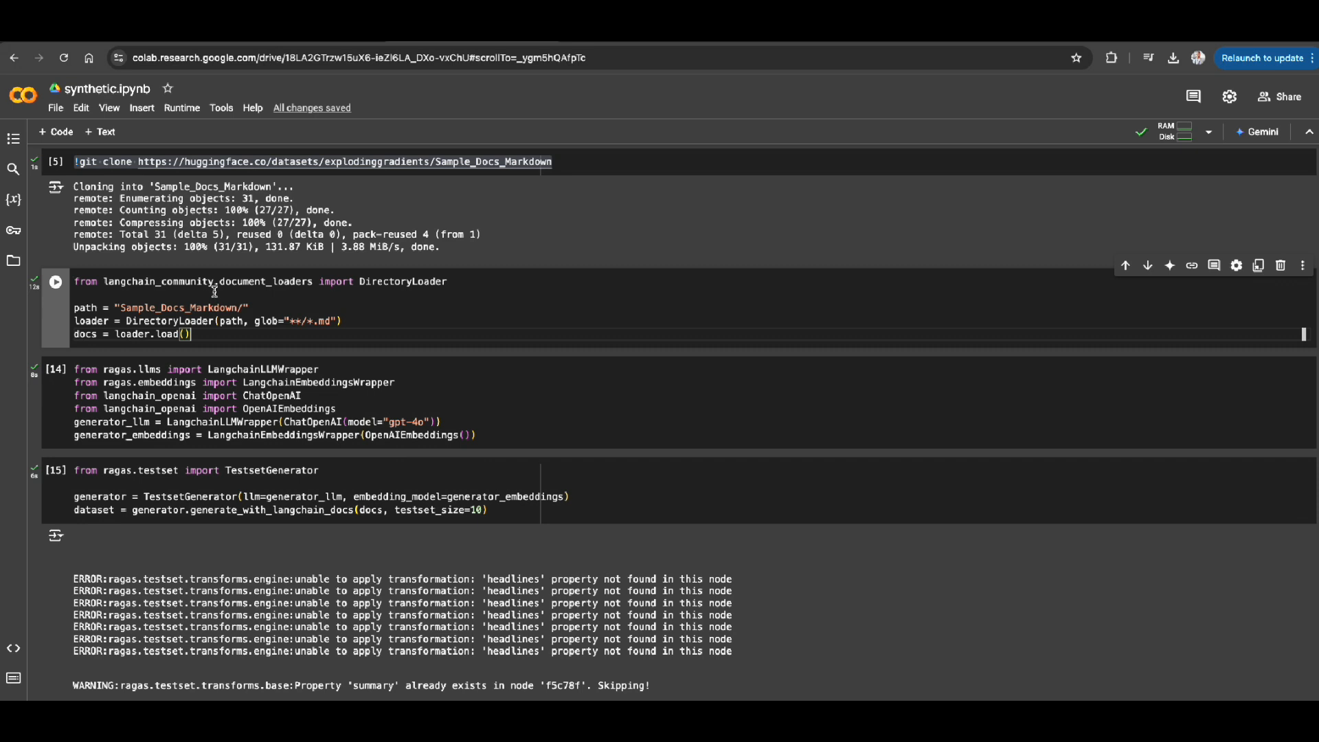
mouse_move(234, 314)
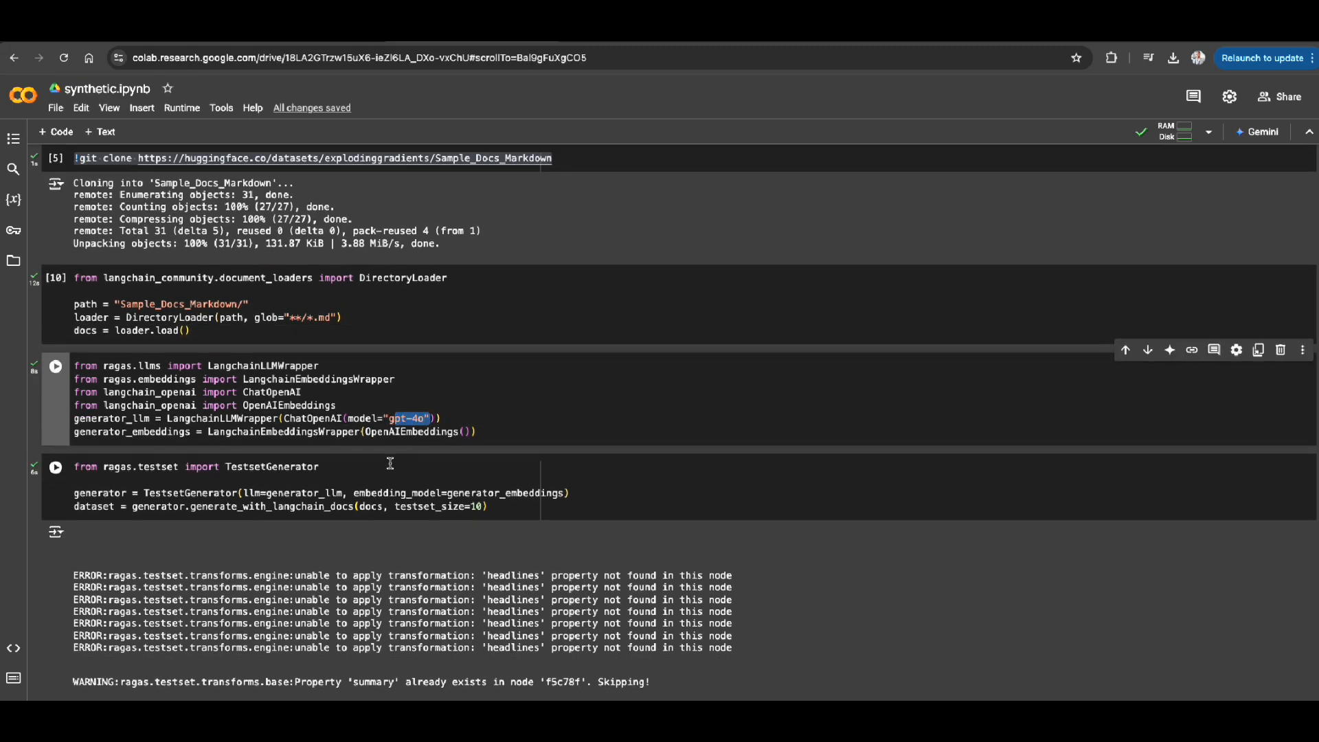
scroll(down, 3)
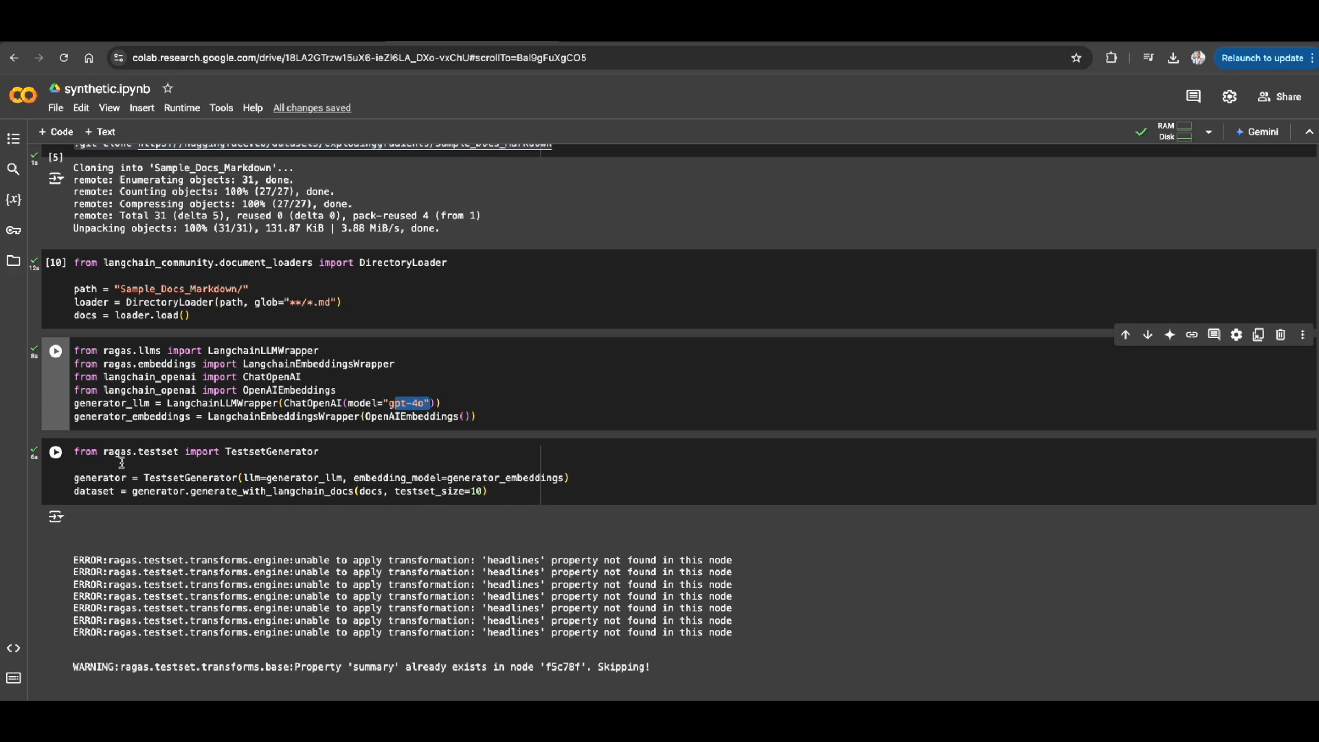
mouse_move(94, 488)
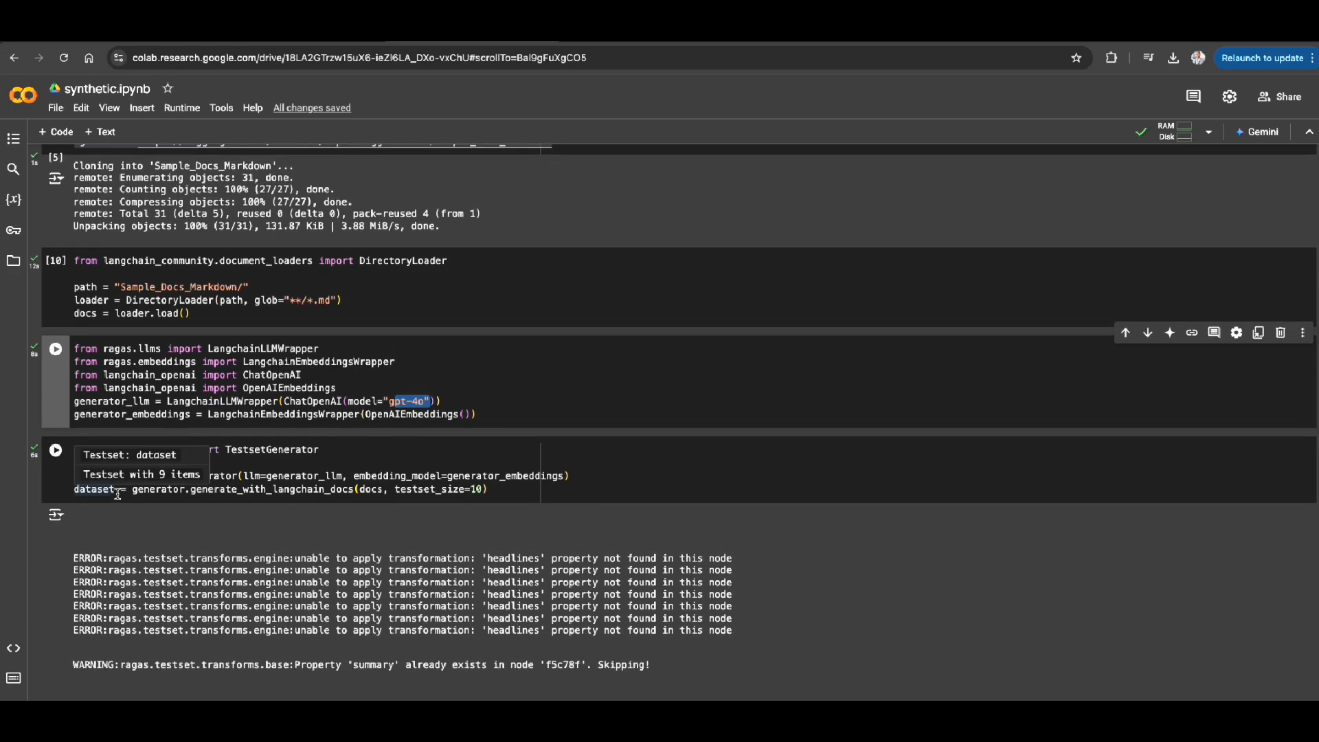
scroll(down, 3)
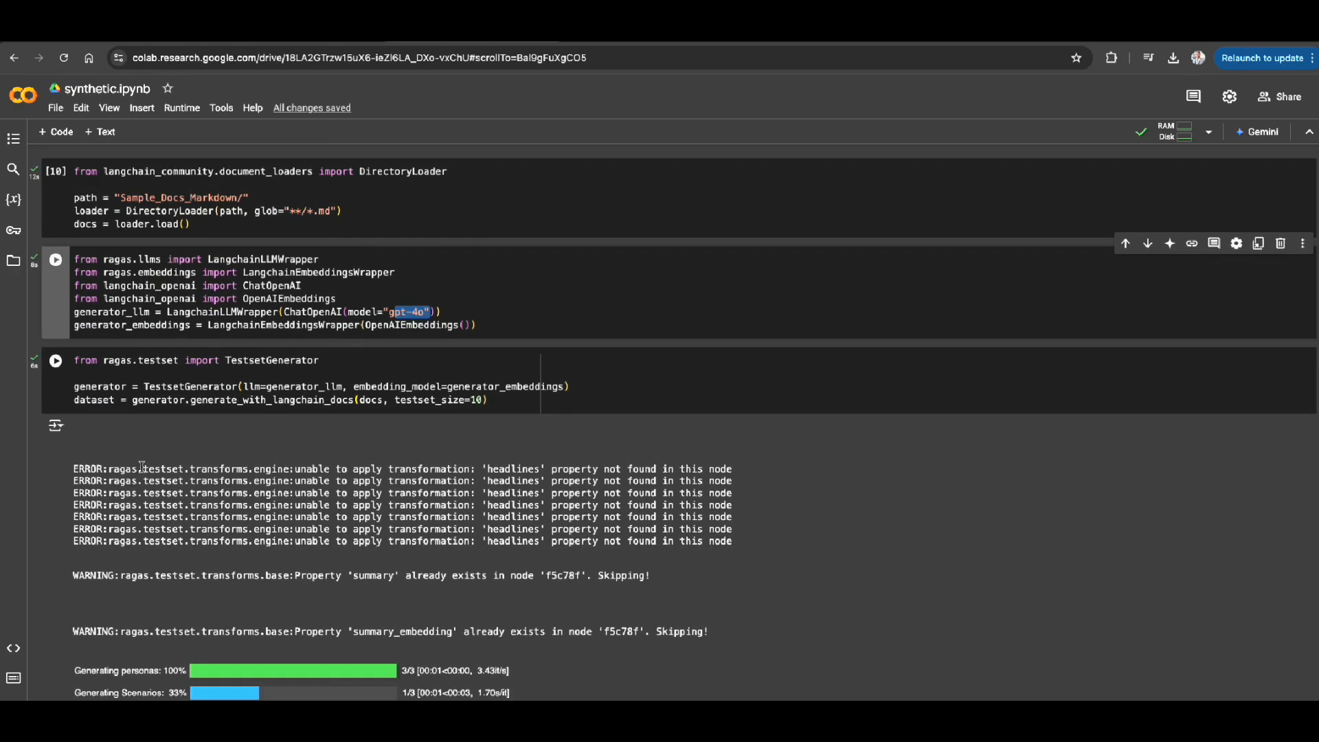
scroll(up, 3)
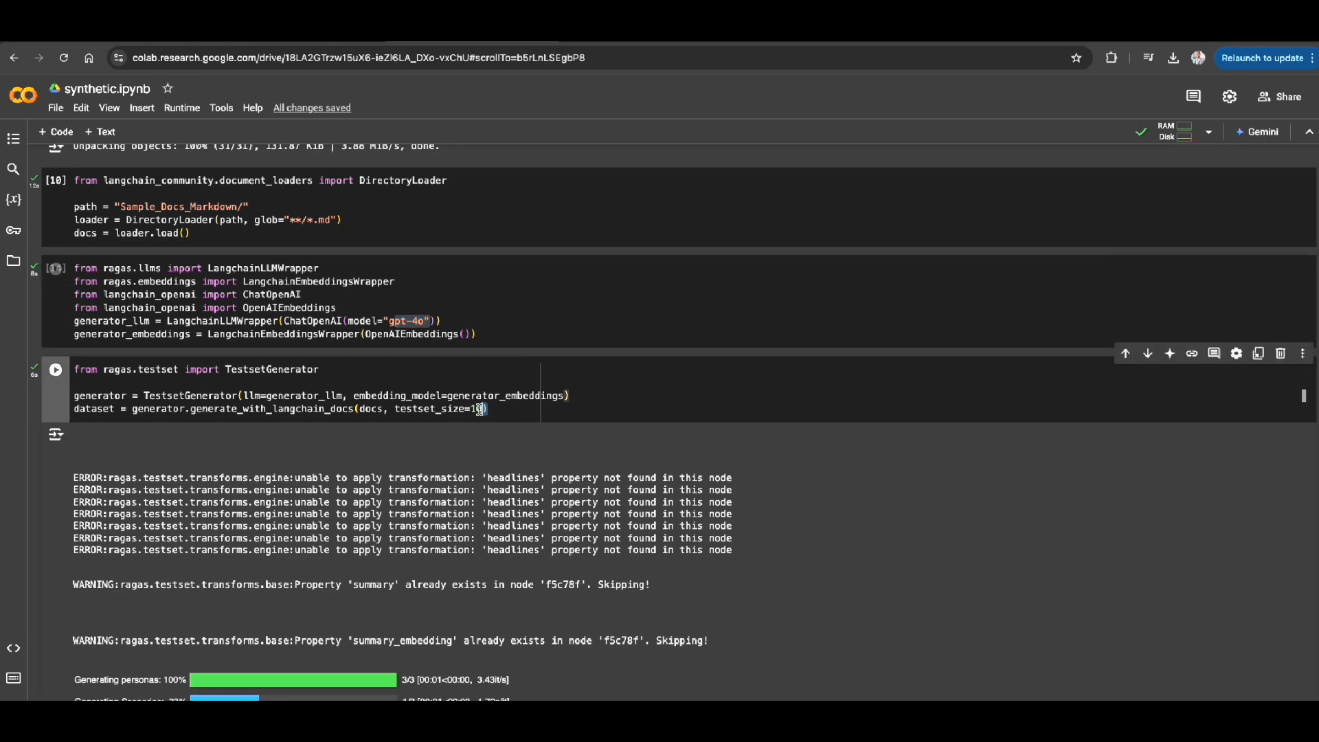
- Read the nine-row to_pandas table, highlighting the first reference answer and question words
scroll(down, 3)
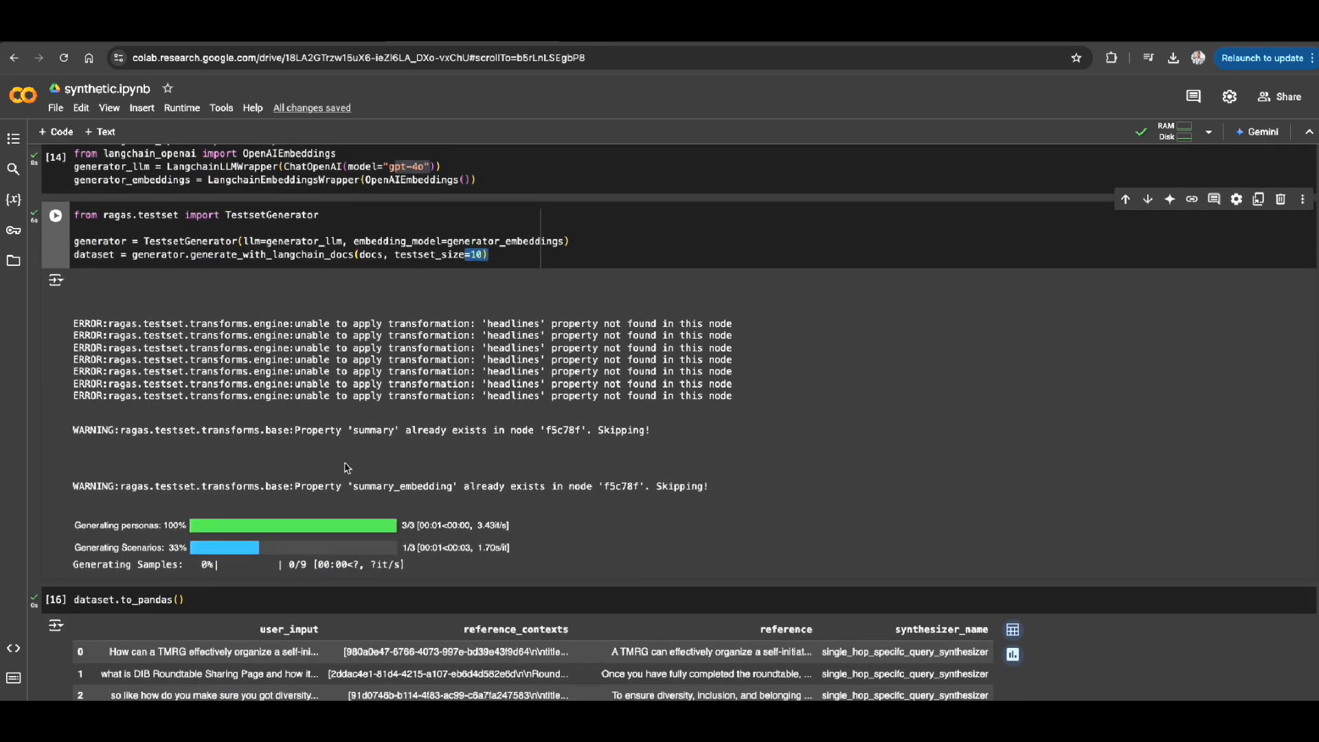
scroll(down, 3)
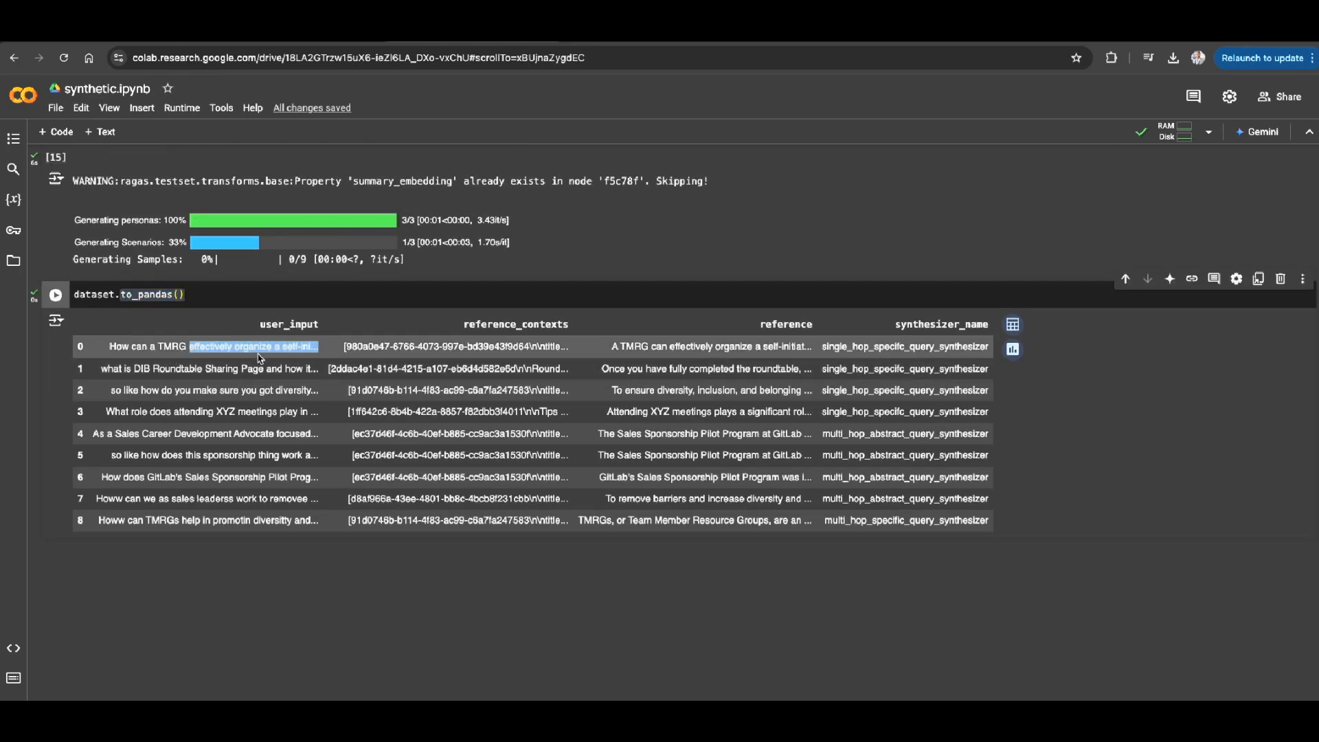
click(455, 345)
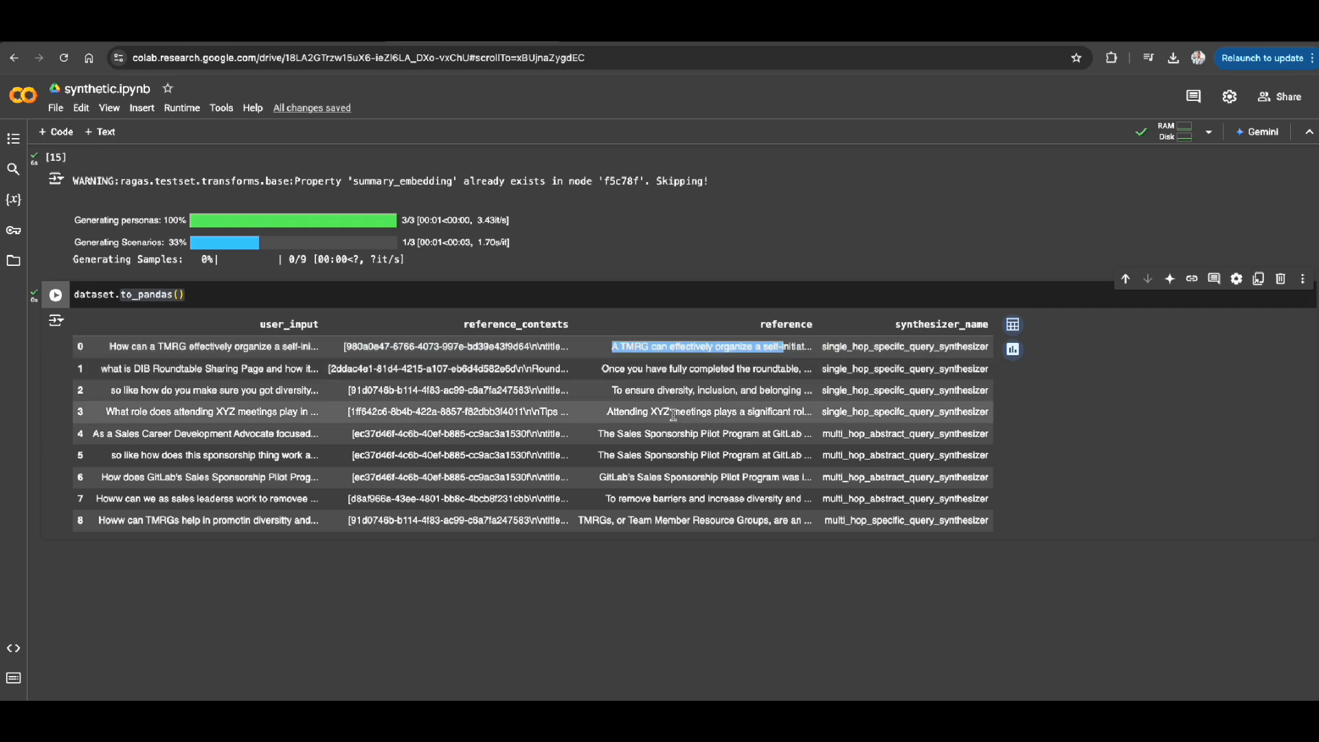
mouse_move(428, 343)
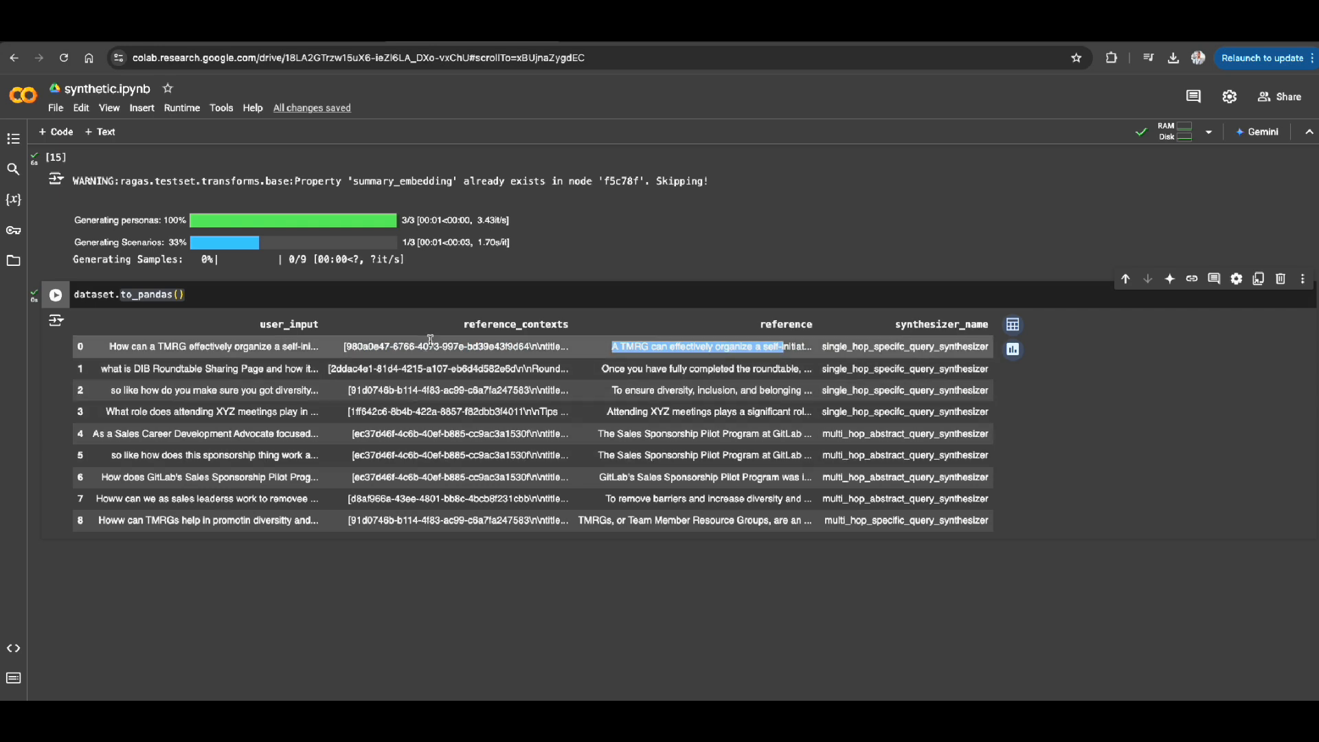
mouse_move(470, 547)
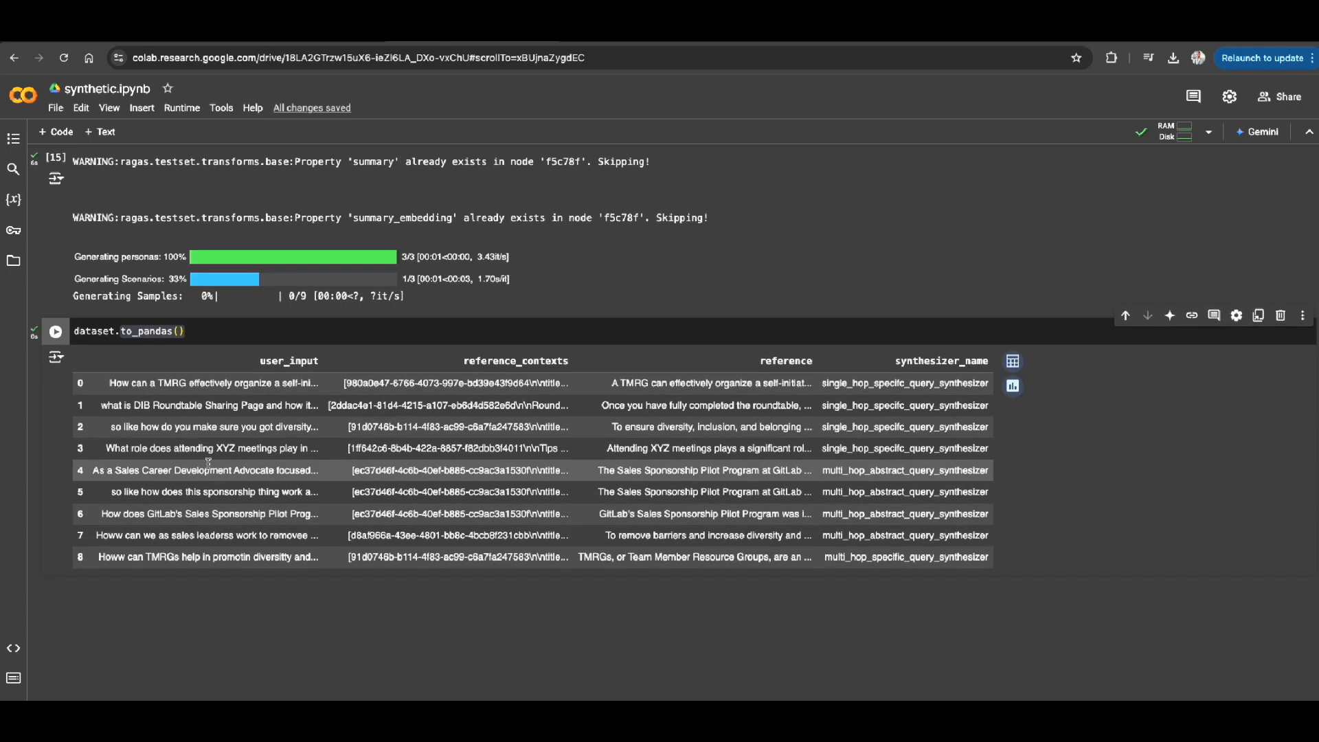
mouse_move(224, 427)
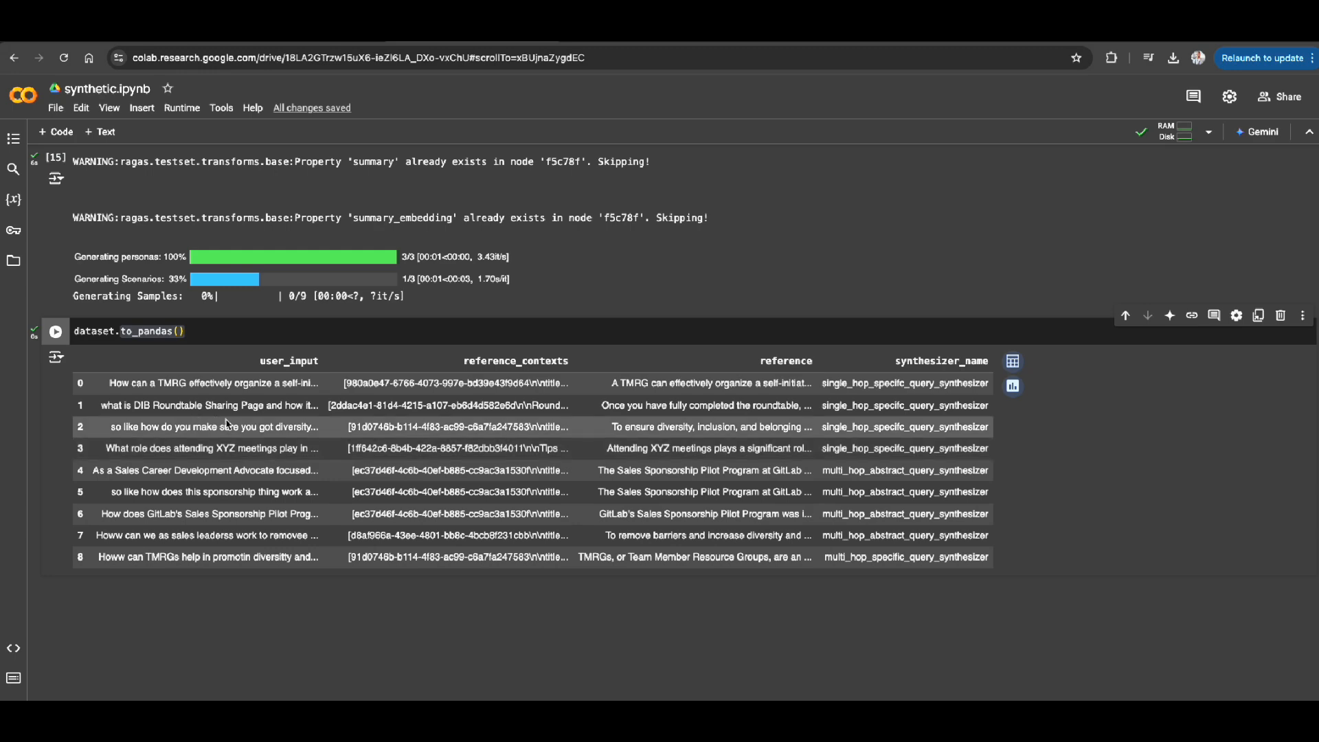
mouse_move(209, 448)
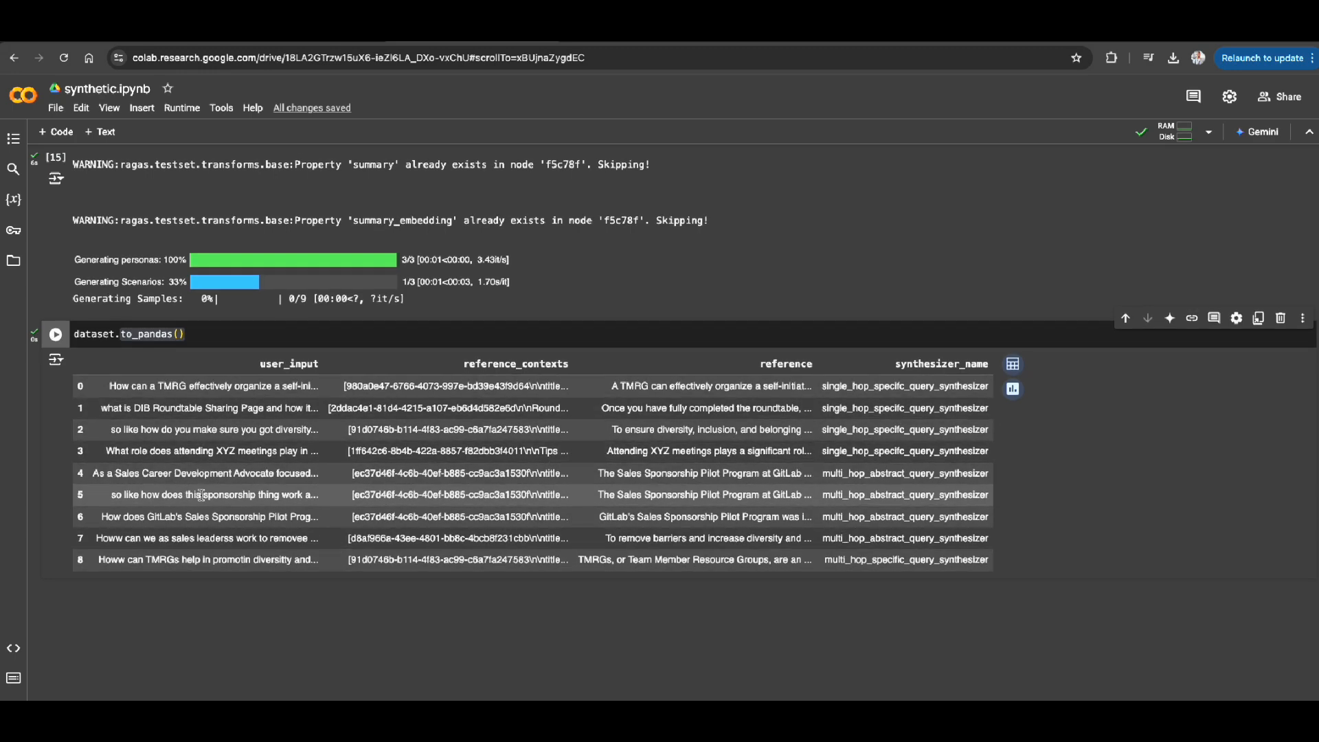
double_click(286, 386)
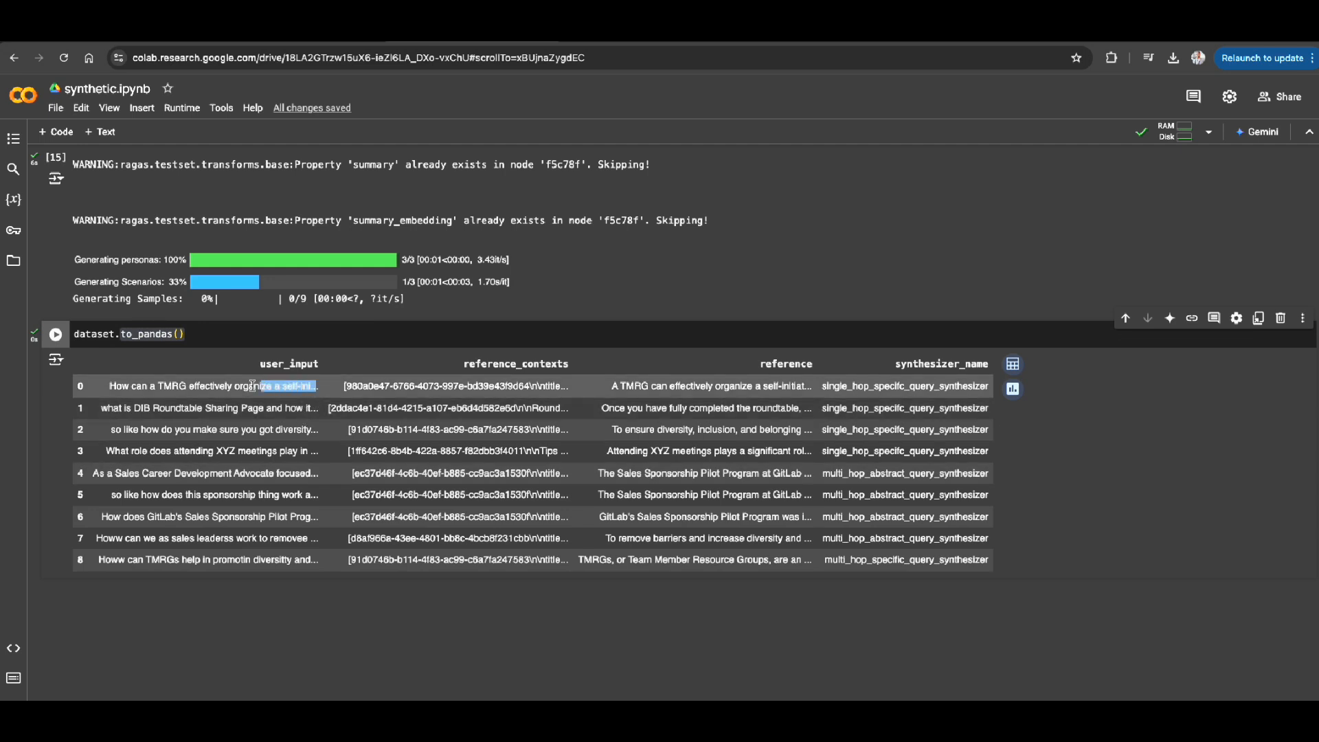
double_click(211, 386)
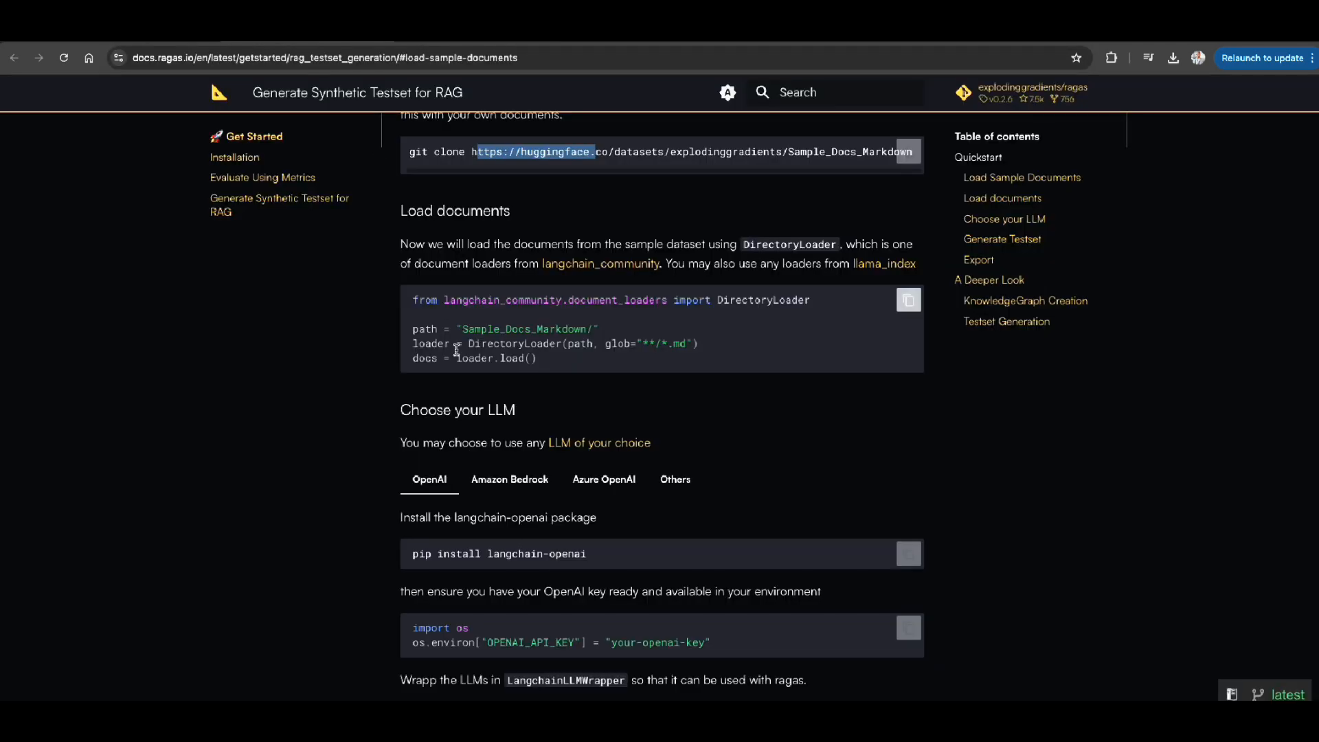
- Scroll past A Deeper Look and KnowledgeGraph Creation to the Testset Generation table
scroll(down, 3)
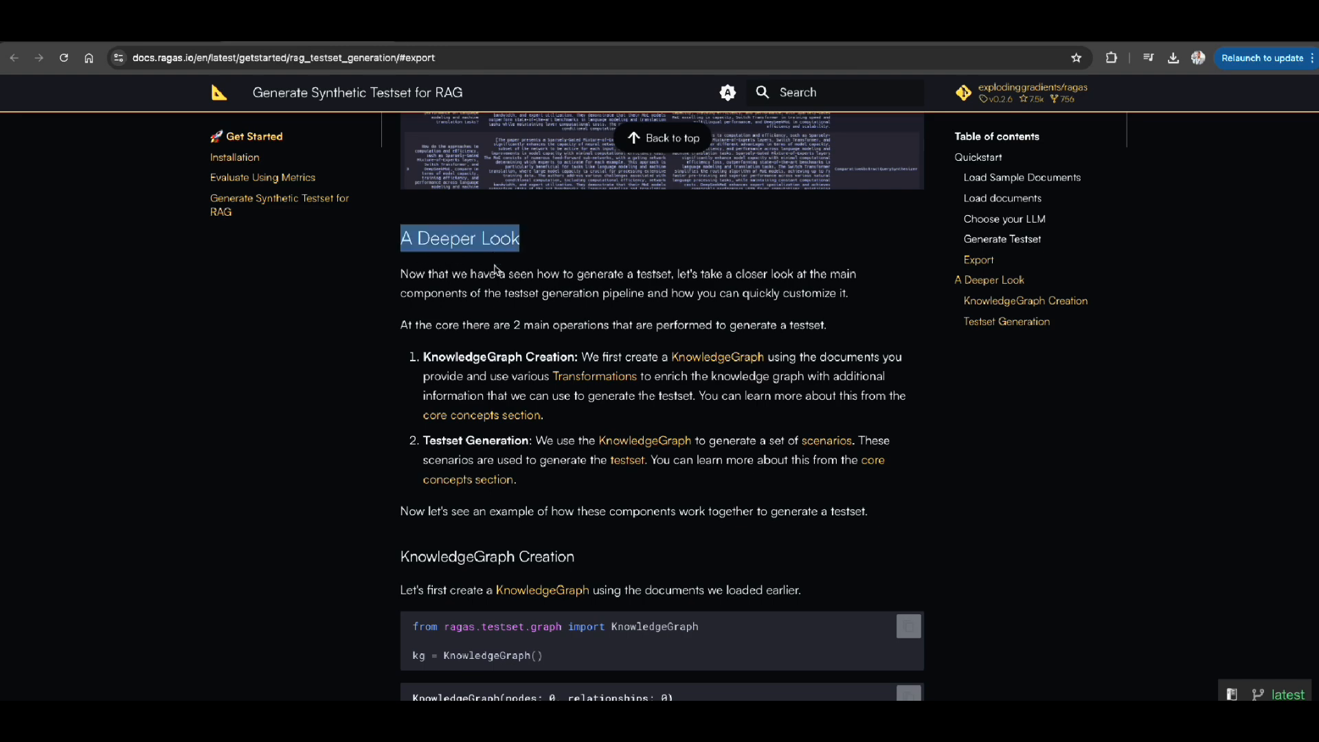
scroll(down, 3)
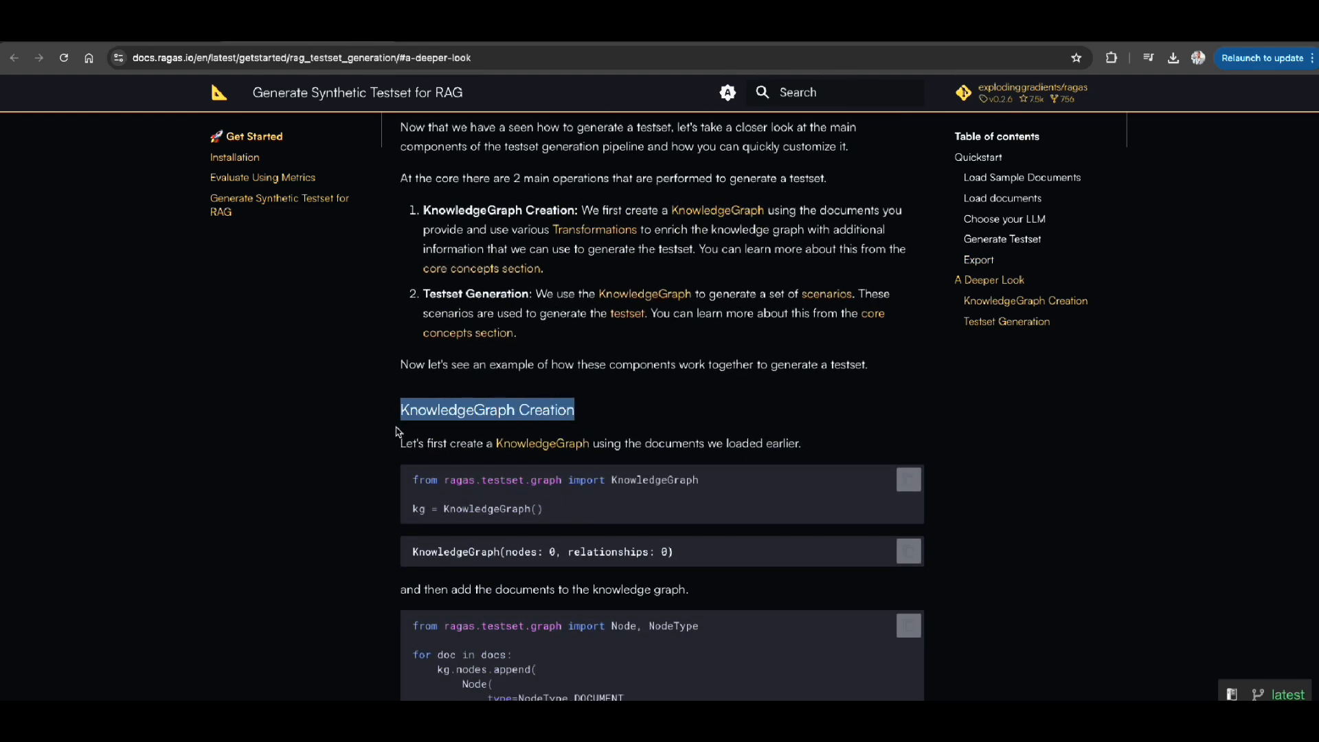
scroll(down, 3)
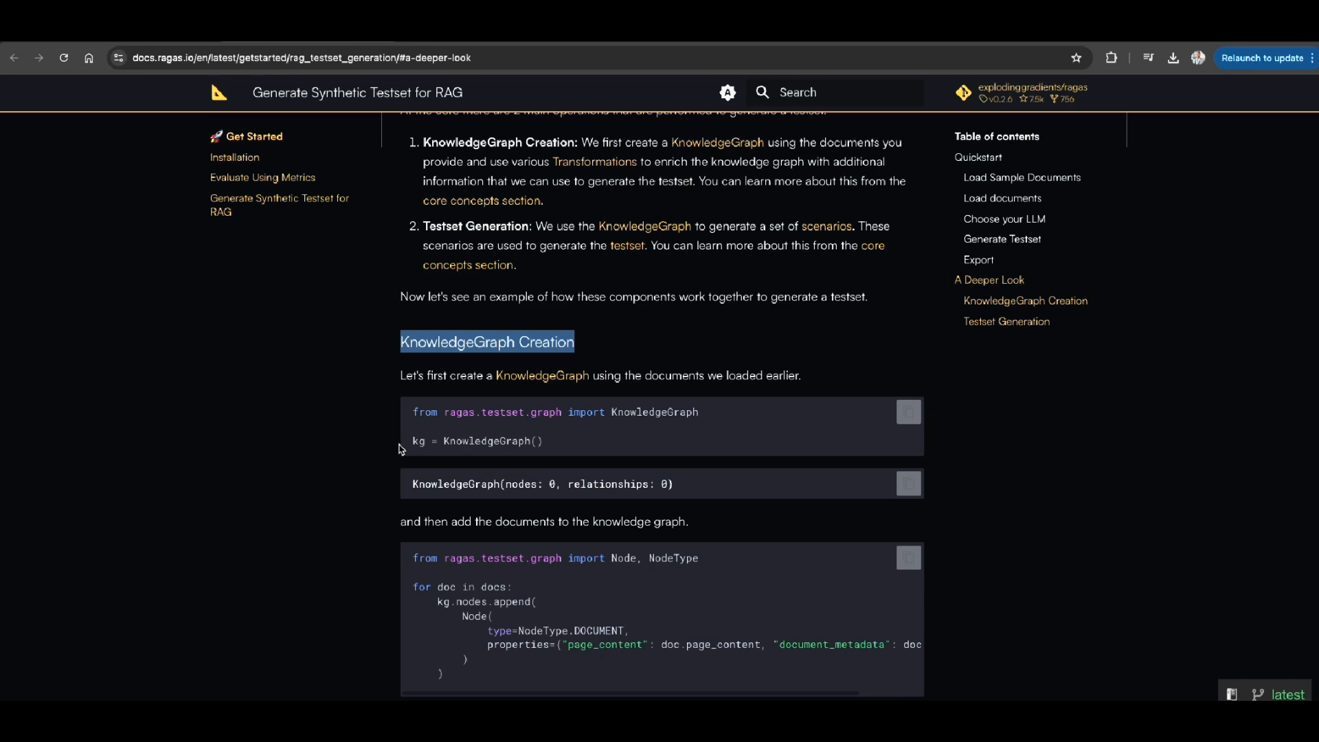
scroll(down, 3)
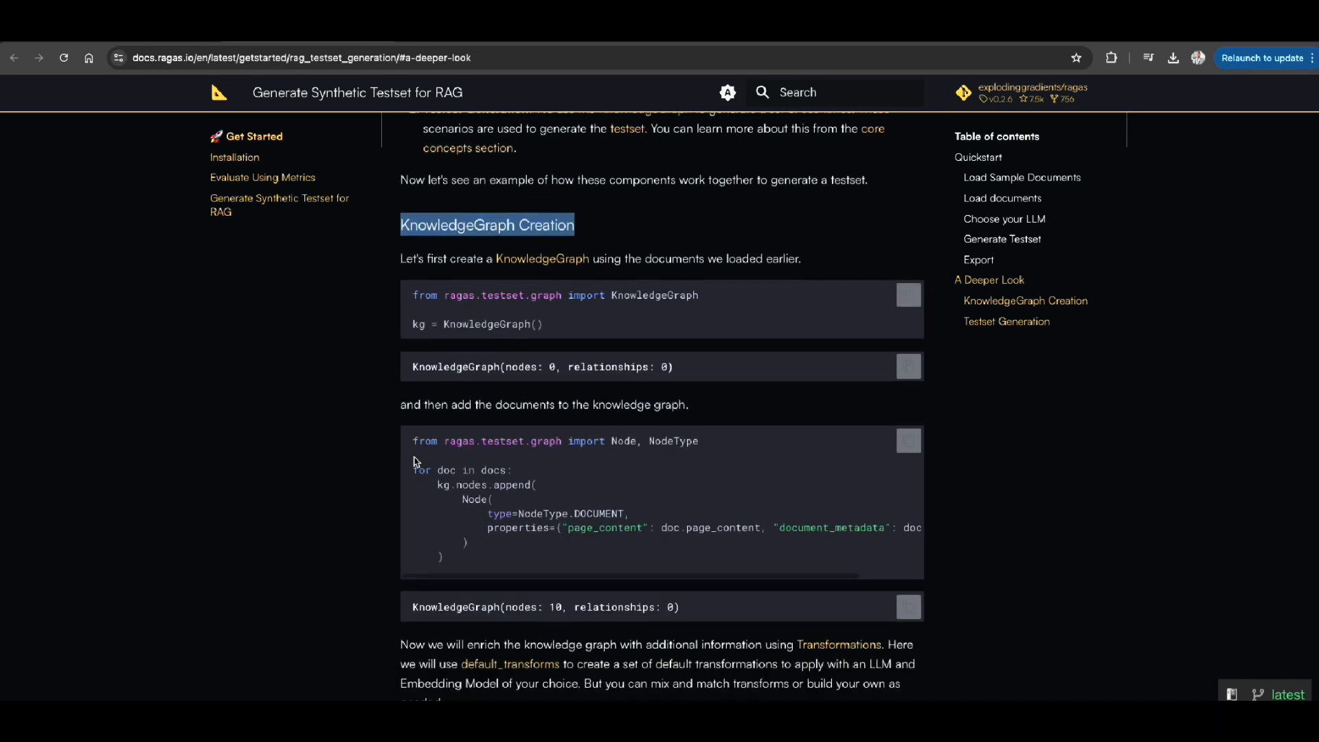
scroll(down, 3)
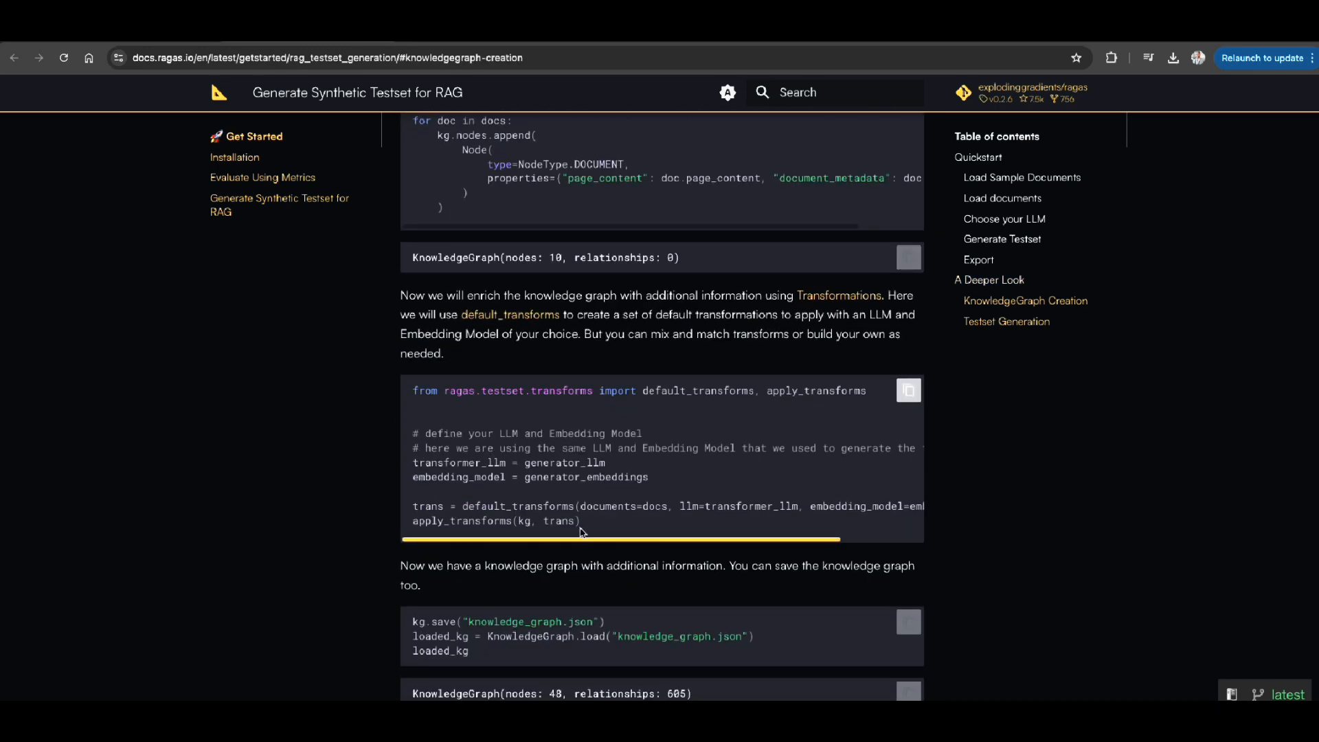
scroll(down, 3)
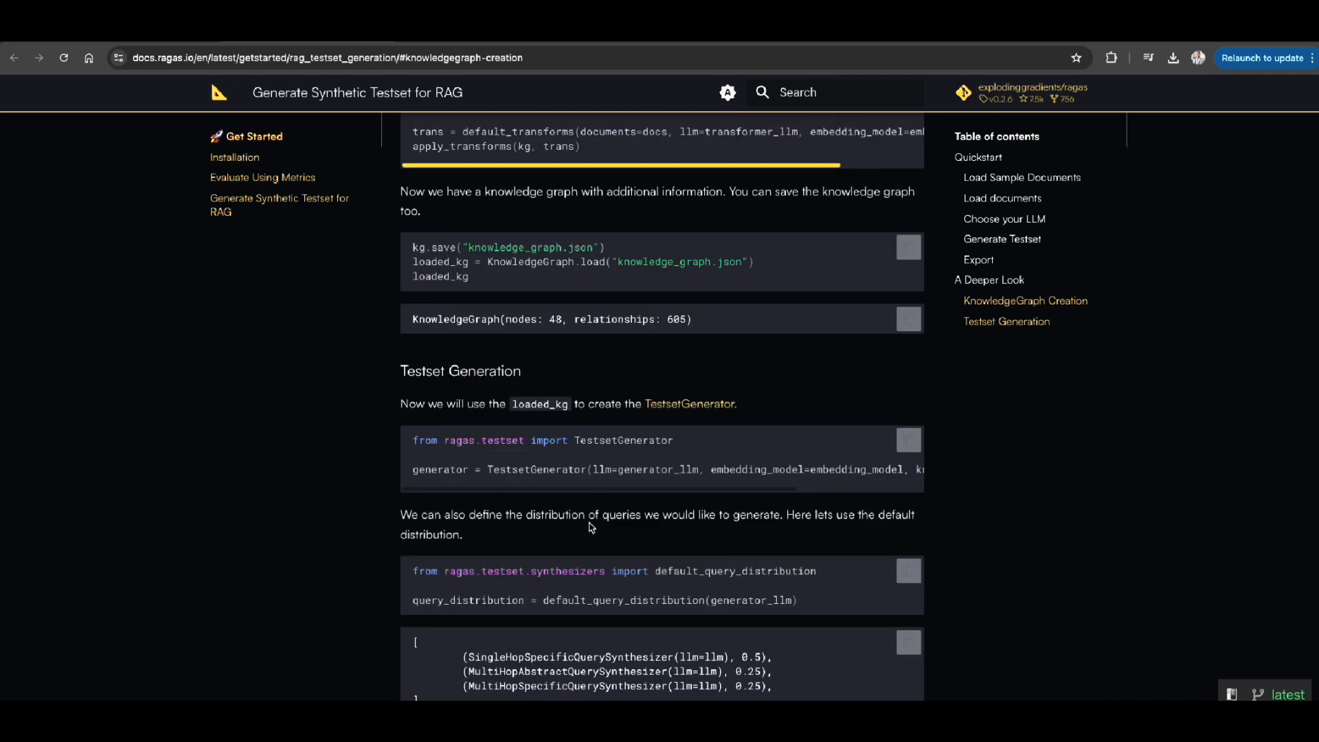
scroll(down, 3)
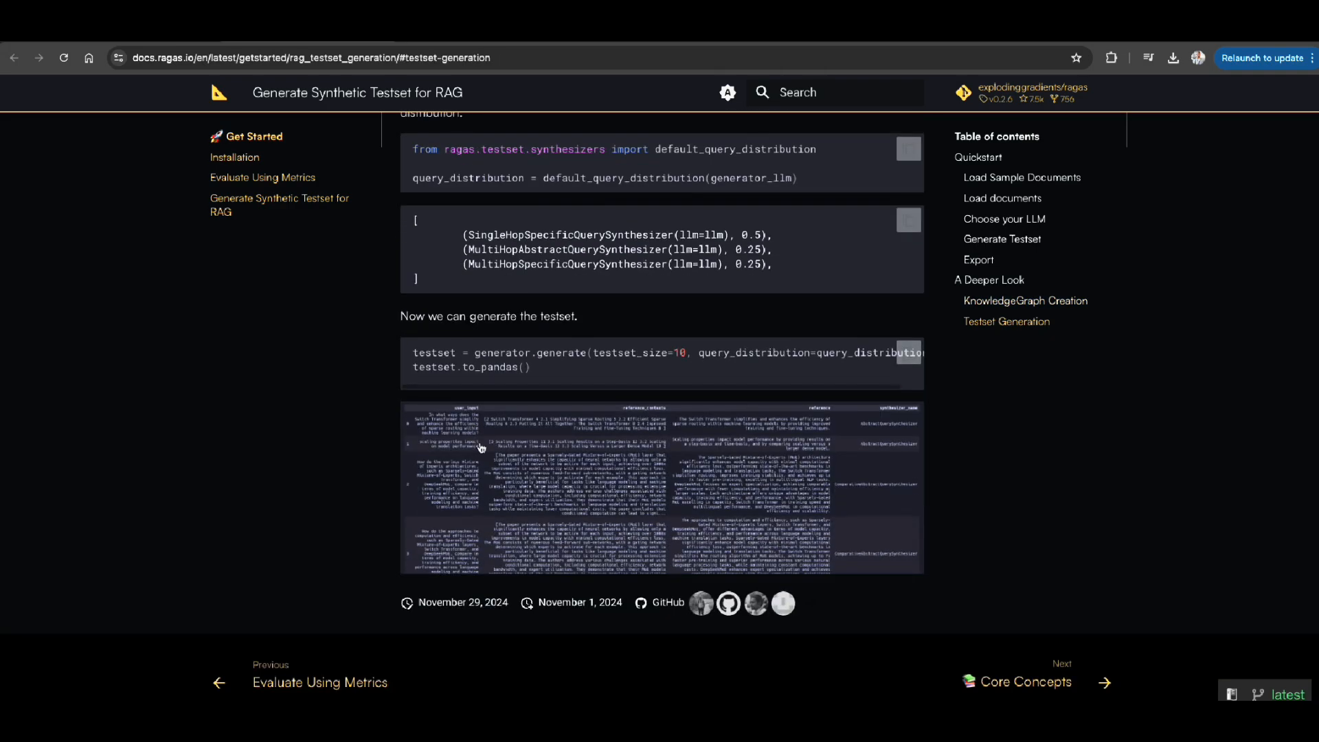
- Enlarge the example testset output table, then scroll back toward the guide's top
click(659, 492)
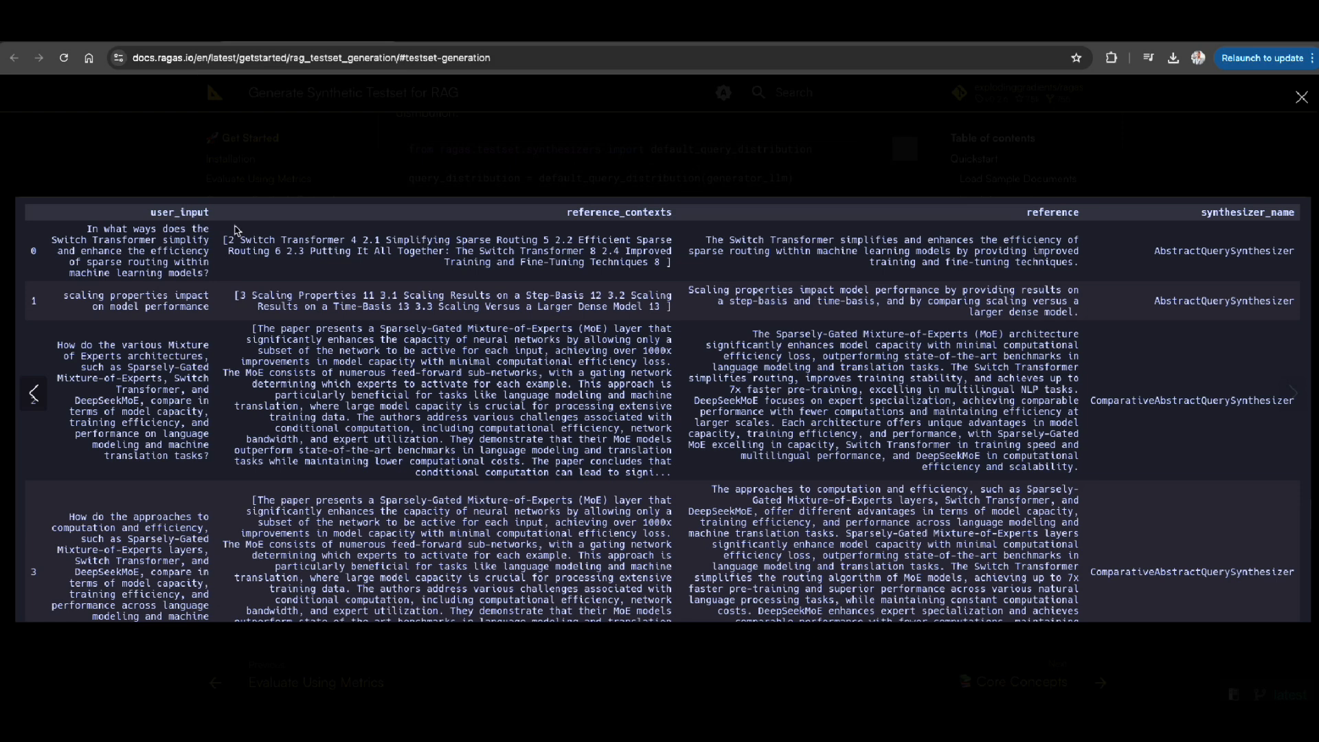
mouse_move(794, 301)
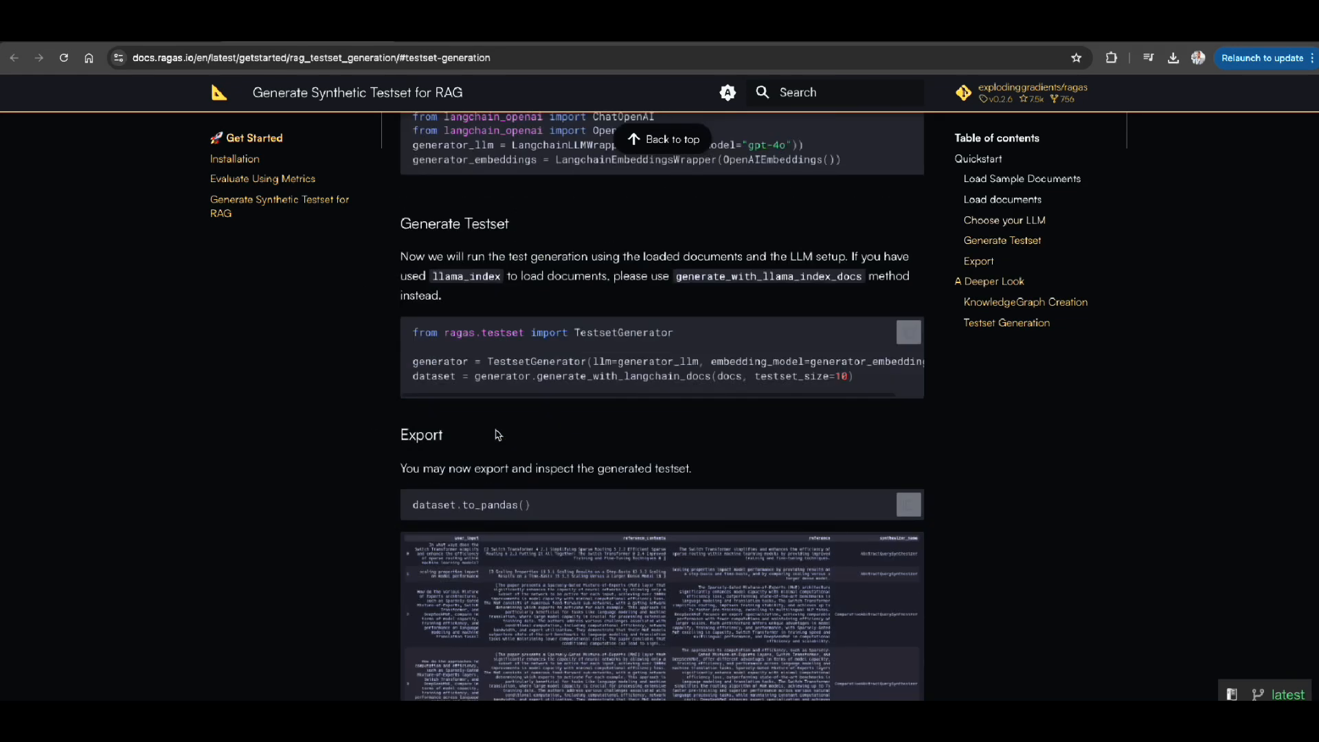
scroll(up, 3)
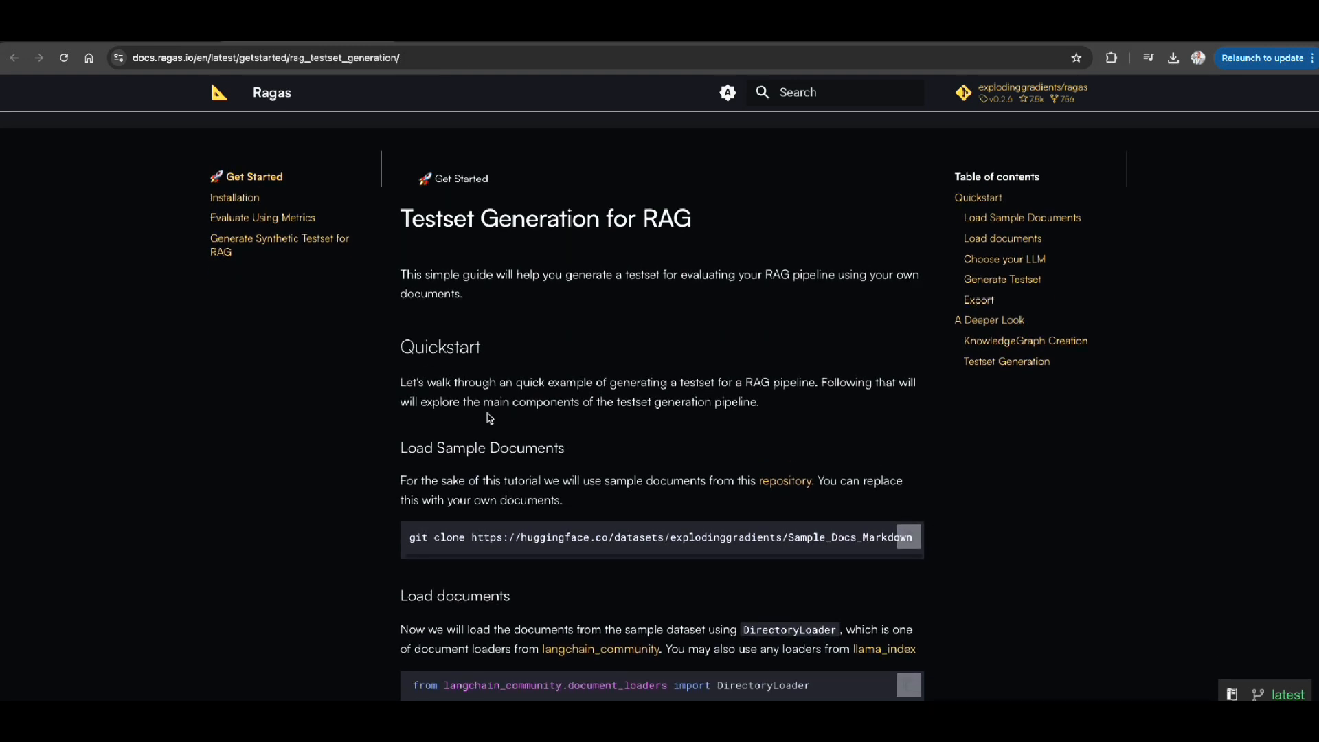
mouse_move(450, 399)
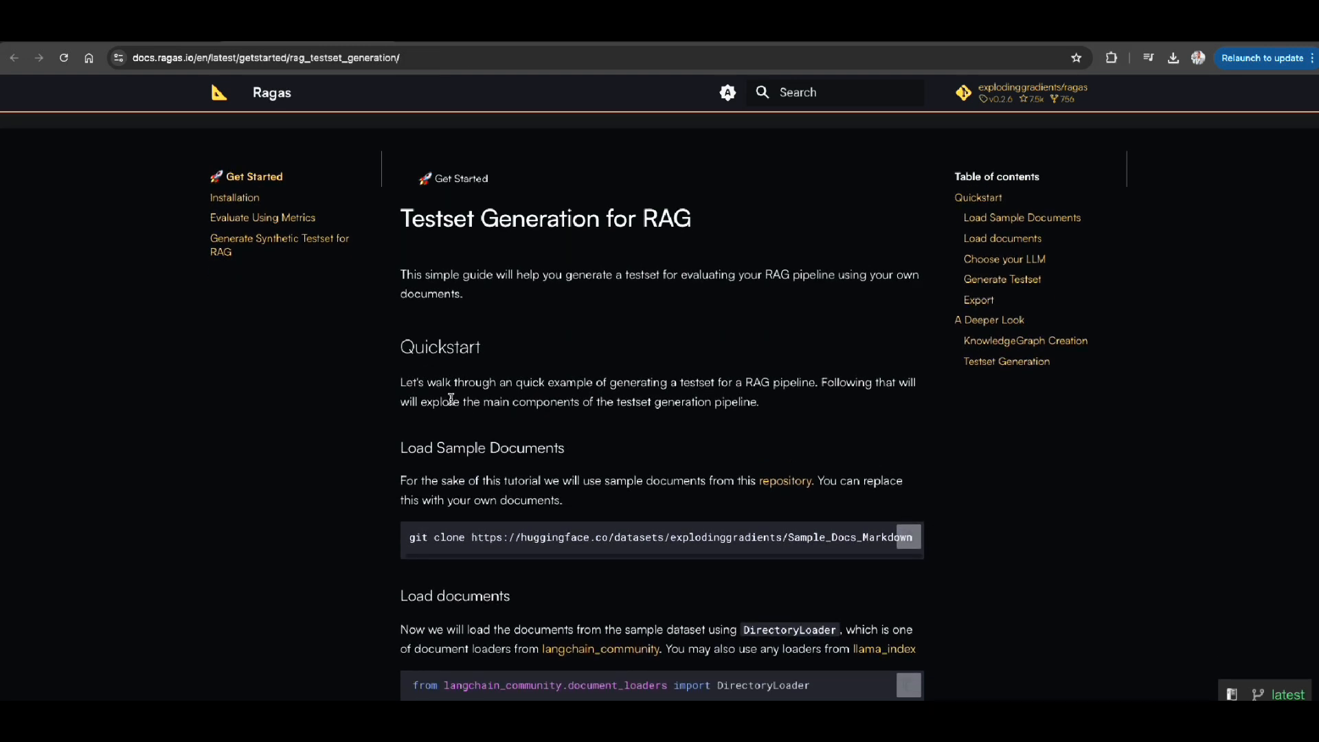